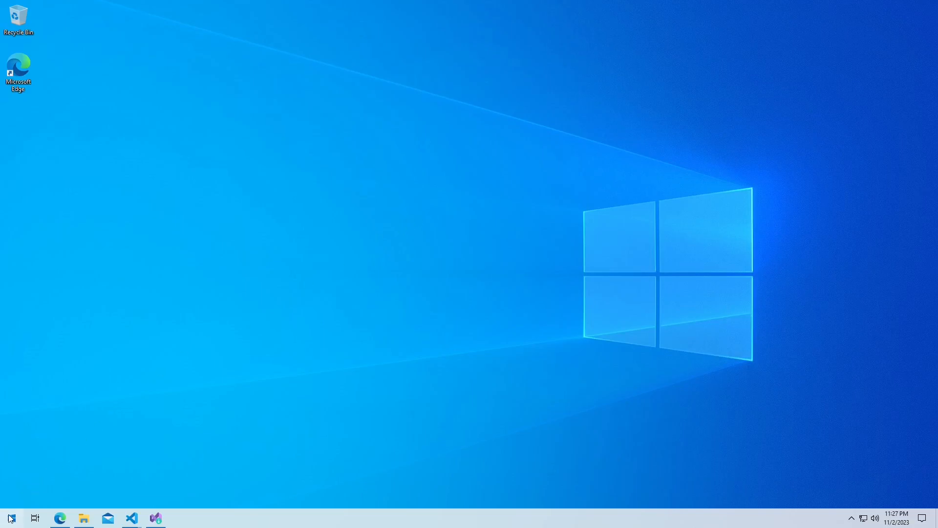
Step: Launch PowerShell and run flutter to print its CLI usage help
{"action": "type", "text": "p"}
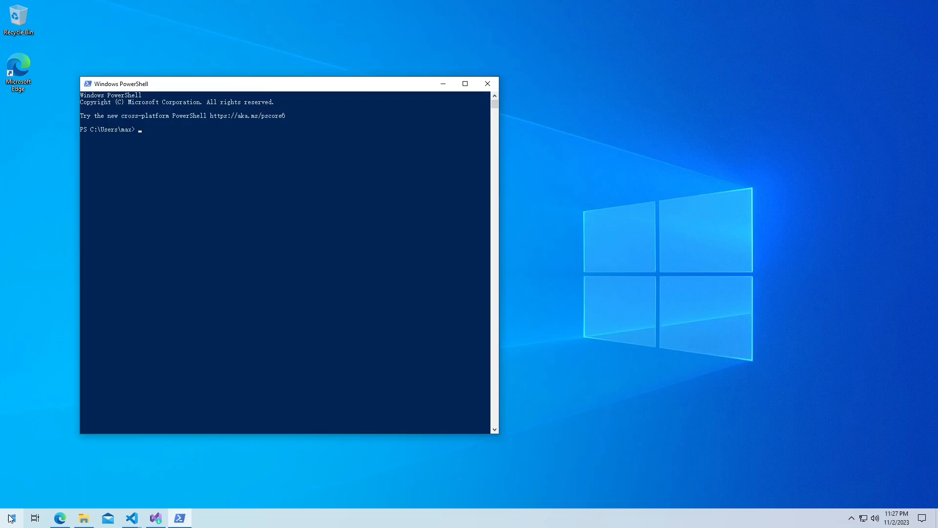
{"action": "type", "text": "flut"}
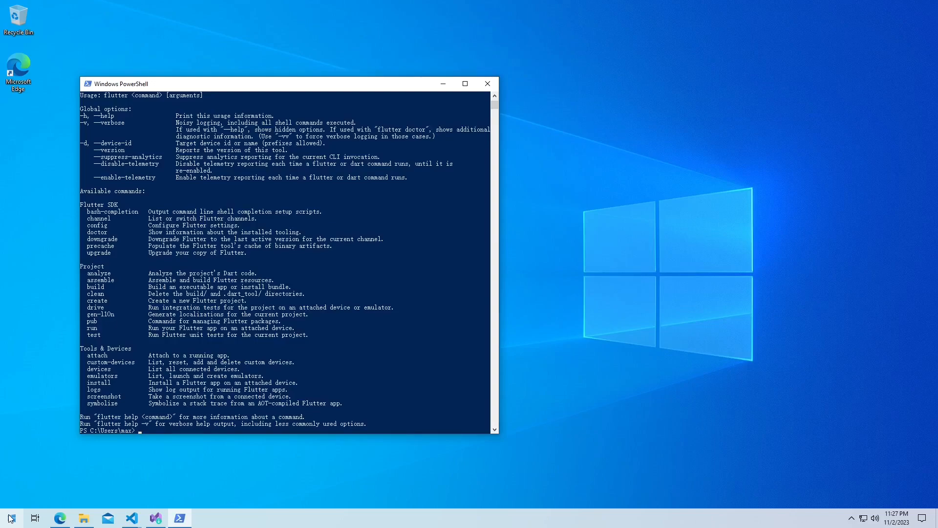
{"action": "mouse_move", "coordinate": [266, 266]}
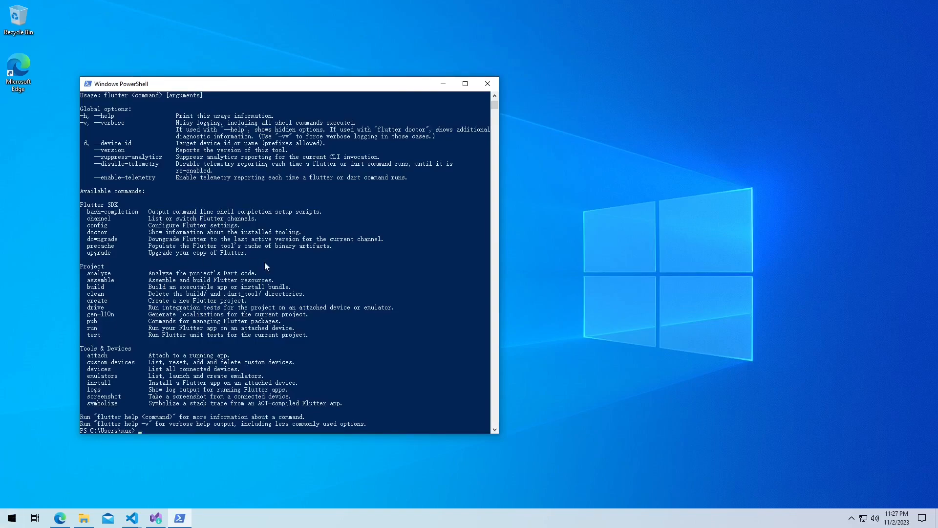
{"action": "mouse_move", "coordinate": [243, 383]}
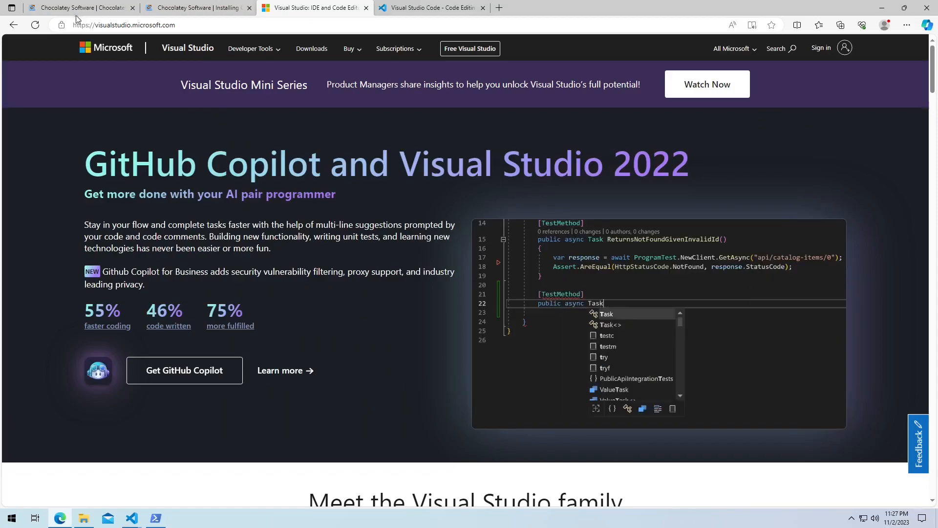
Step: Show Chocolatey's Individual install command on its installation page in Edge
{"action": "left_click", "coordinate": [78, 8]}
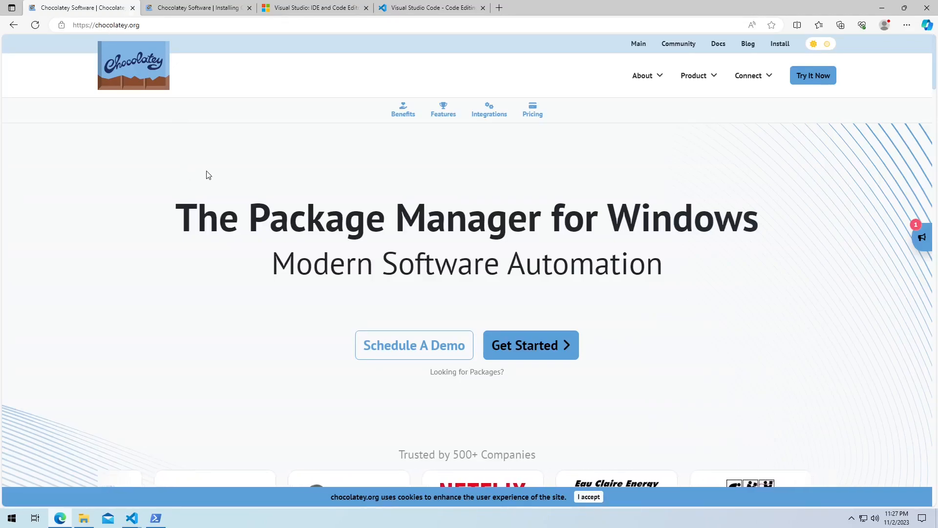
{"action": "mouse_move", "coordinate": [781, 44]}
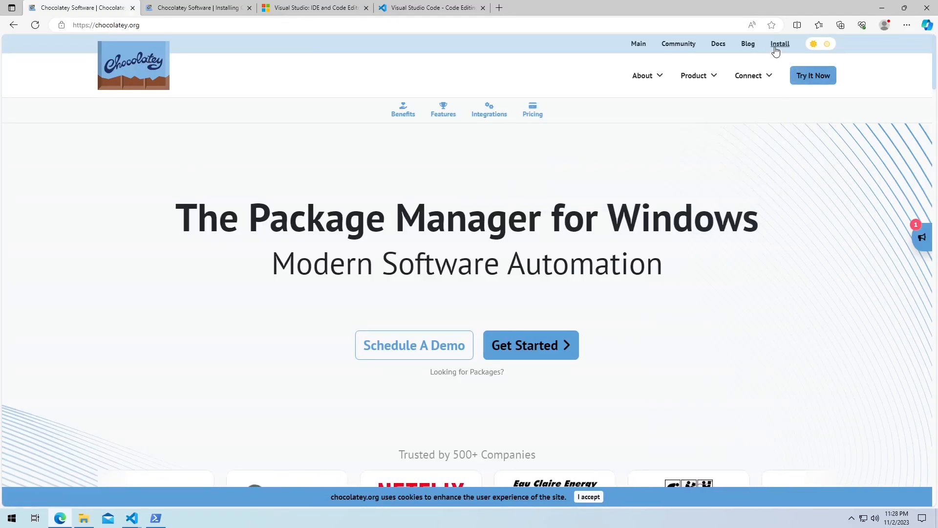
{"action": "left_click", "coordinate": [780, 44]}
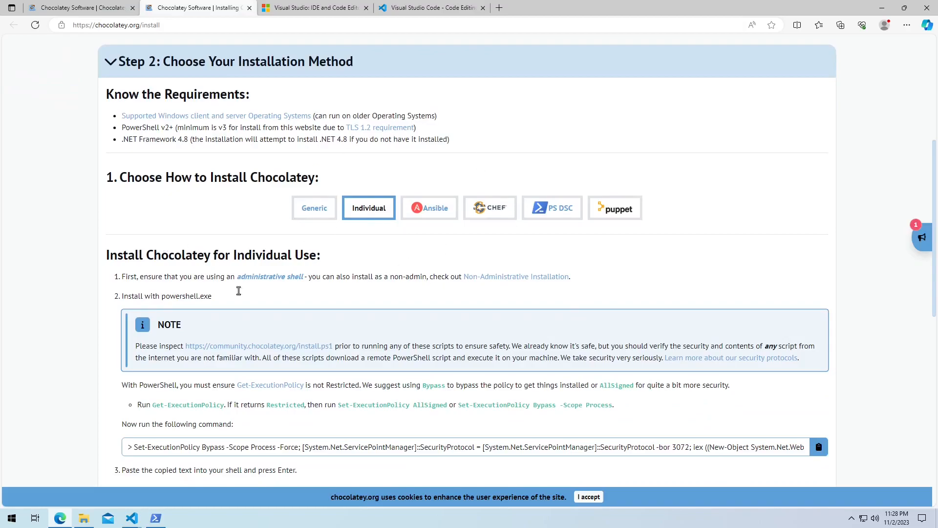
{"action": "scroll", "scroll_direction": "down", "scroll_amount": 3}
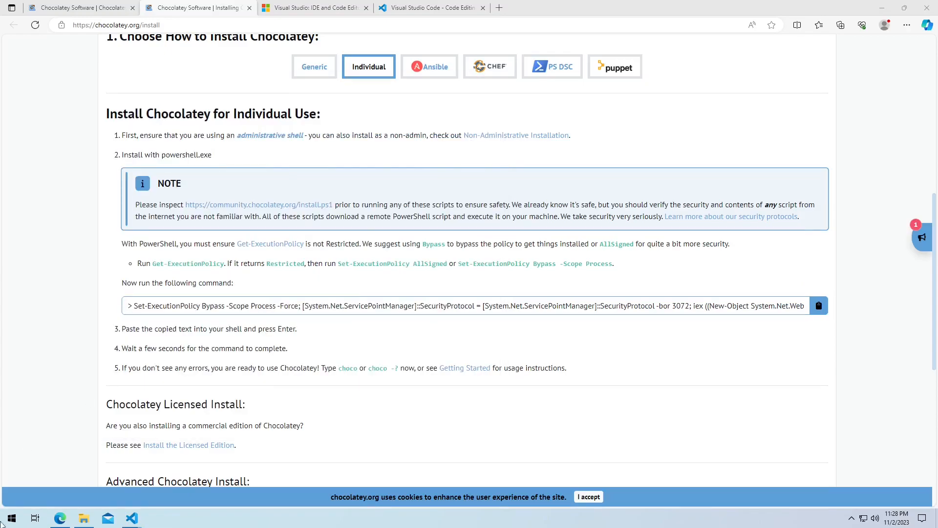
Step: Start PowerShell as Administrator from the Start menu search
{"action": "left_click", "coordinate": [11, 518]}
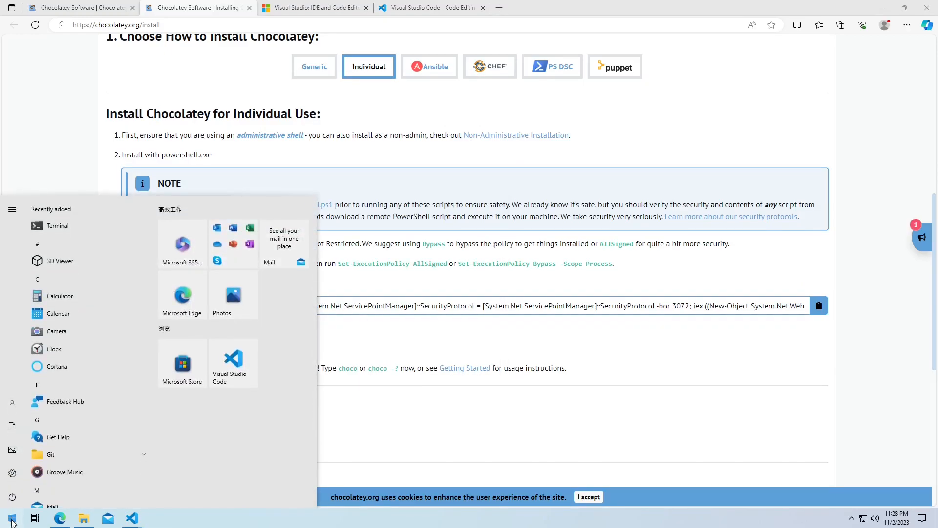
{"action": "type", "text": "powershell"}
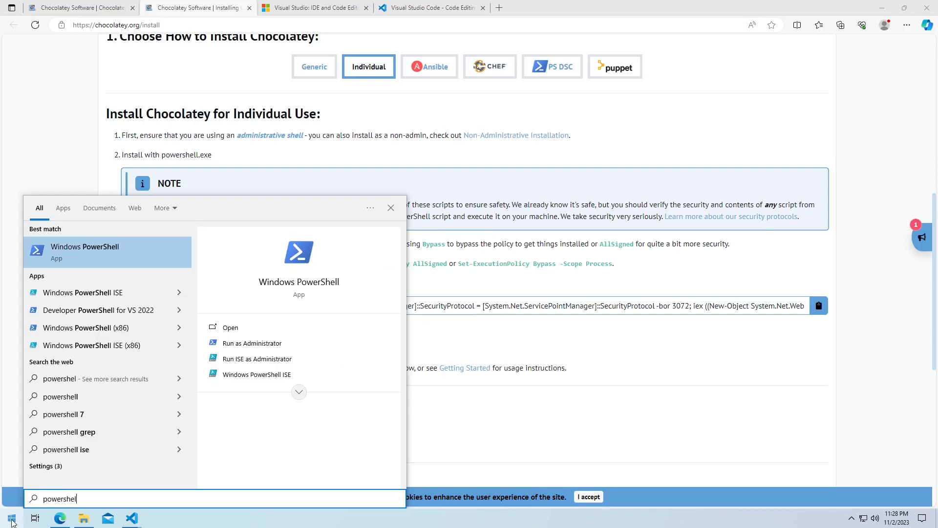
{"action": "mouse_move", "coordinate": [251, 343]}
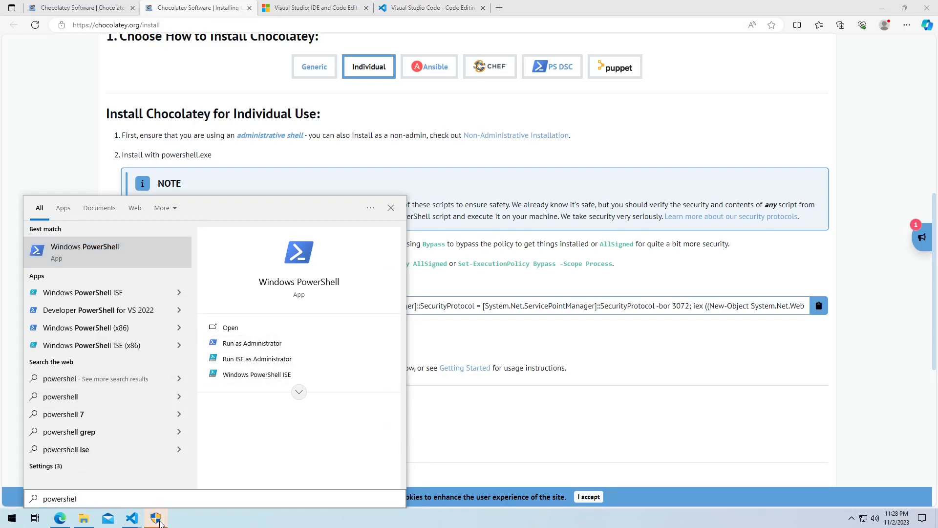
{"action": "left_click", "coordinate": [252, 343]}
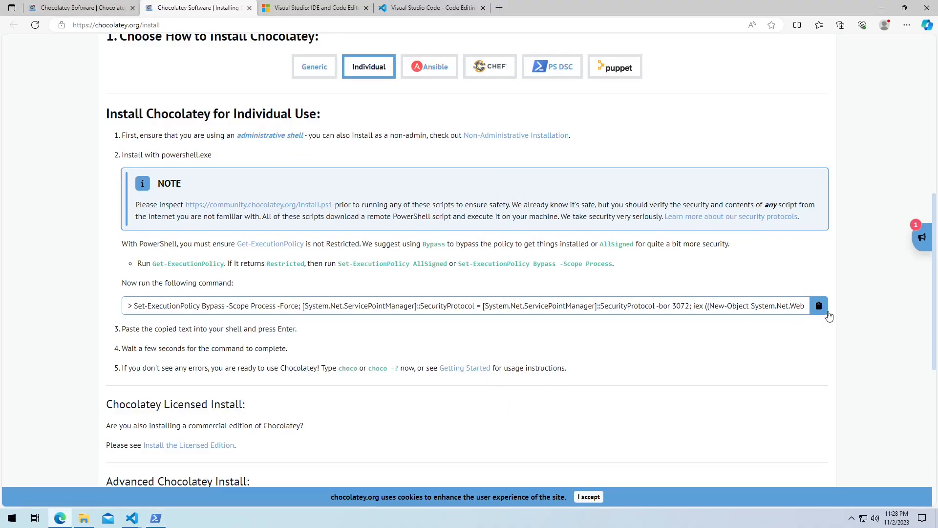
Step: Paste and run the Chocolatey install command in the admin shell, then verify with choco
{"action": "left_click", "coordinate": [819, 306]}
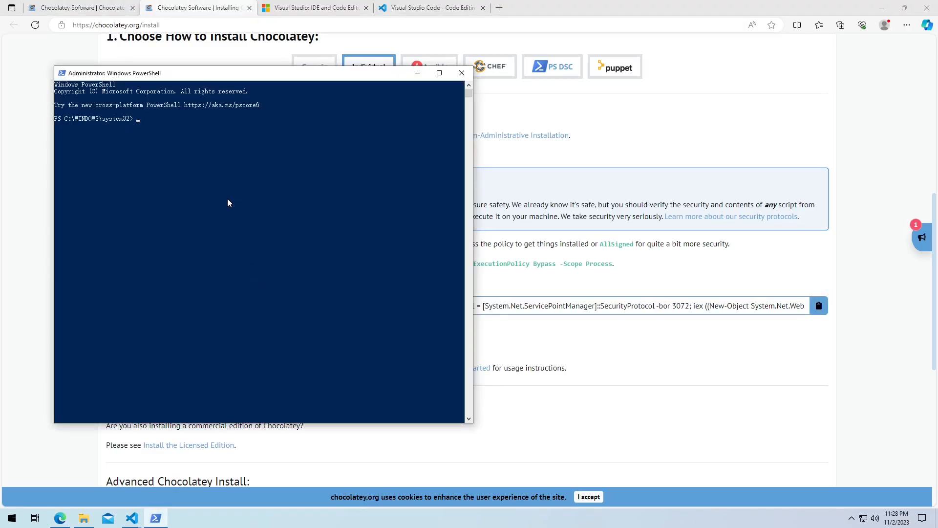
{"action": "left_click", "coordinate": [819, 305]}
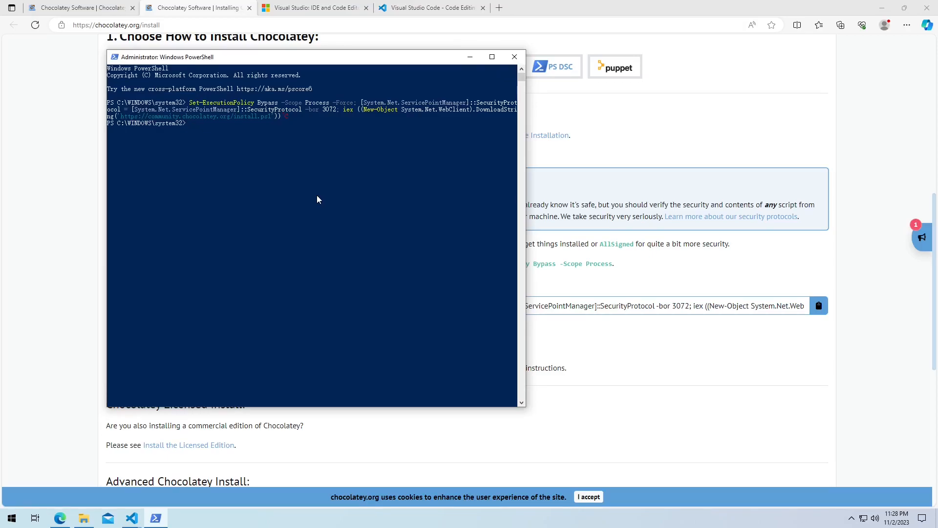
{"action": "type", "text": "choco"}
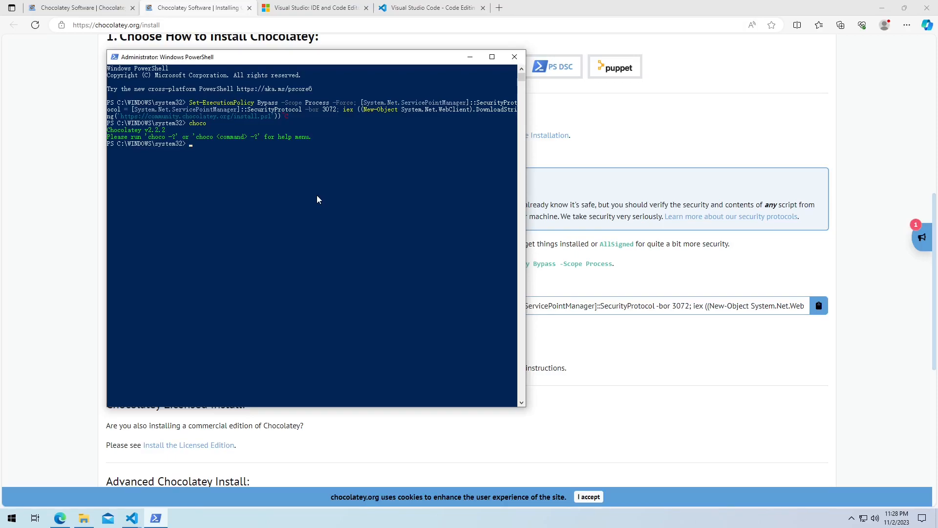
Step: Enter choco install gstreamer gstreamer-devel to install GStreamer
{"action": "type", "text": "choco install g"}
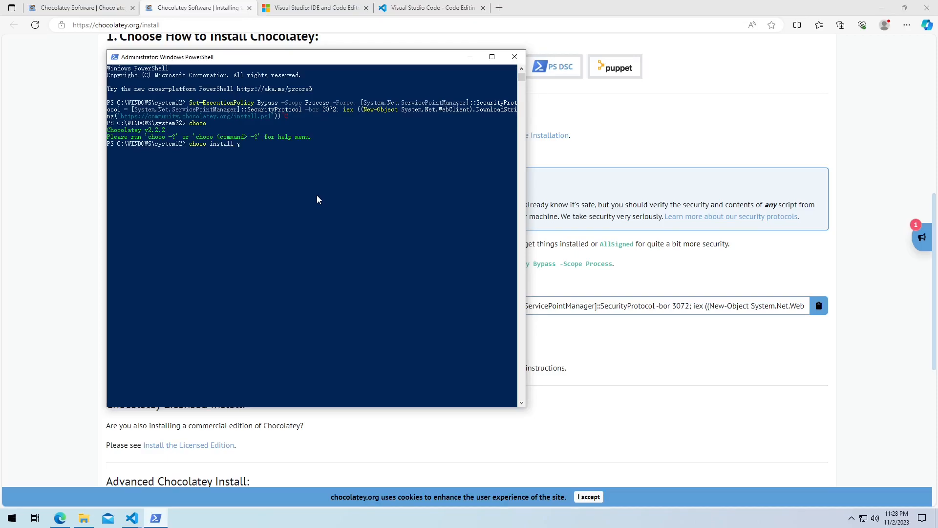
{"action": "type", "text": "streamer"}
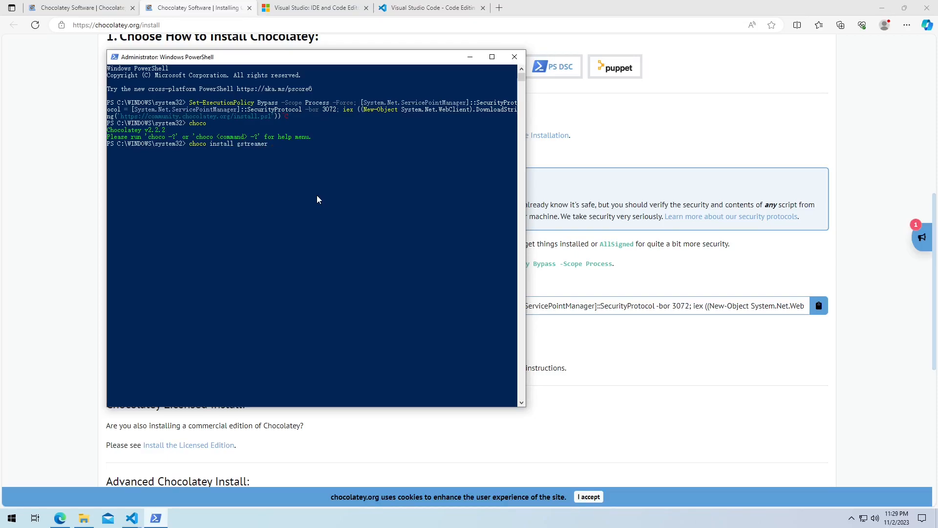
{"action": "type", "text": "gstreamer-"}
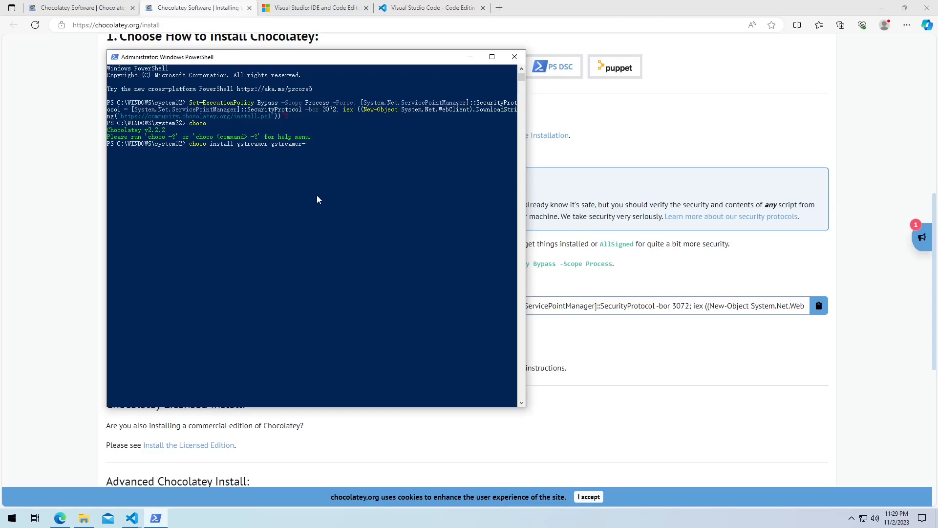
{"action": "type", "text": "devel"}
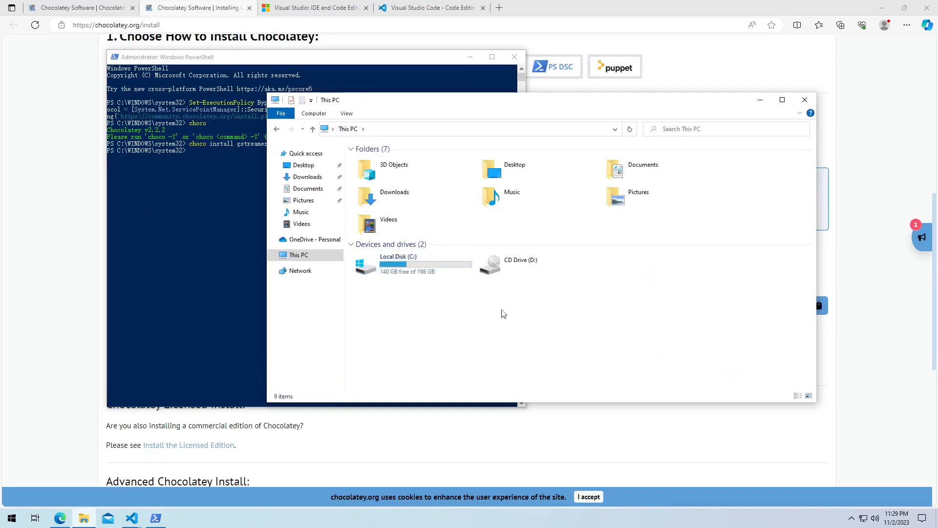
{"action": "mouse_move", "coordinate": [392, 264]}
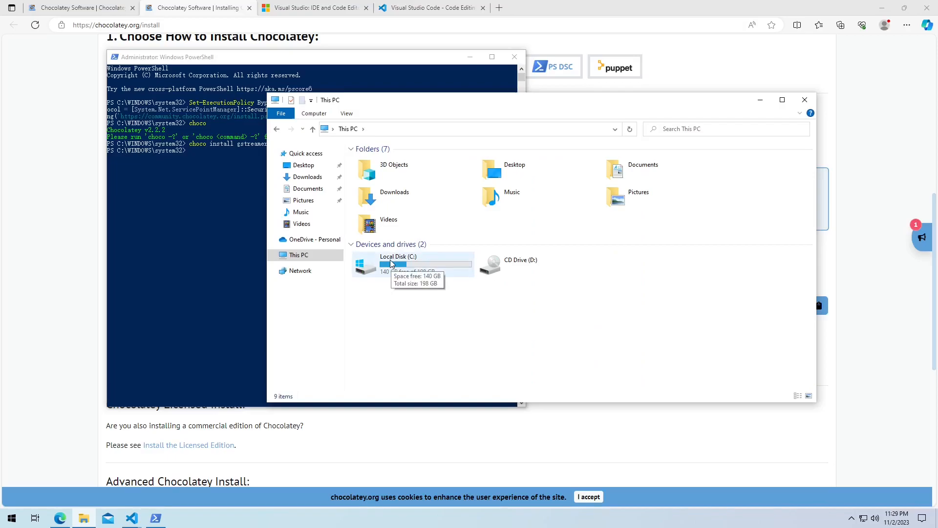
Step: Browse the C drive to the gstreamer folder in File Explorer
{"action": "double_click", "coordinate": [393, 263]}
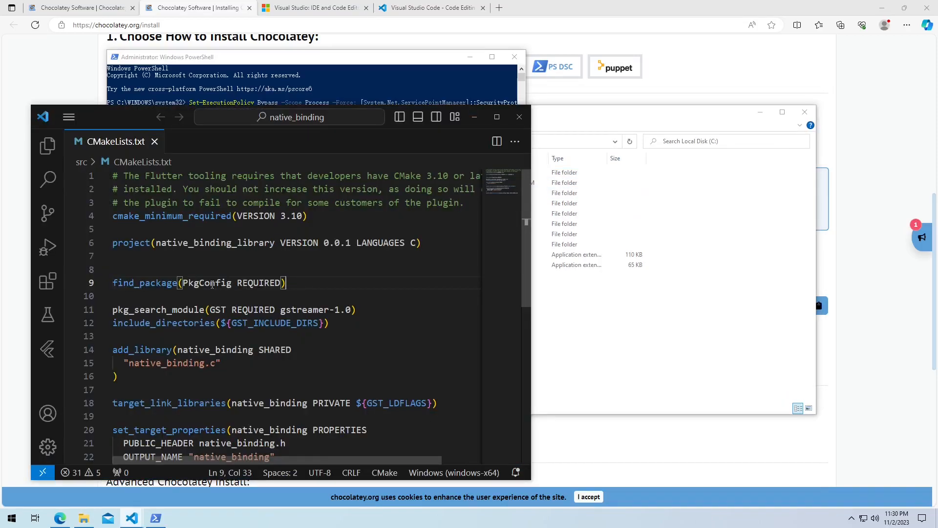
{"action": "double_click", "coordinate": [304, 310]}
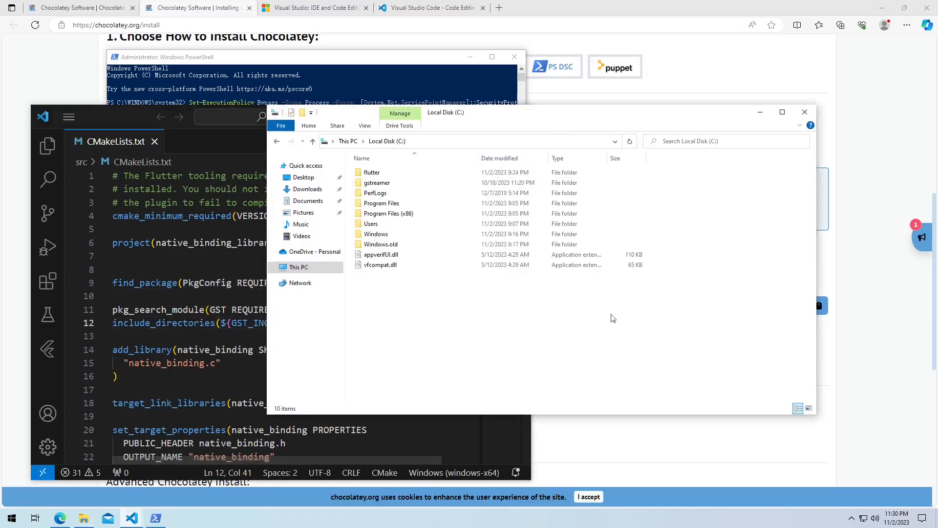
{"action": "left_click", "coordinate": [299, 57]}
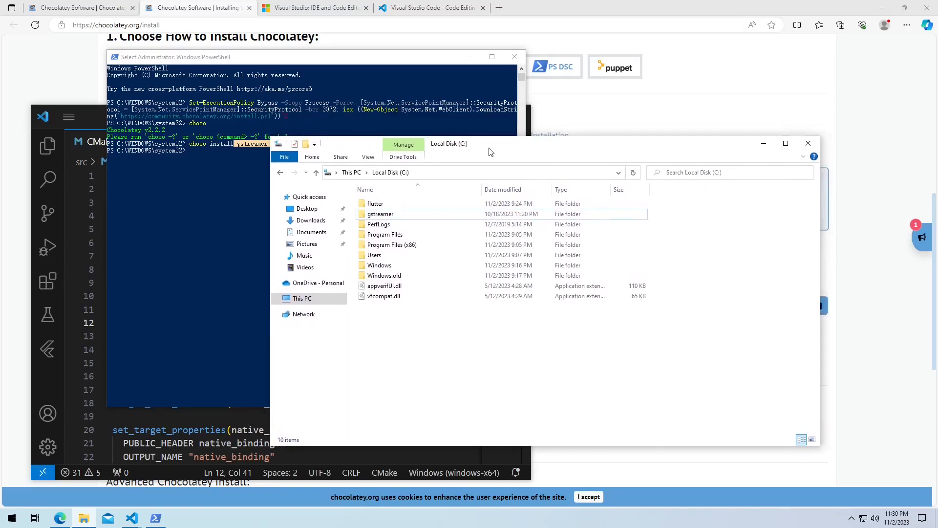
{"action": "double_click", "coordinate": [380, 214]}
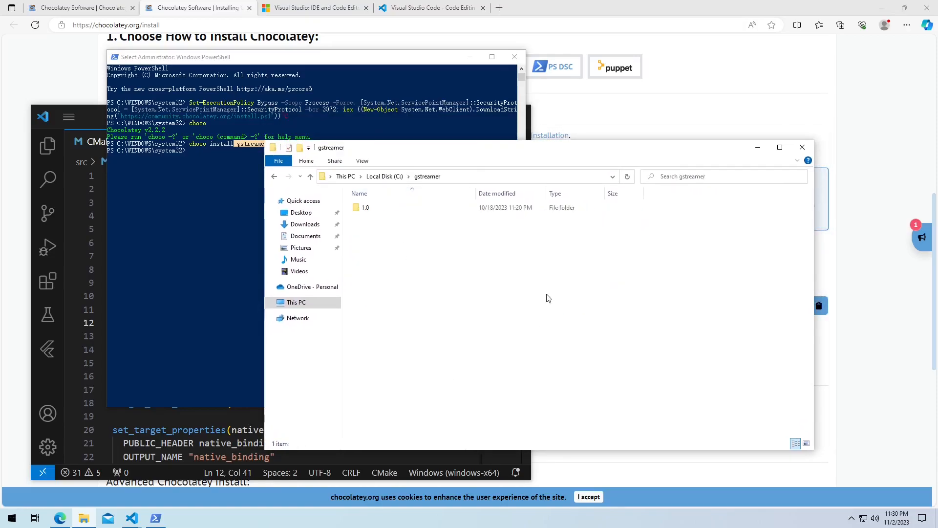
{"action": "double_click", "coordinate": [366, 207]}
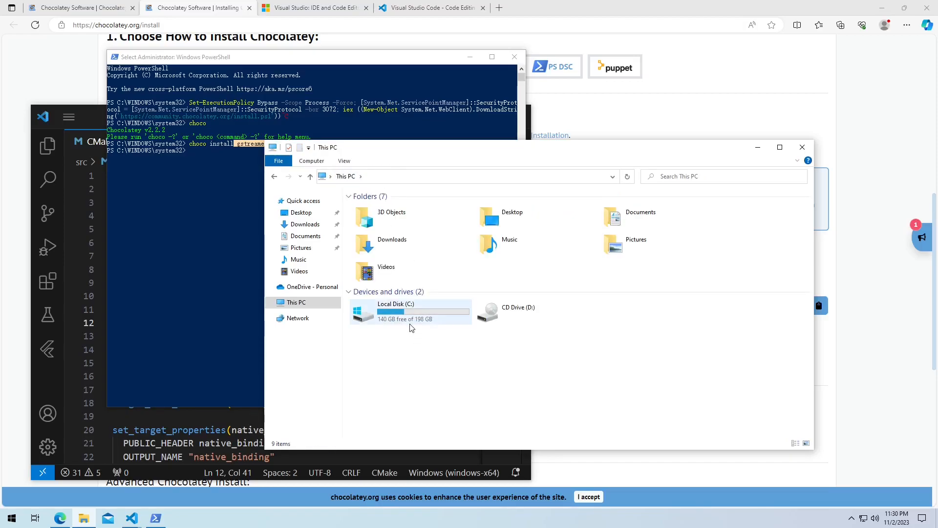
{"action": "left_click", "coordinate": [409, 311]}
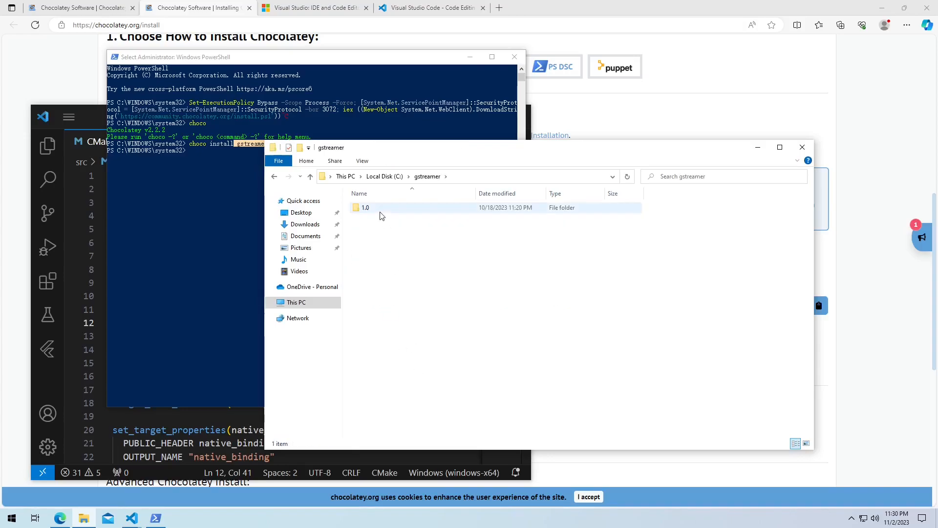
Step: Inspect the DLLs in gstreamer\1.0\msvc_x86_64\bin, then close Explorer
{"action": "double_click", "coordinate": [365, 207]}
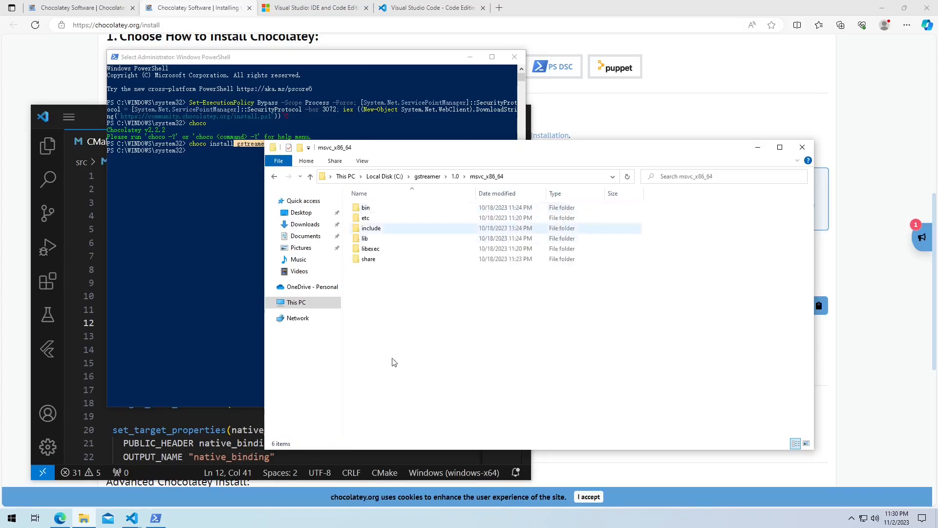
{"action": "double_click", "coordinate": [366, 207]}
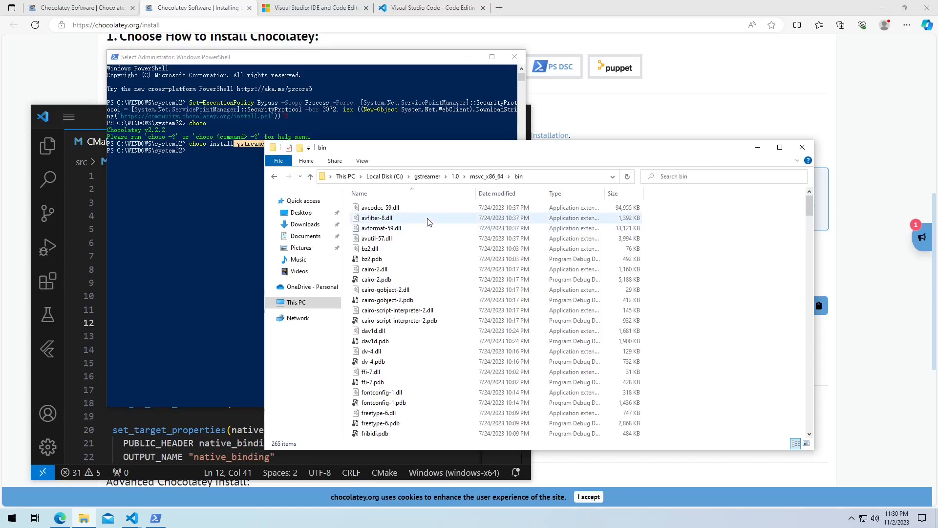
{"action": "left_click", "coordinate": [376, 338]}
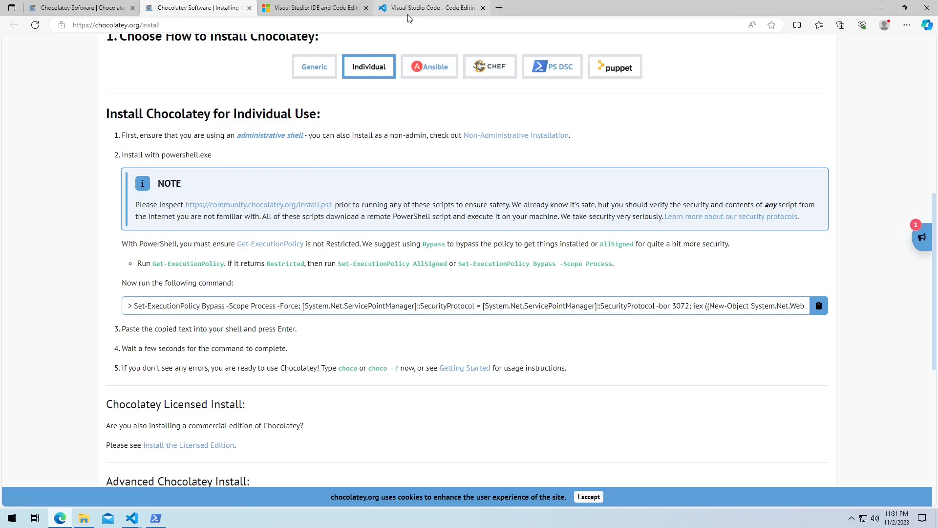
{"action": "mouse_move", "coordinate": [415, 42]}
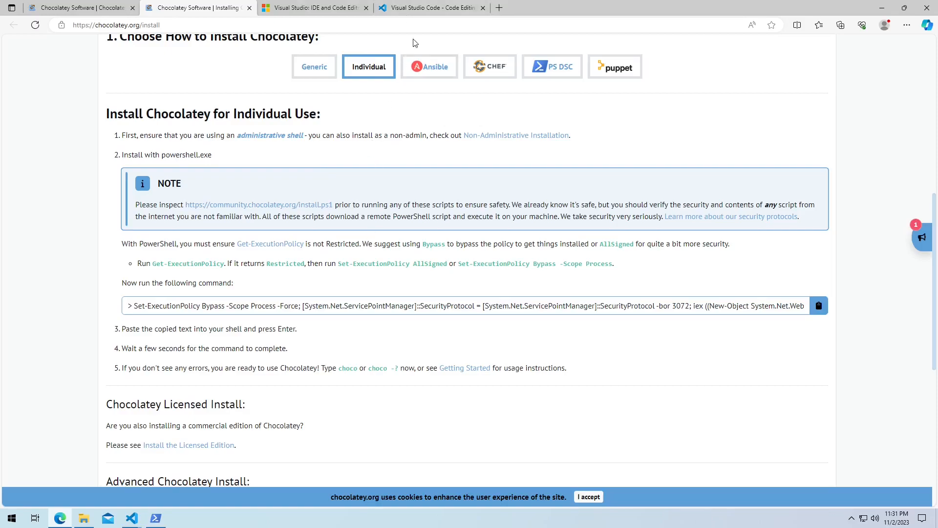
Step: Minimize Edge to reveal the desktop before launching Visual Studio Code
{"action": "left_click", "coordinate": [430, 7]}
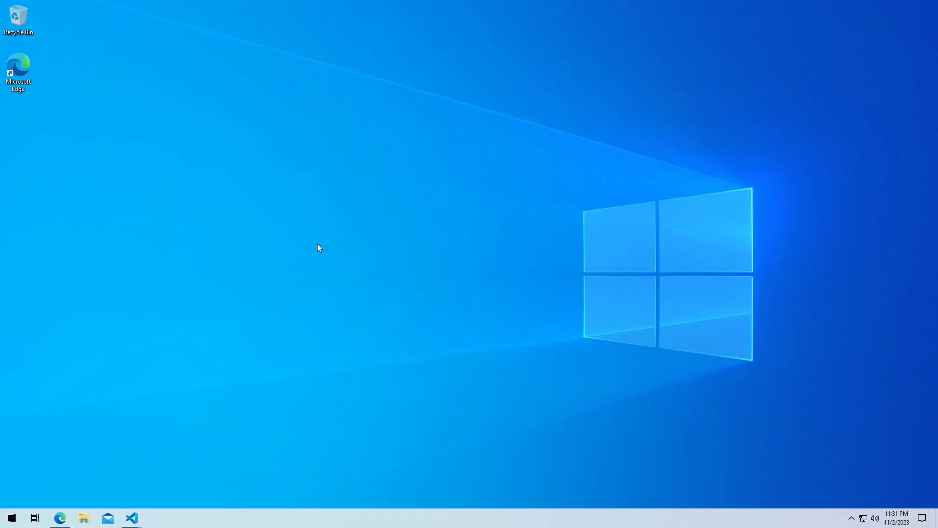
{"action": "mouse_move", "coordinate": [898, 398]}
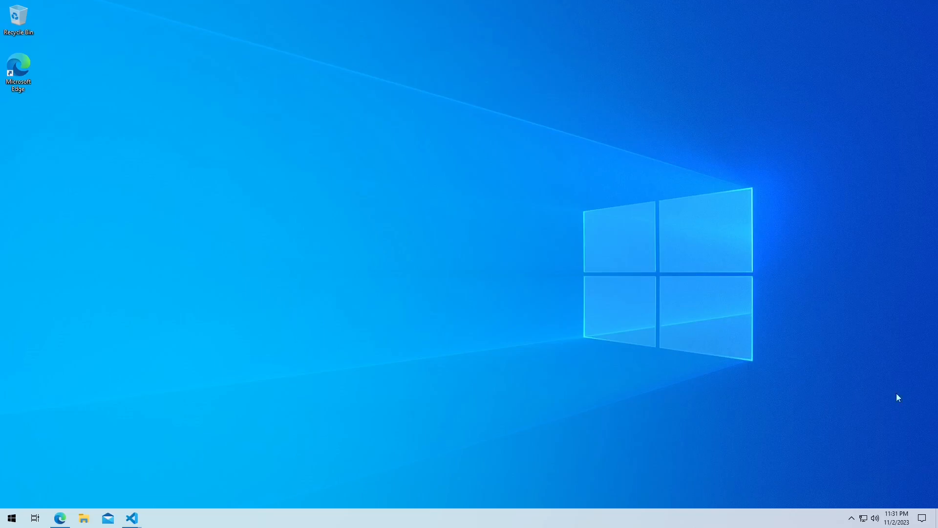
{"action": "mouse_move", "coordinate": [131, 518]}
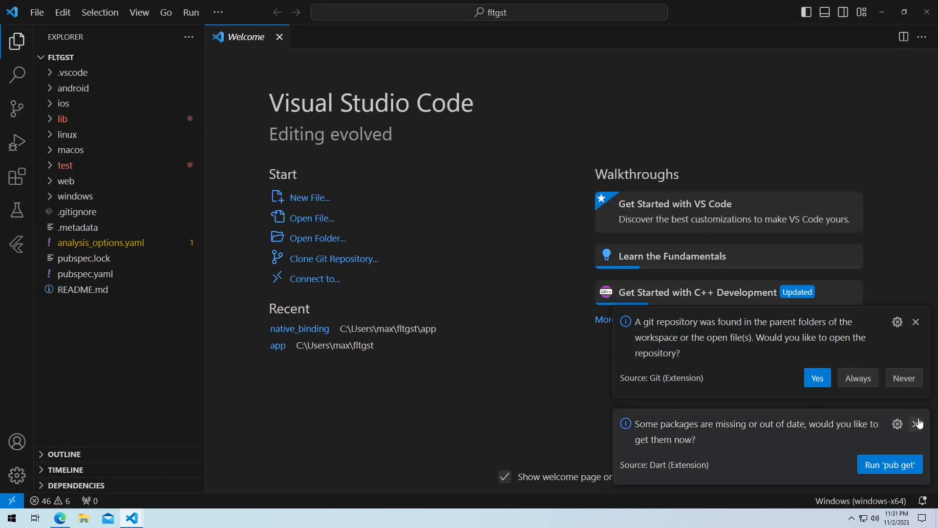
Step: Dismiss the notification and run flutter pub get in the fltgst terminal
{"action": "left_click", "coordinate": [916, 424]}
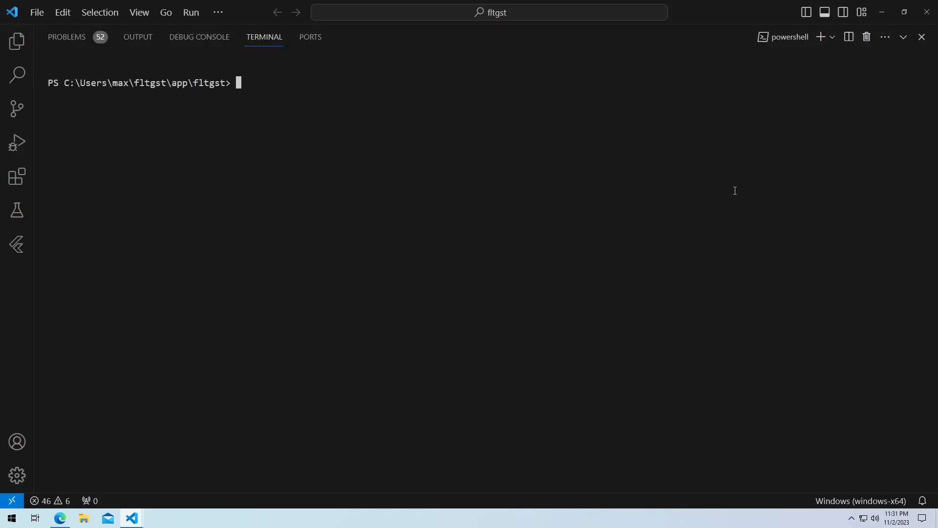
{"action": "type", "text": "flu"}
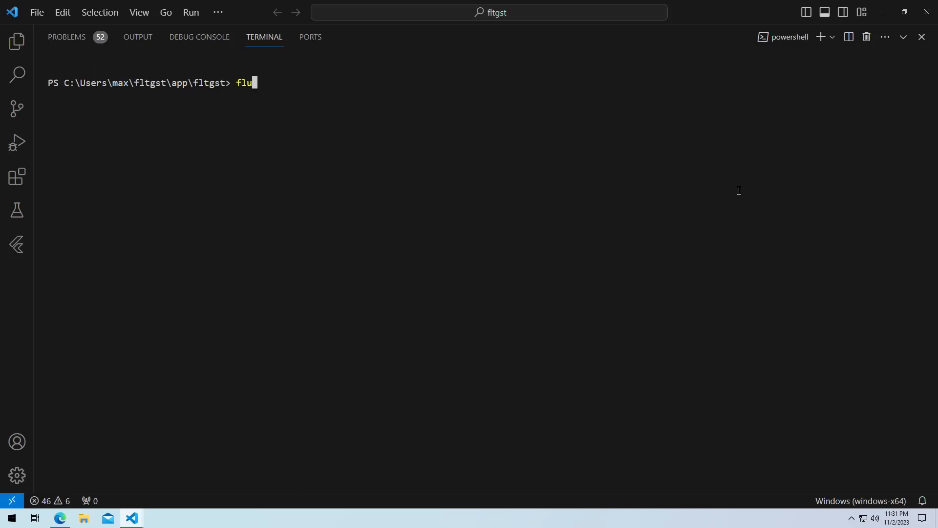
{"action": "type", "text": "tter"}
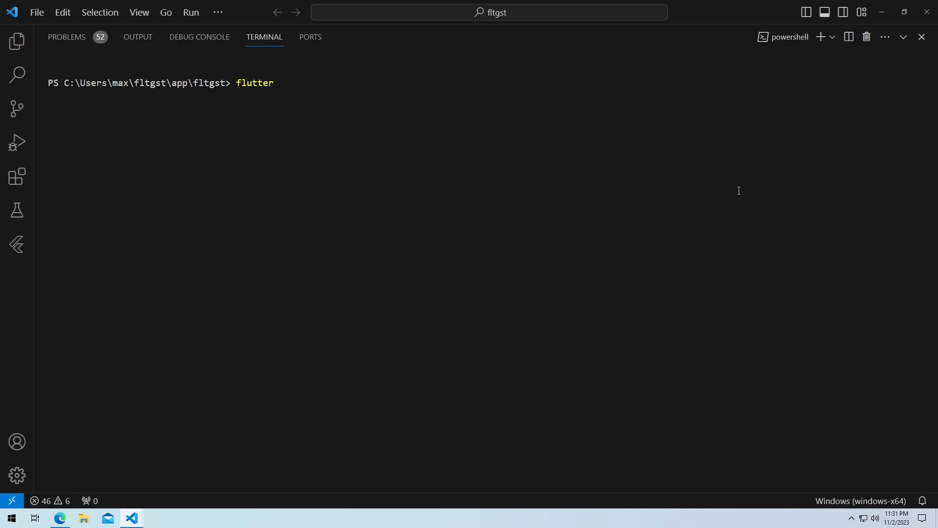
{"action": "type", "text": "pub g"}
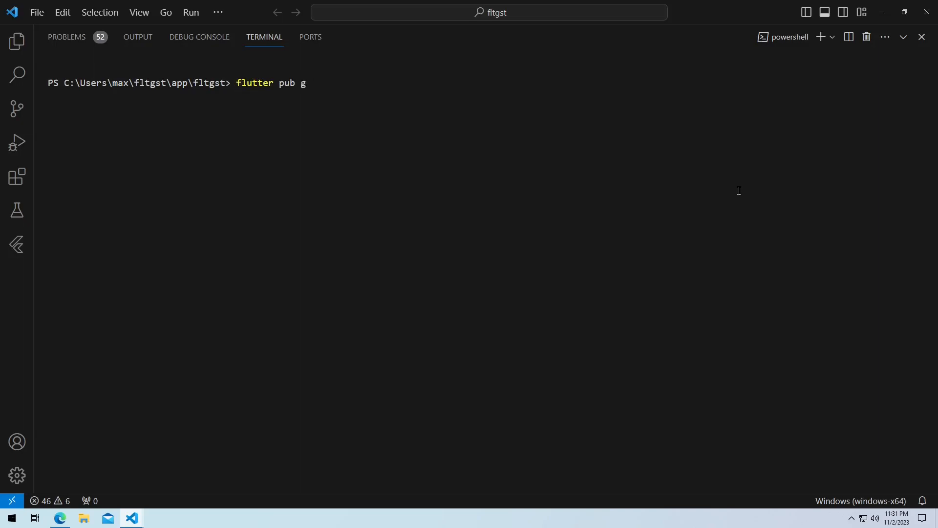
{"action": "key", "text": "enter"}
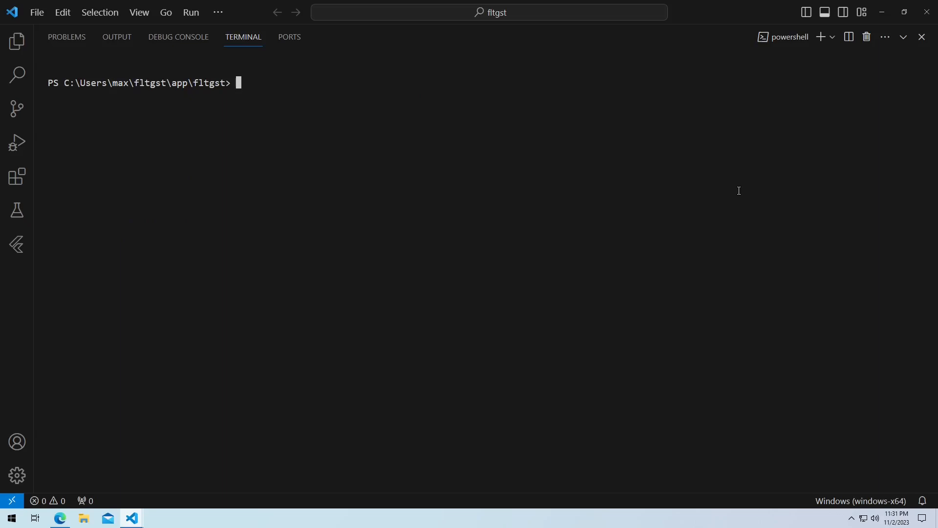
Step: Run flutter build windows -vv --debug and watch the compile output
{"action": "type", "text": "flutter build"}
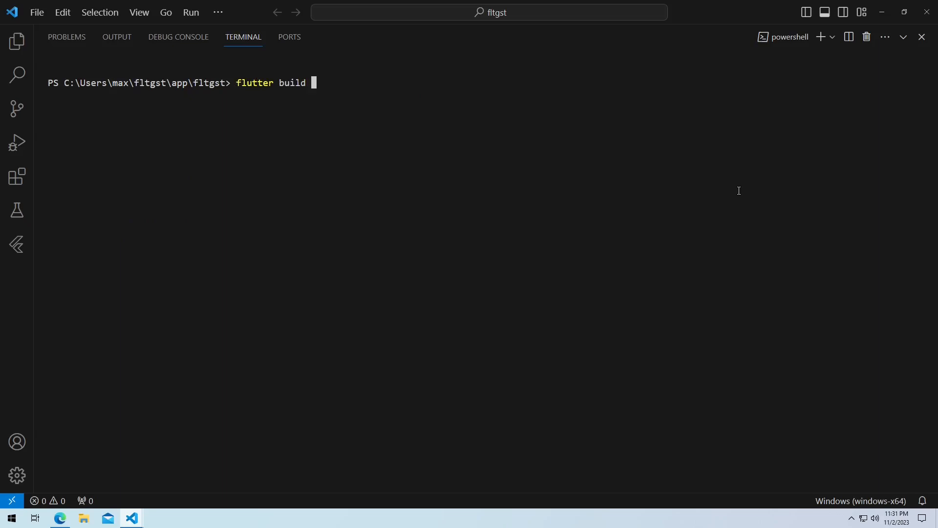
{"action": "type", "text": "windows -vv"}
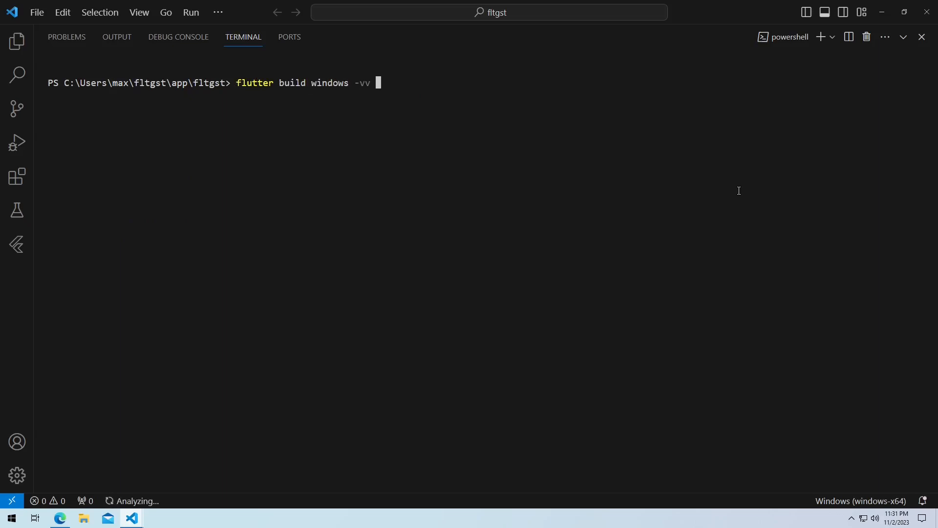
{"action": "type", "text": "--debug"}
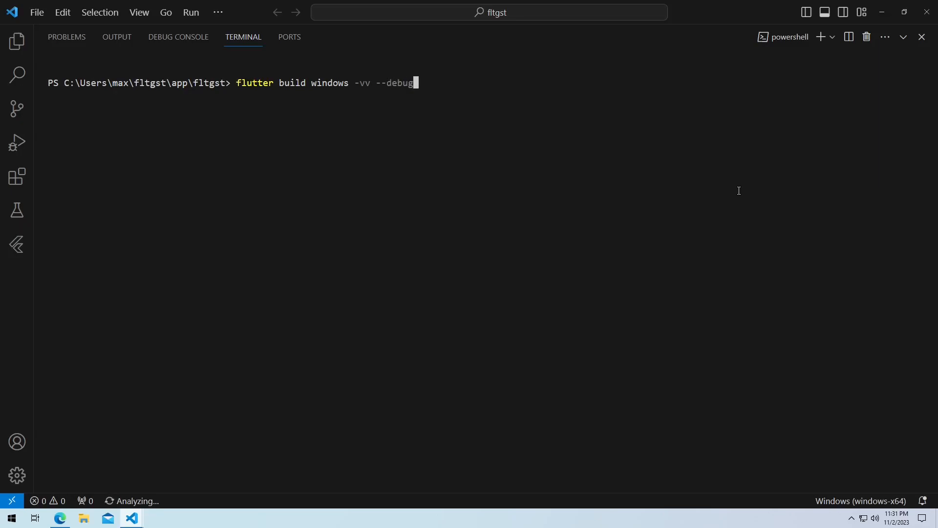
{"action": "key", "text": "enter"}
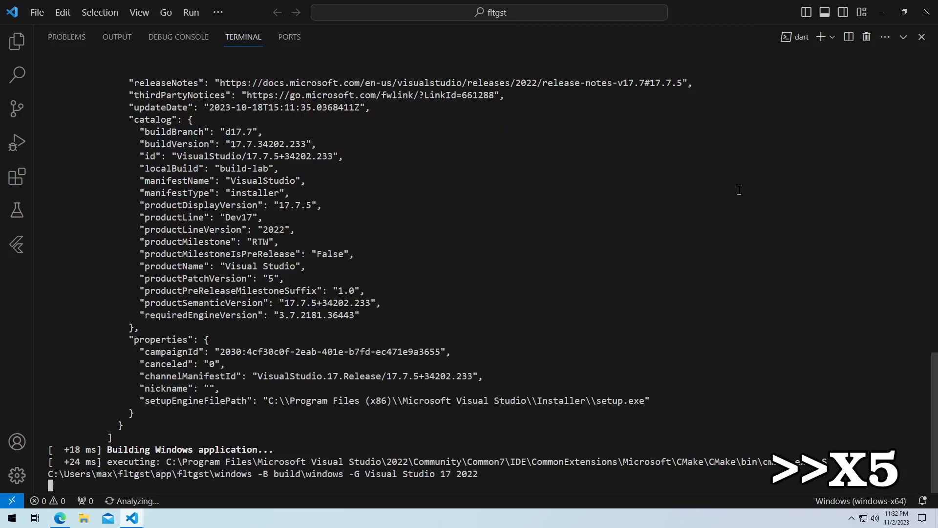
{"action": "scroll", "scroll_direction": "up", "scroll_amount": 3}
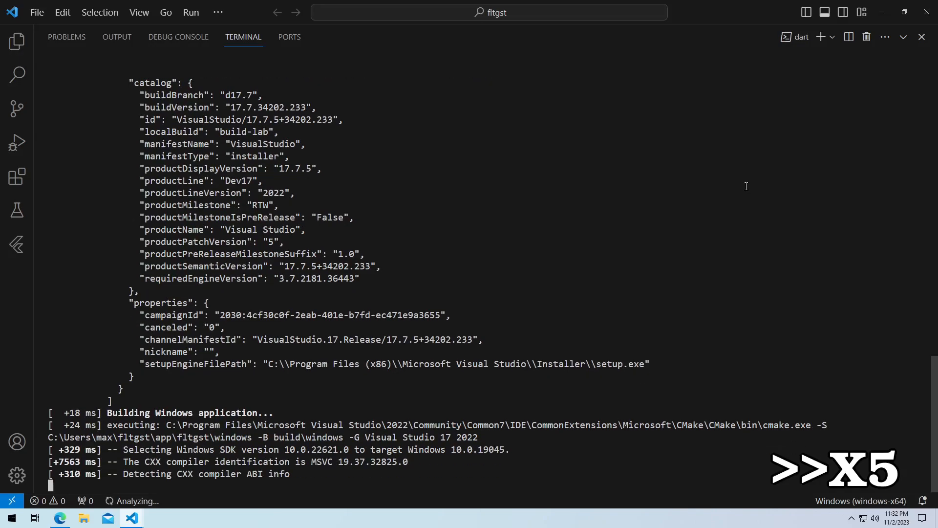
{"action": "scroll", "scroll_direction": "down", "scroll_amount": 3}
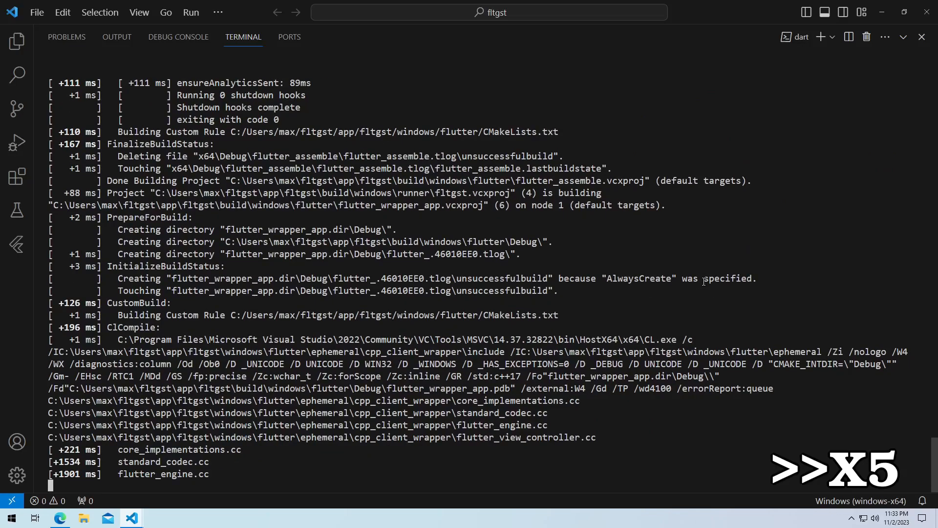
{"action": "scroll", "scroll_direction": "down", "scroll_amount": 3}
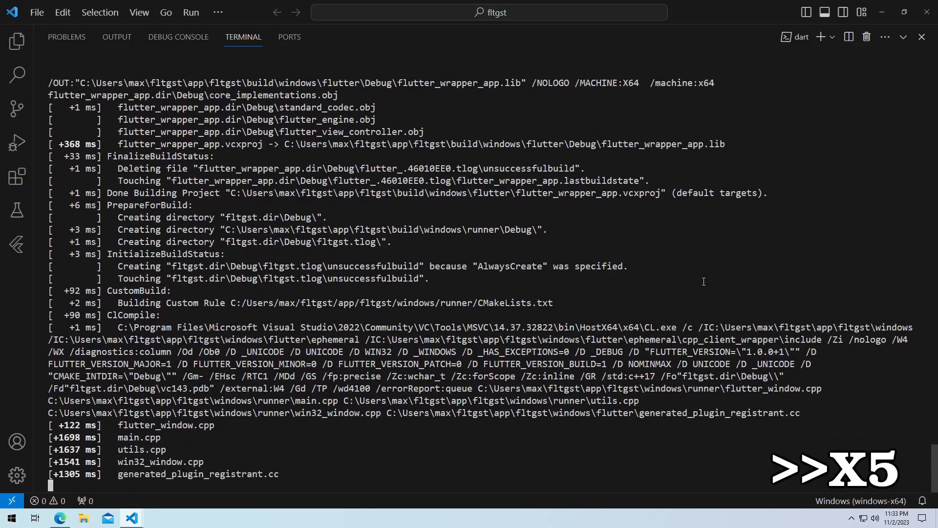
{"action": "scroll", "scroll_direction": "down", "scroll_amount": 3}
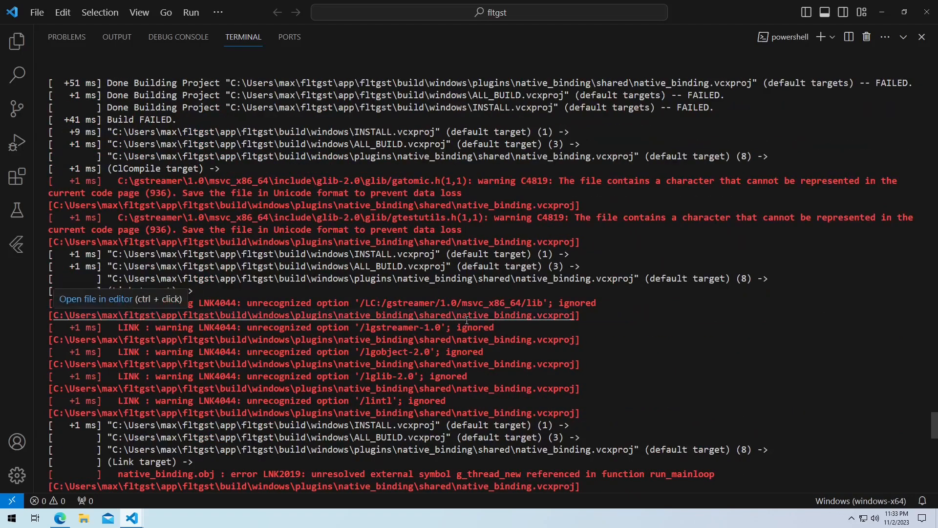
Step: Review the LNK2019 unresolved GStreamer/GLib symbols and the Build process failed message
{"action": "scroll", "scroll_direction": "down", "scroll_amount": 3}
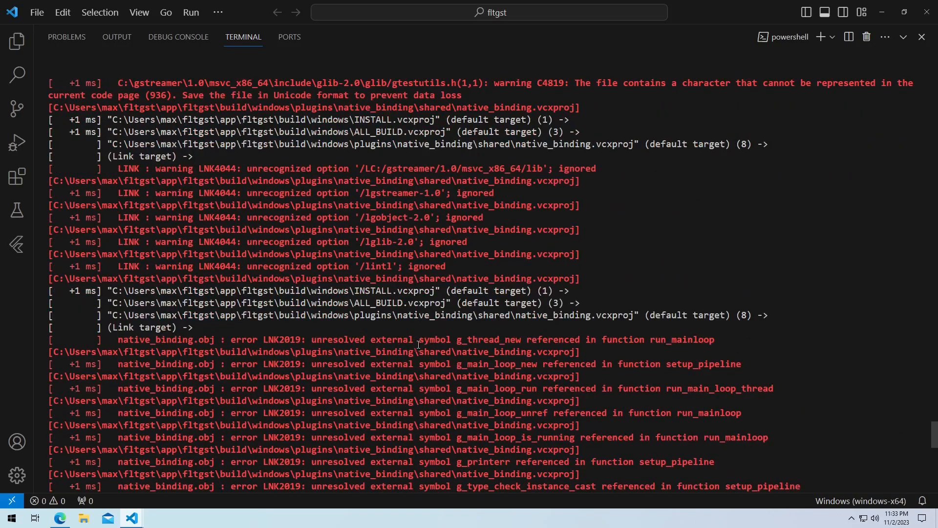
{"action": "mouse_move", "coordinate": [426, 226]}
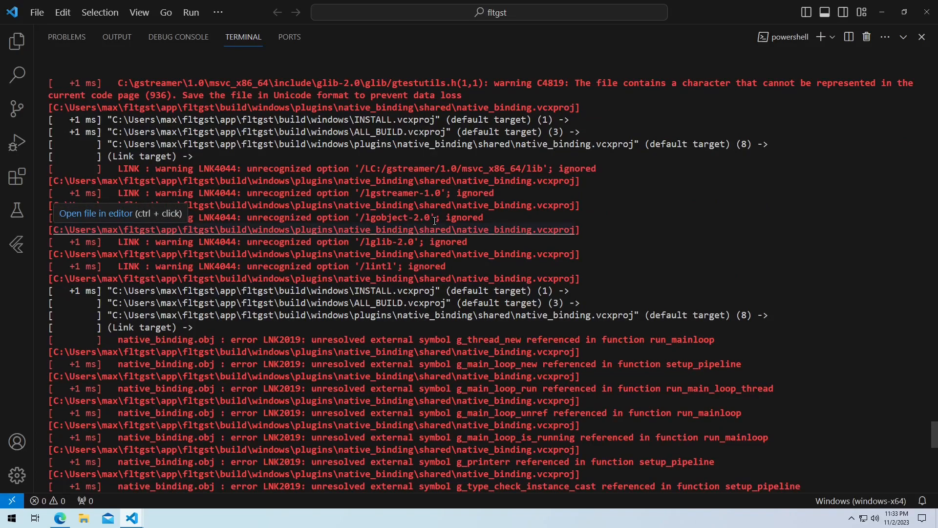
{"action": "mouse_move", "coordinate": [379, 234]}
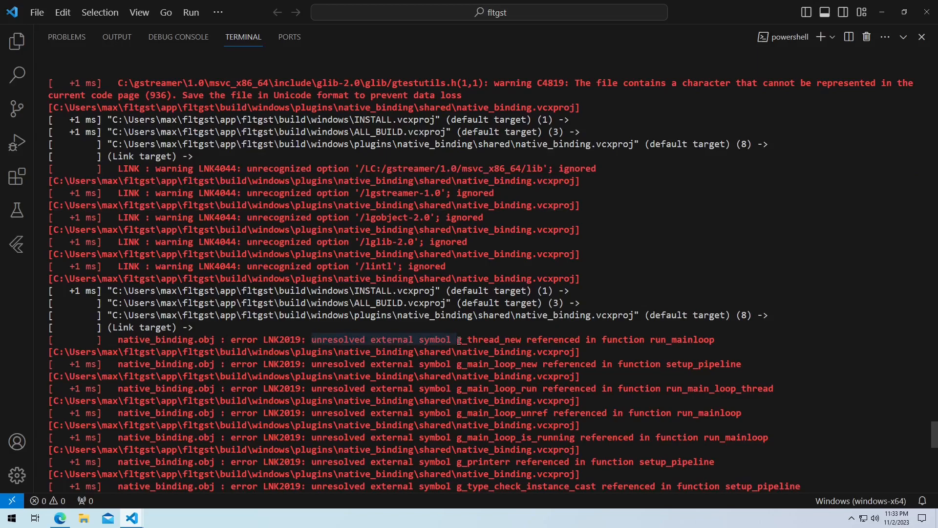
{"action": "mouse_move", "coordinate": [476, 197]}
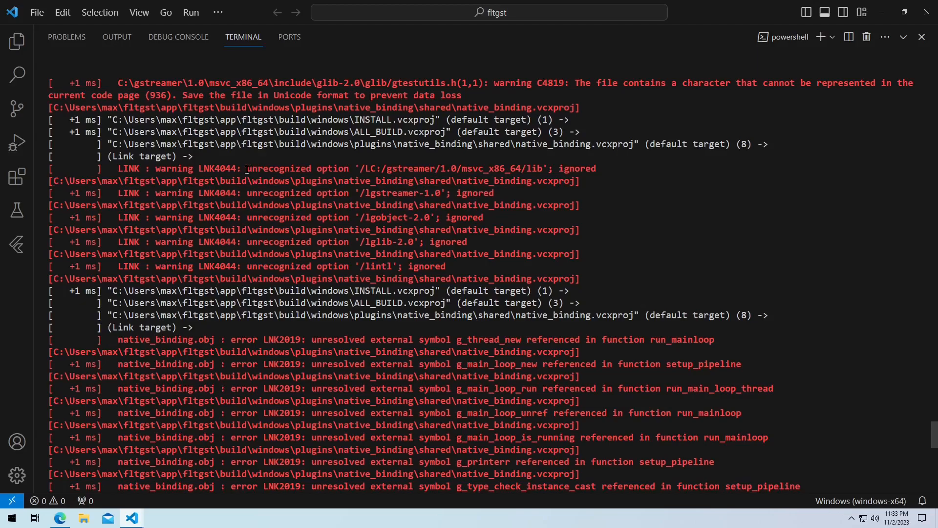
{"action": "left_click_drag", "start_coordinate": [246, 168], "coordinate": [374, 168]}
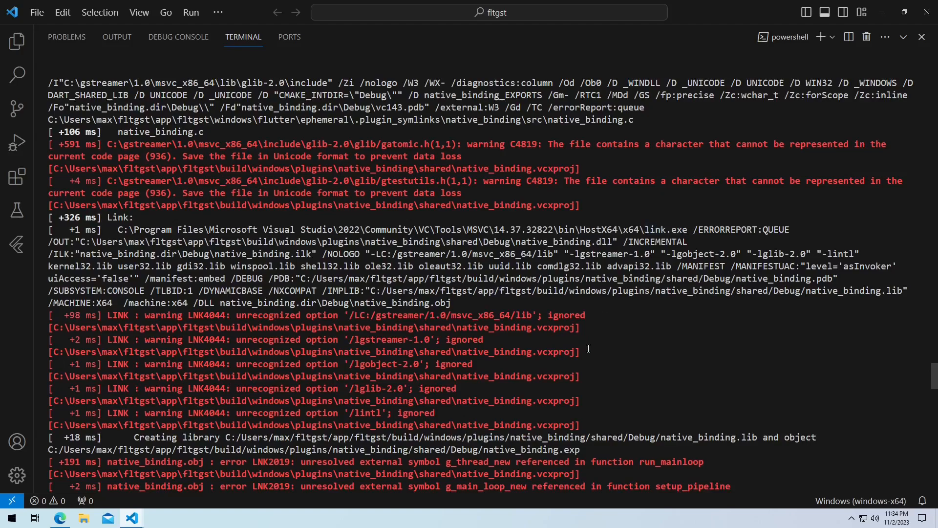
{"action": "scroll", "scroll_direction": "down", "scroll_amount": 3}
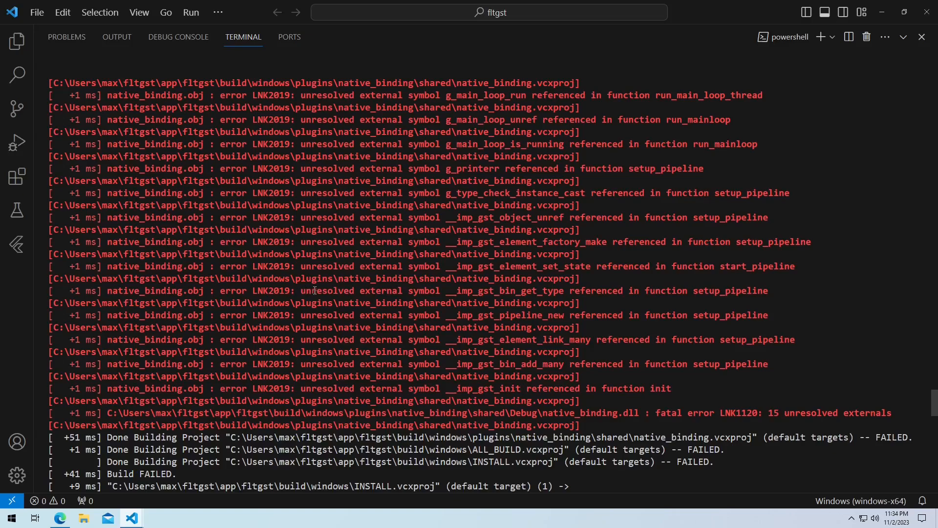
{"action": "left_click_drag", "start_coordinate": [299, 291], "coordinate": [566, 291]}
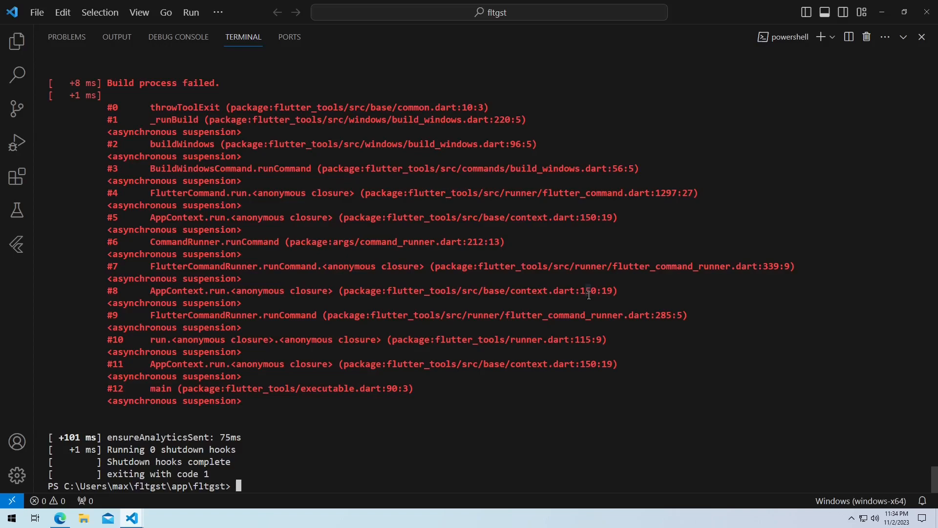
Step: Run pkg-config.exe gstreamer-1.0 --libs to list GStreamer's linker flags
{"action": "type", "text": "pkg-c"}
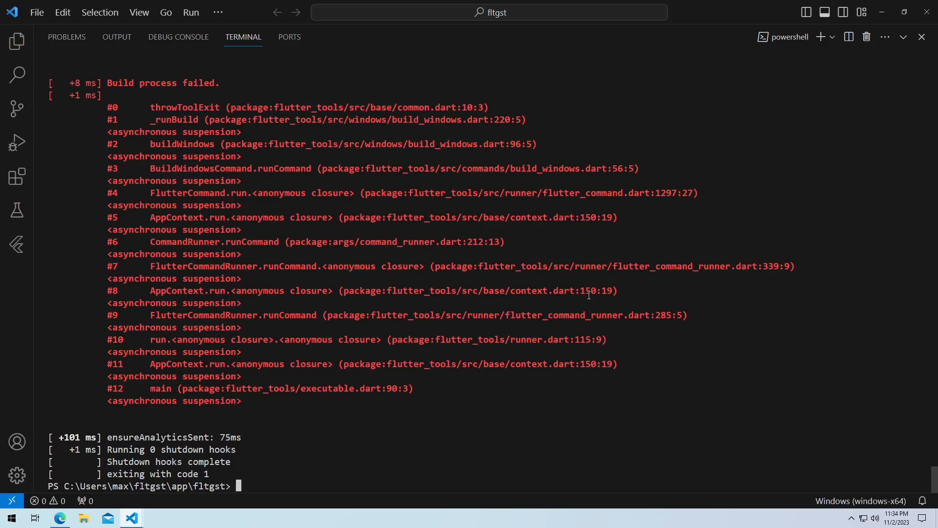
{"action": "type", "text": "pkg-config.exe"}
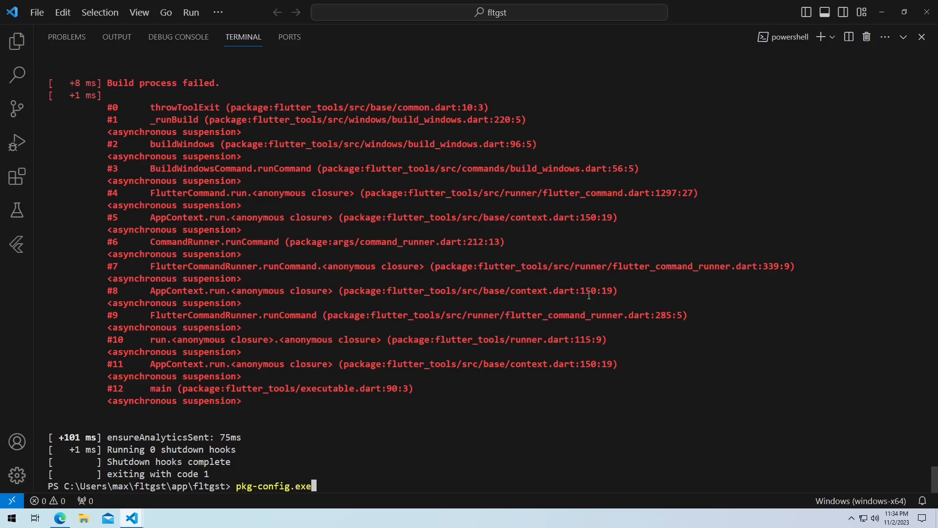
{"action": "type", "text": "g"}
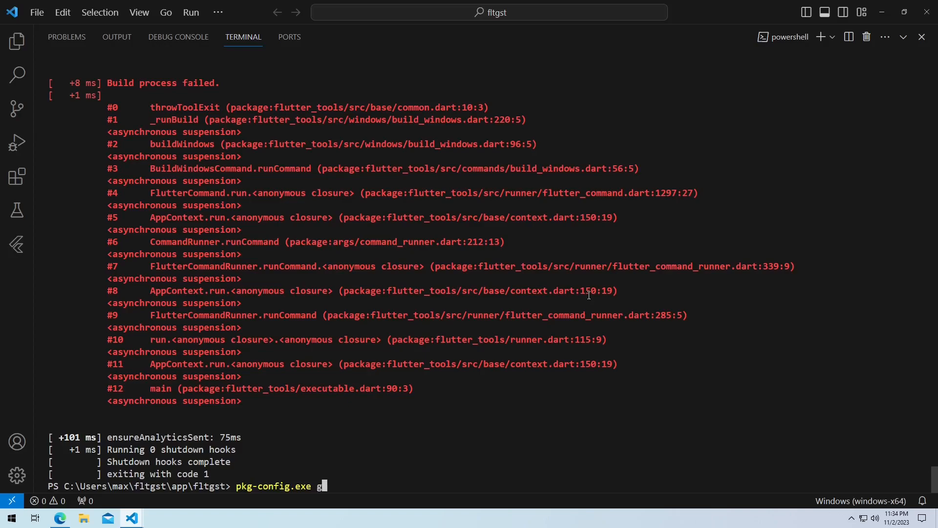
{"action": "type", "text": "streamer-1.0"}
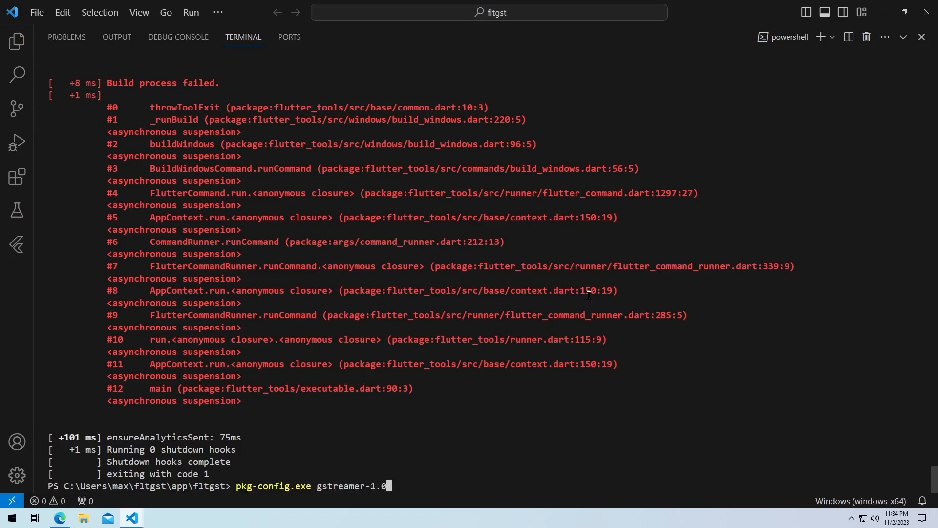
{"action": "type", "text": "--libs"}
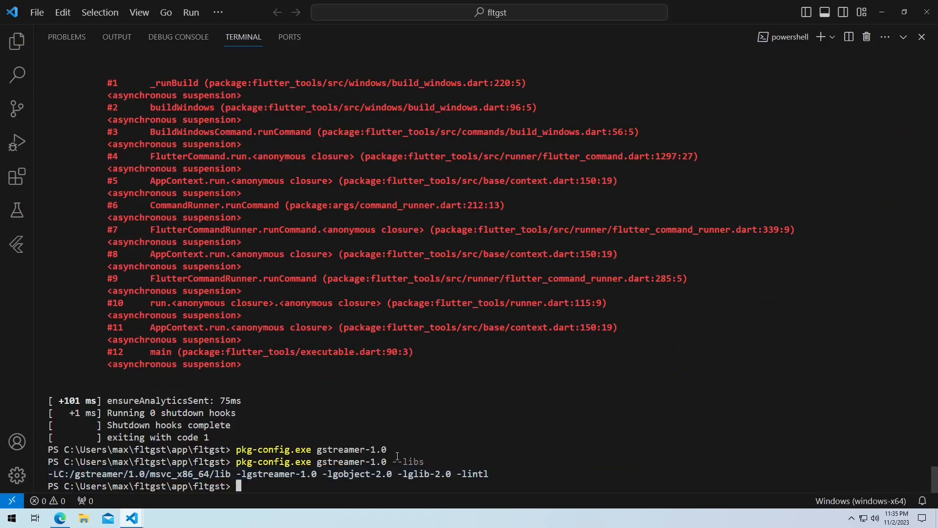
{"action": "type", "text": "pkg-config.exe gstreamer-1.0 --libs"}
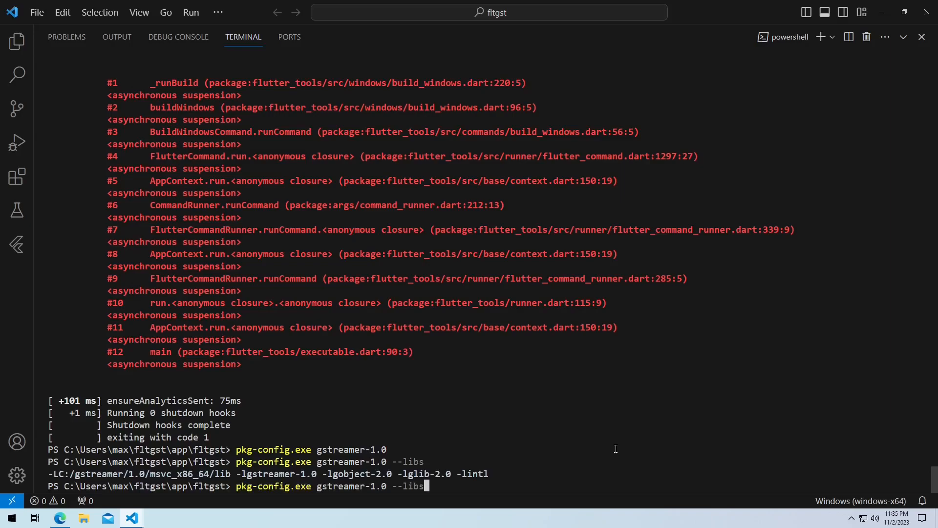
Step: Start appending --msvc-syntax to the pkg-config command
{"action": "type", "text": "--"}
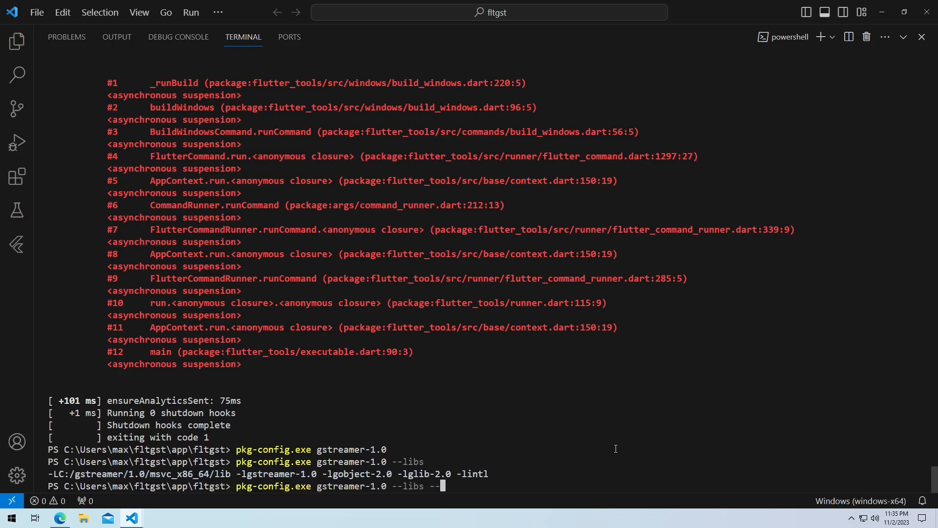
{"action": "type", "text": "msvc"}
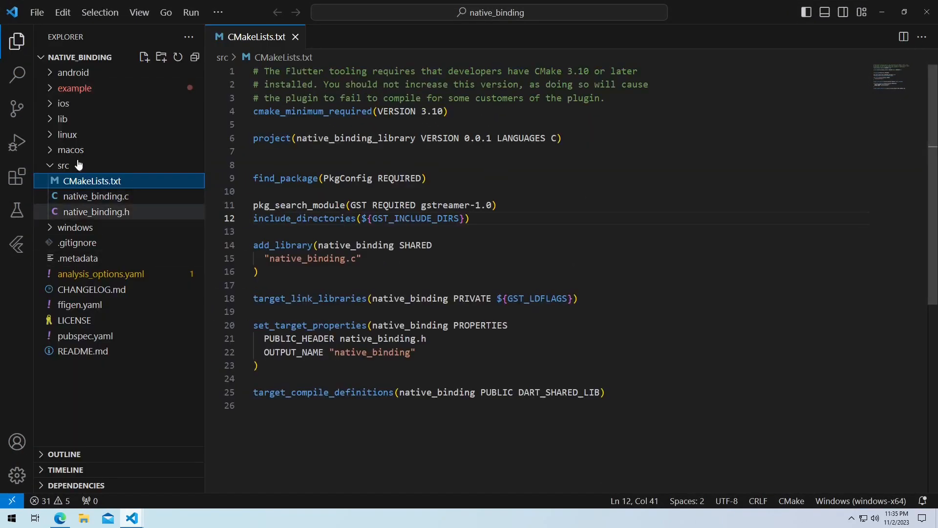
{"action": "mouse_move", "coordinate": [17, 41]}
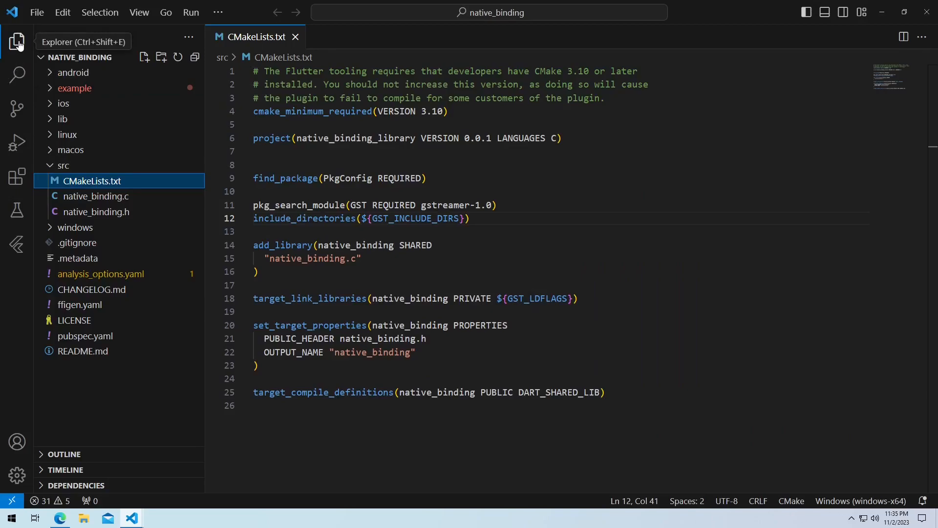
Step: Hide the Explorer sidebar so CMakeLists.txt fills the editor
{"action": "left_click", "coordinate": [17, 41]}
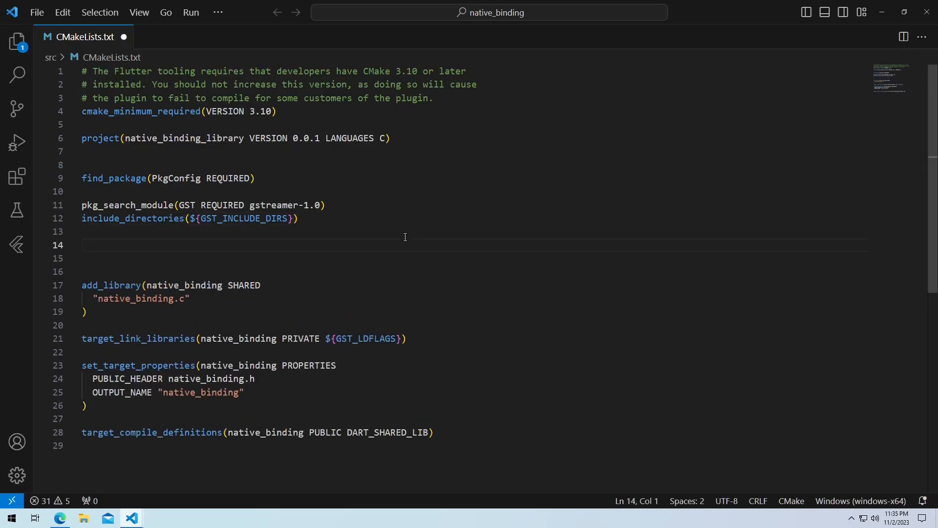
Step: Add an IF(WIN32) block that locates pkg-config via find_program(CMAKE_PKGCONFIG_EXECUTABLE pkg-config)
{"action": "type", "text": "IF(WIN)"}
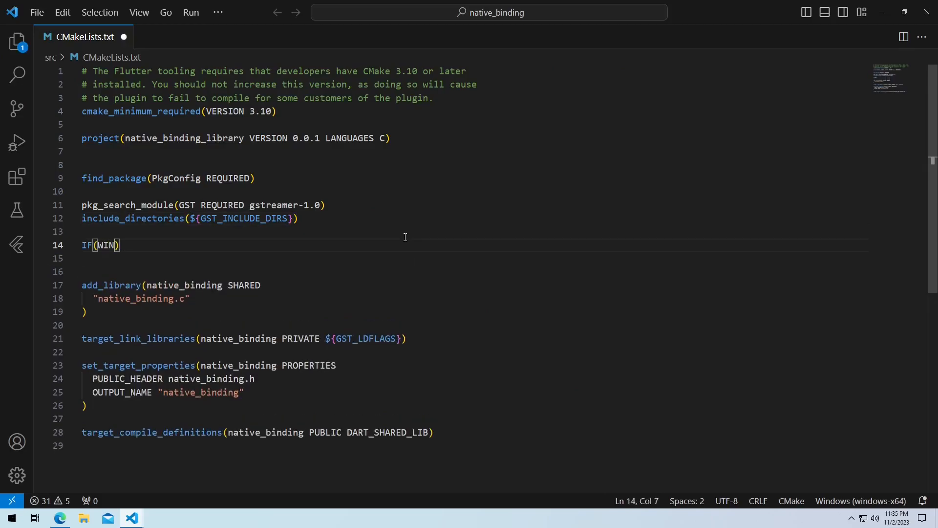
{"action": "type", "text": "32)"}
{"action": "type", "text": "ENDIF("}
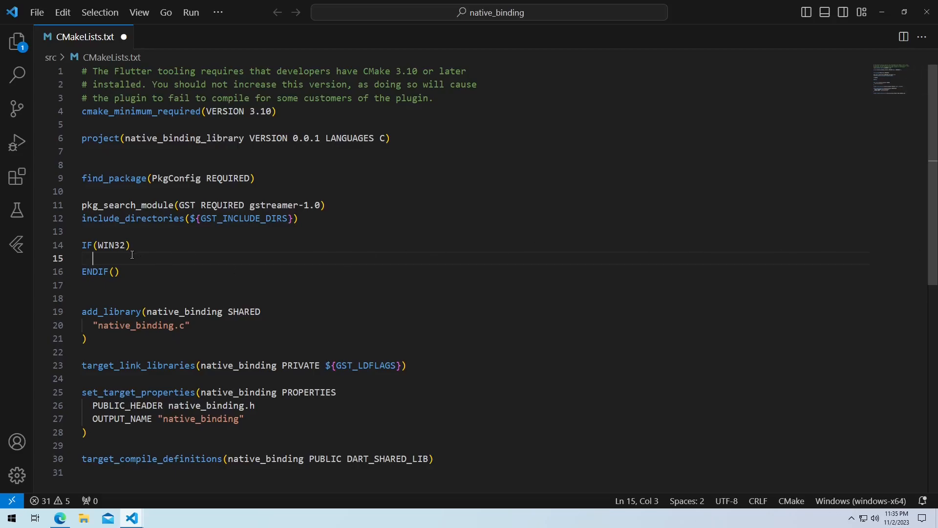
{"action": "type", "text": "find_pro"}
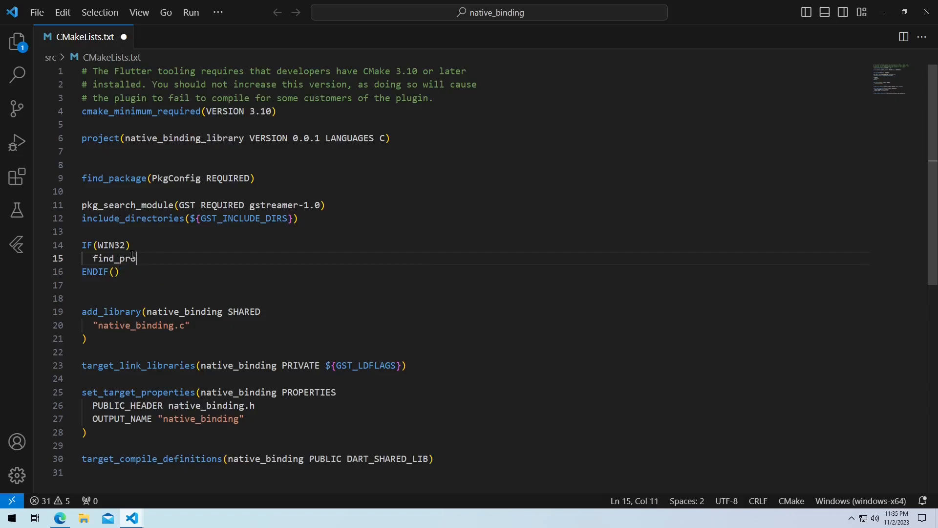
{"action": "type", "text": "gram(CM)"}
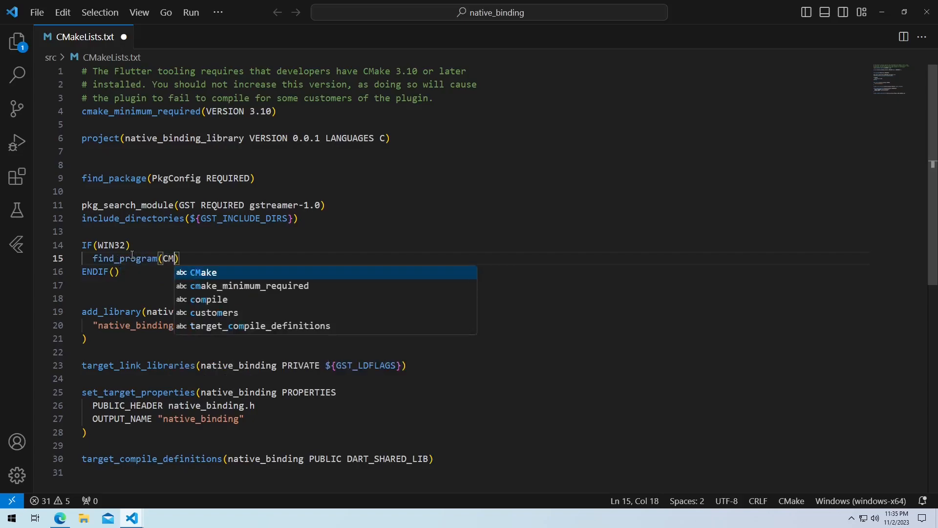
{"action": "type", "text": "AKE_PKG"}
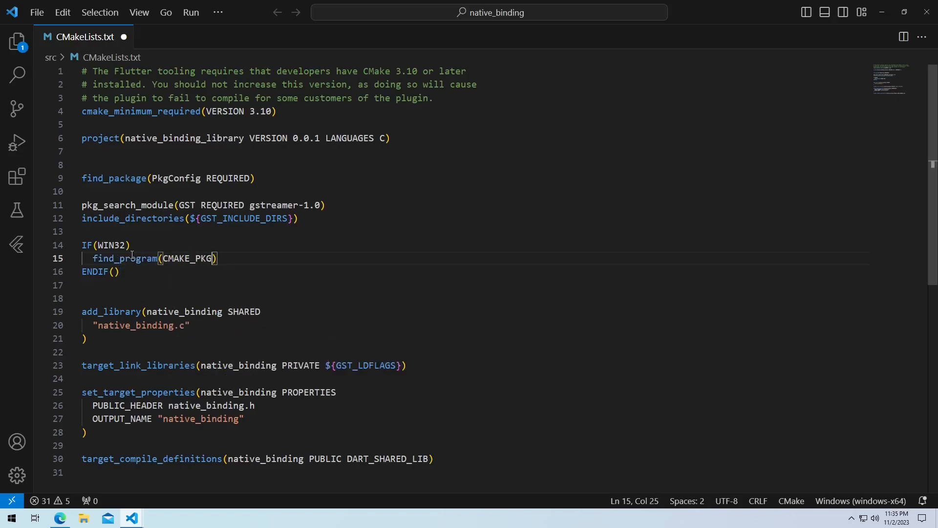
{"action": "type", "text": "CONFIG_EXECUTABLE"}
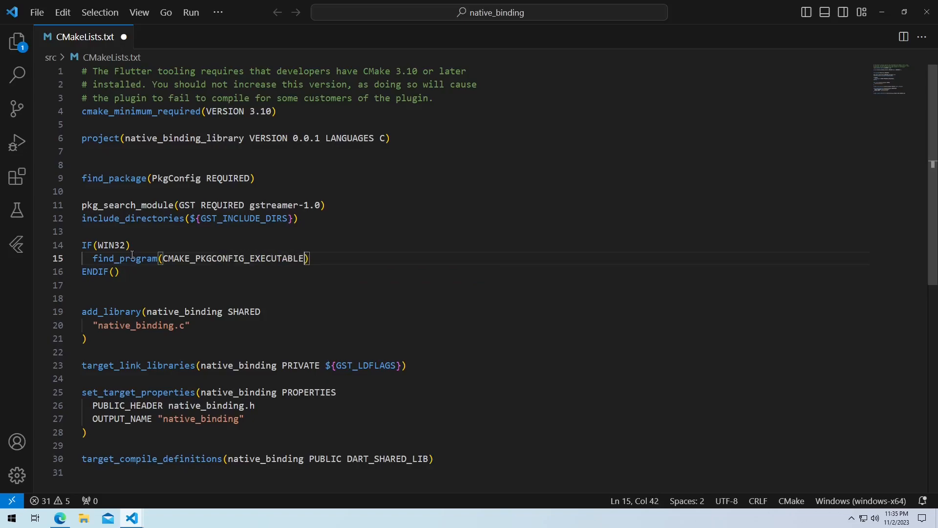
{"action": "type", "text": "pkg-"}
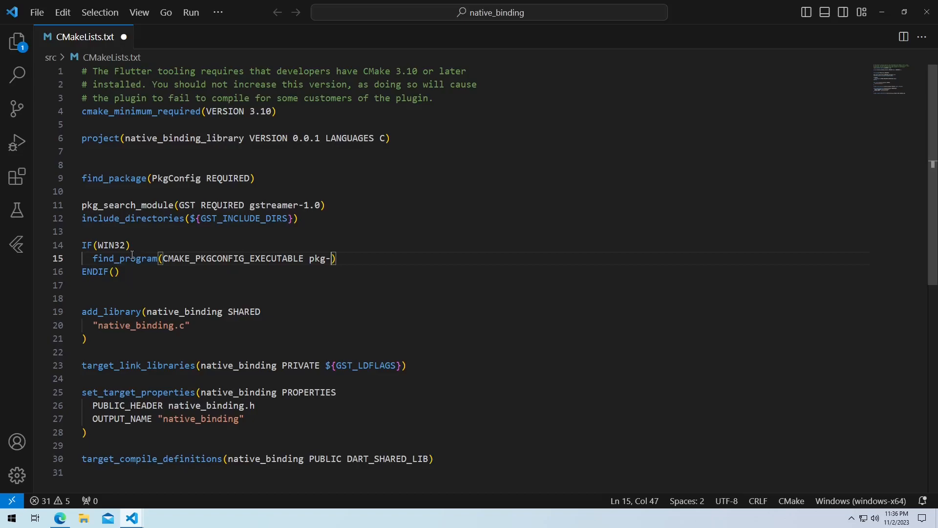
{"action": "type", "text": "config)"}
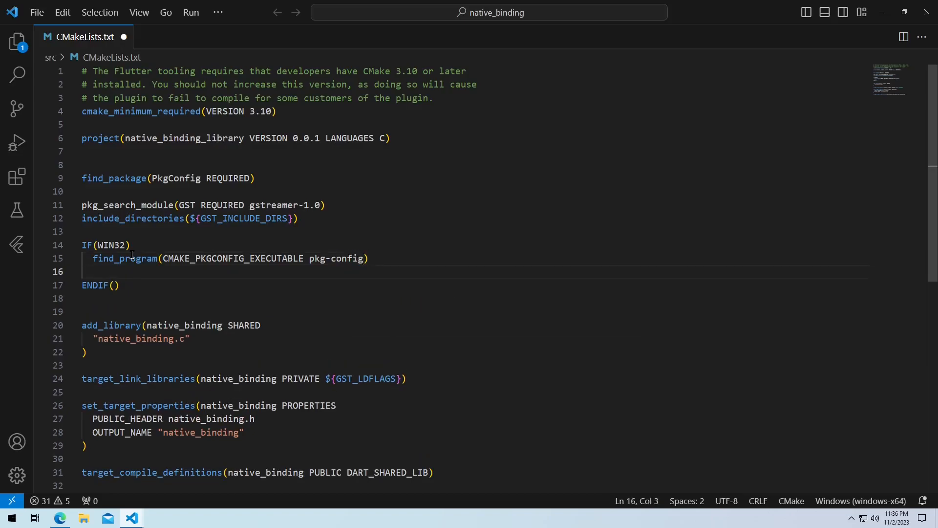
{"action": "type", "text": "if()"}
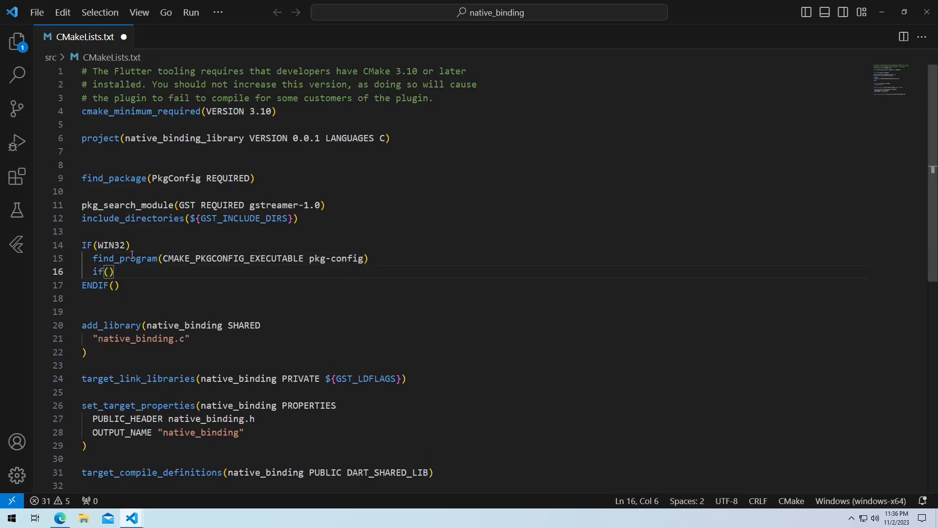
{"action": "type", "text": "CMAKE_PKGCONFIG_EXECUTABLE"}
{"action": "type", "text": "EN"}
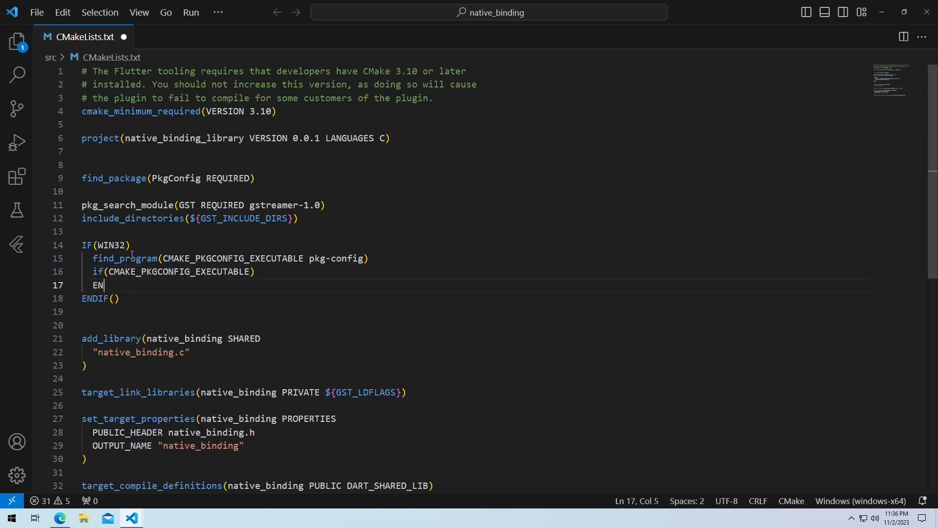
{"action": "type", "text": "DIF("}
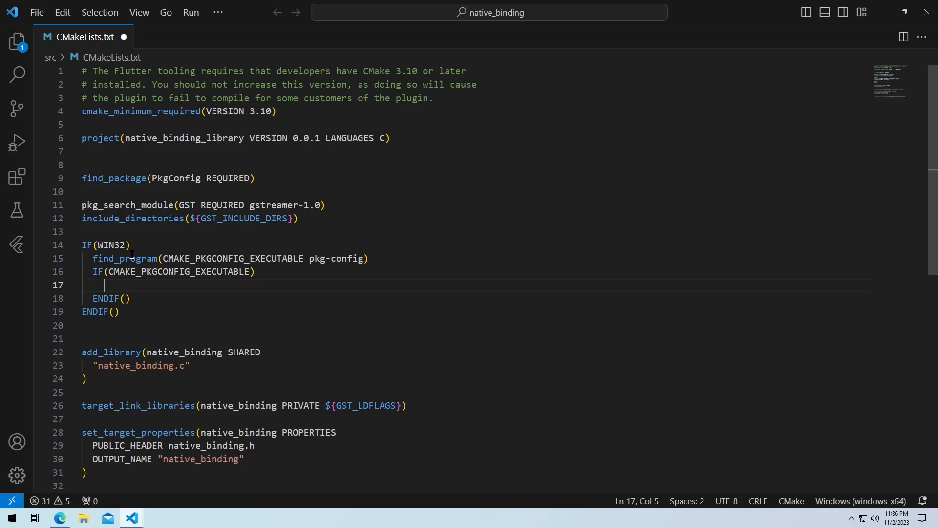
Step: Write the EXEC_PROGRAM call running pkg-config.exe gstreamer-1.0 --libs --msvc-syntax through ARGS
{"action": "type", "text": "E"}
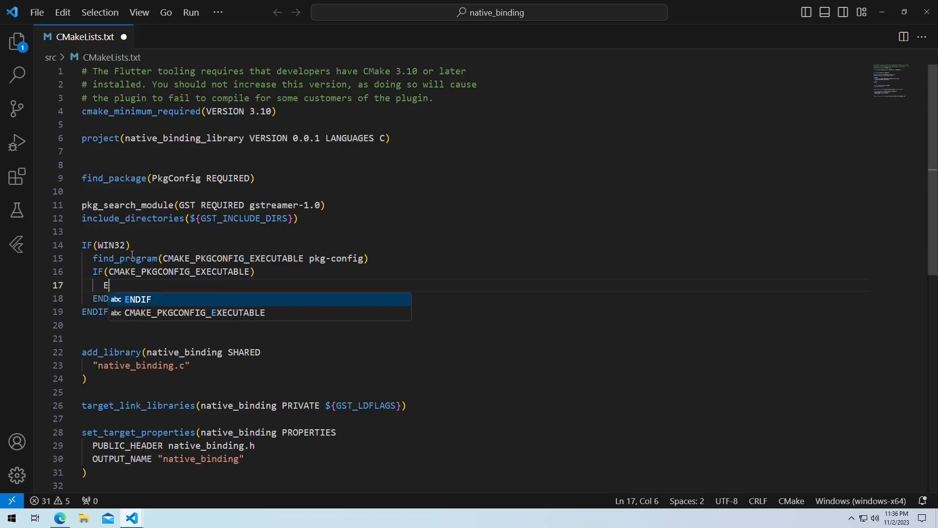
{"action": "type", "text": "XEC_PROGRAM("}
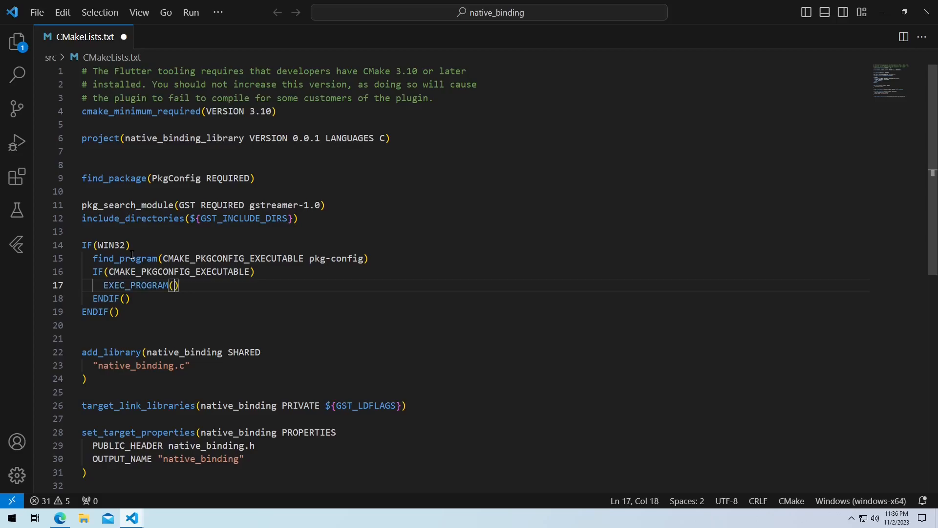
{"action": "type", "text": "${CMAKE_PKGCONFIG_EXECUTABLE}"}
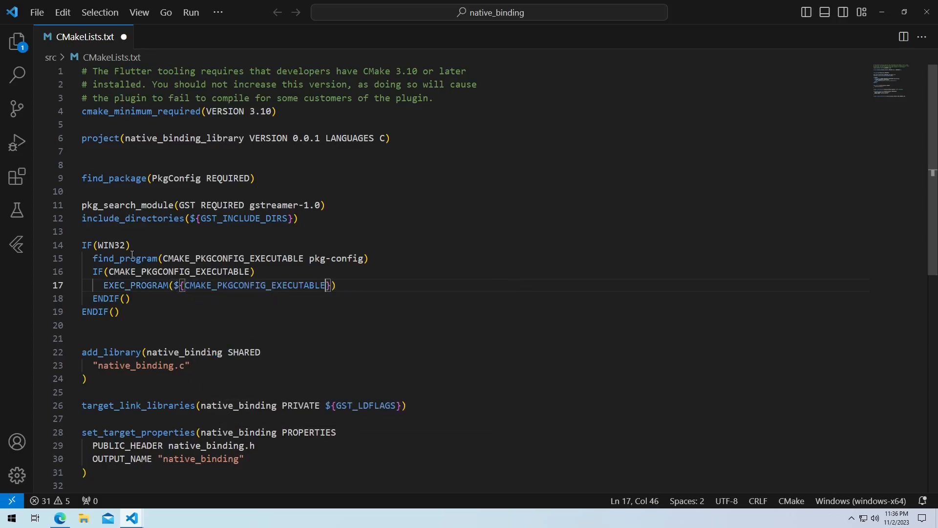
{"action": "key", "text": "Enter"}
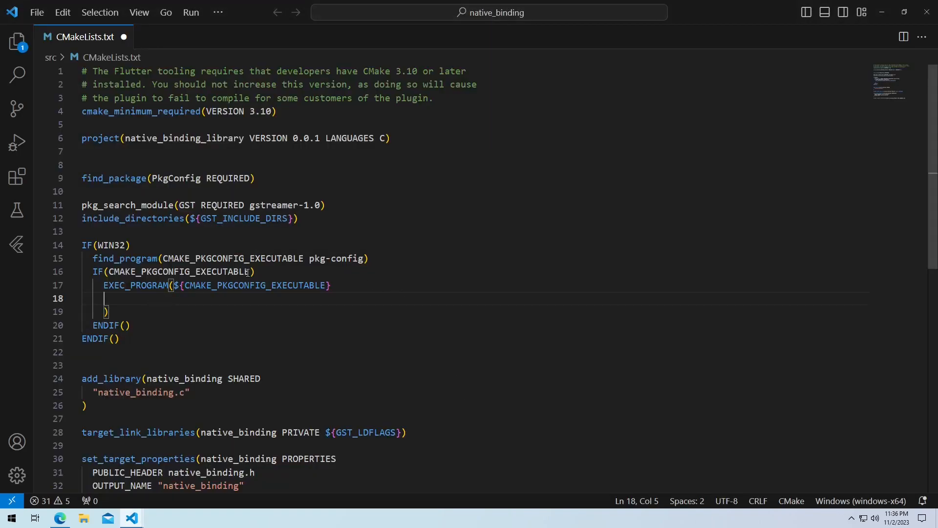
{"action": "type", "text": "/"}
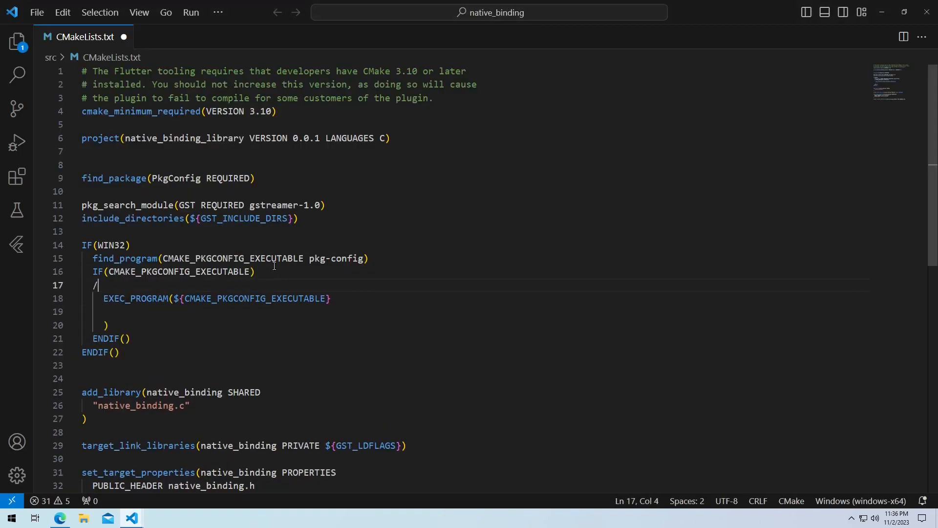
{"action": "type", "text": "pkg-config.exe gstreamer-1.0 --libs --msvc-syntax"}
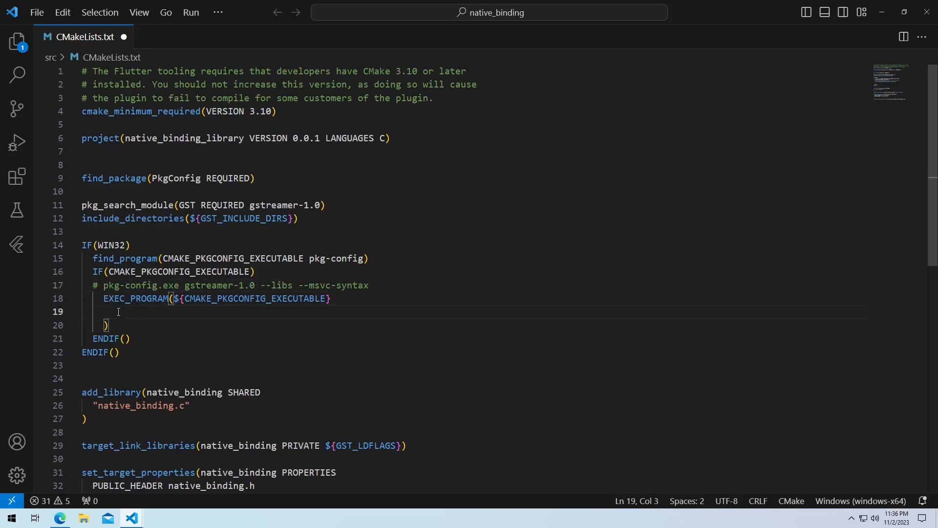
{"action": "type", "text": "ARGS \""}
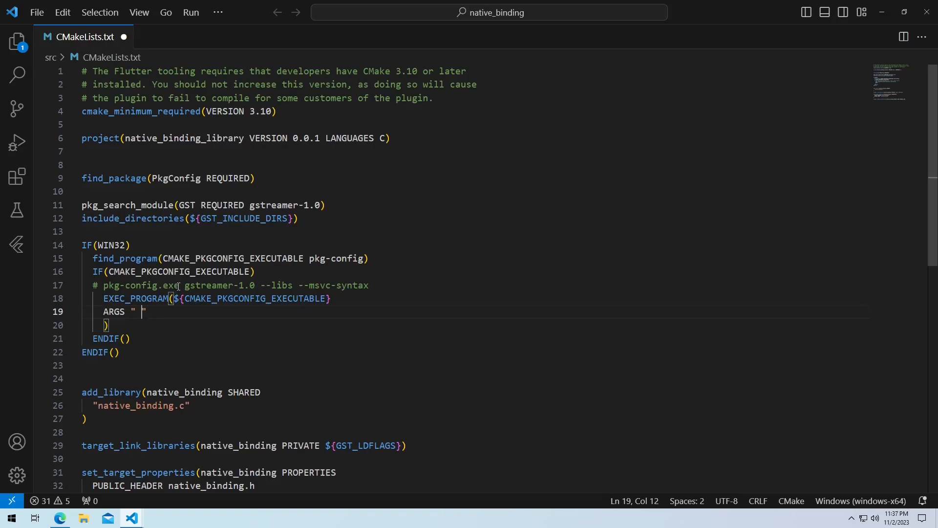
{"action": "left_click_drag", "start_coordinate": [181, 285], "coordinate": [369, 285]}
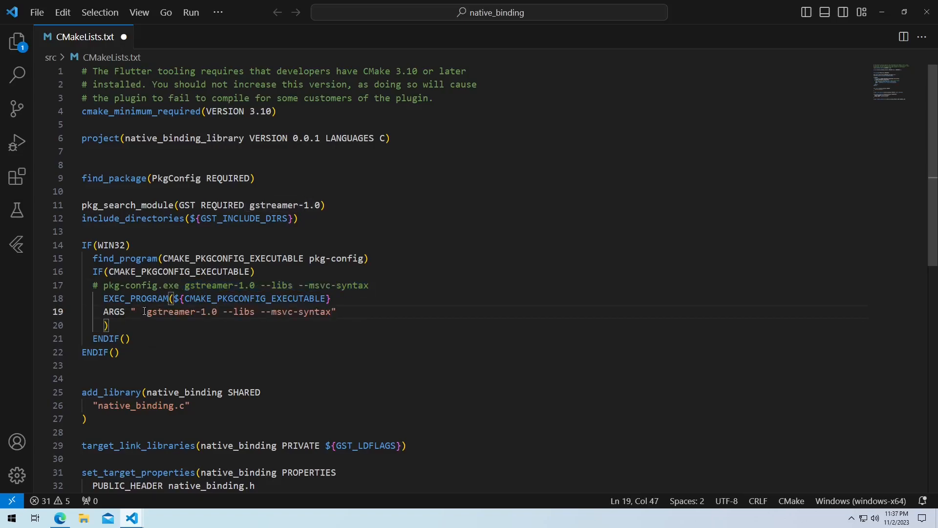
{"action": "double_click", "coordinate": [174, 311]}
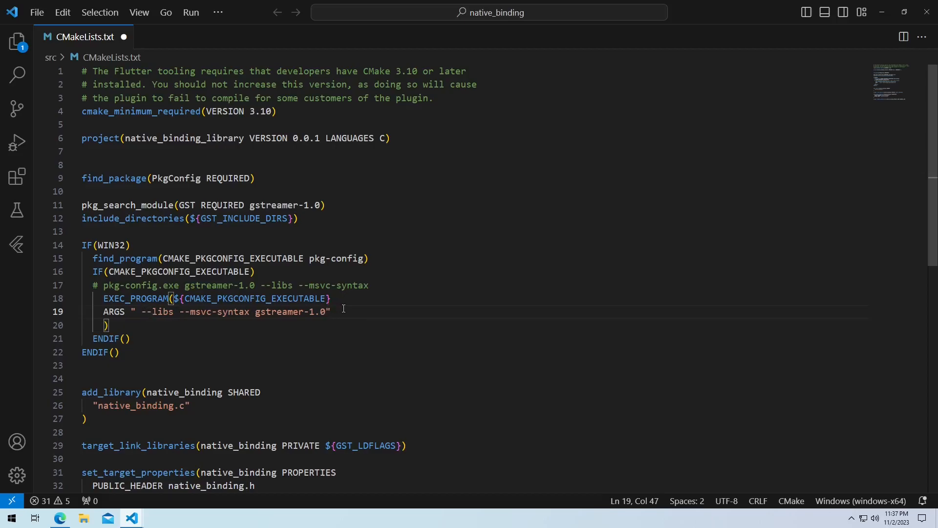
Step: Capture the pkg-config output with OUTPUT_VARIABLE GST_LDFLAGS on the call's closing line
{"action": "key", "text": "Enter"}
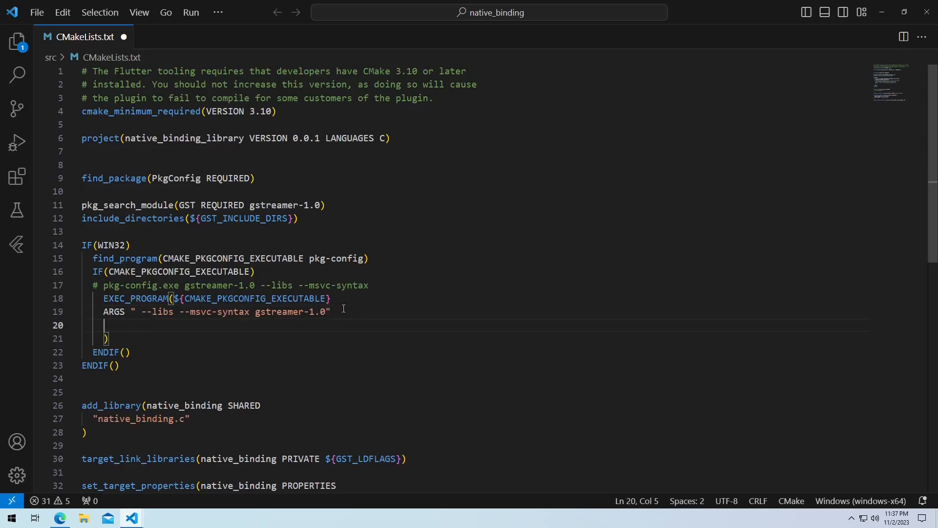
{"action": "double_click", "coordinate": [364, 423]}
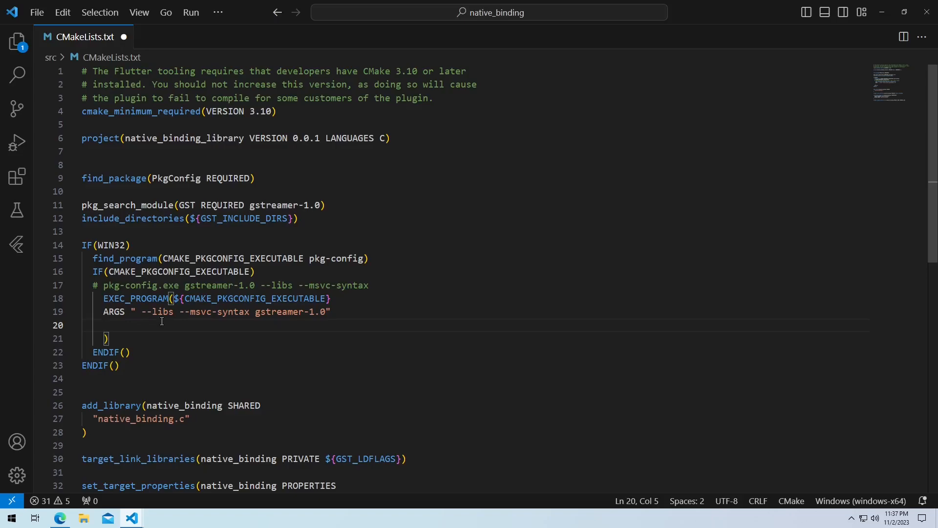
{"action": "type", "text": "OUTPUT_"}
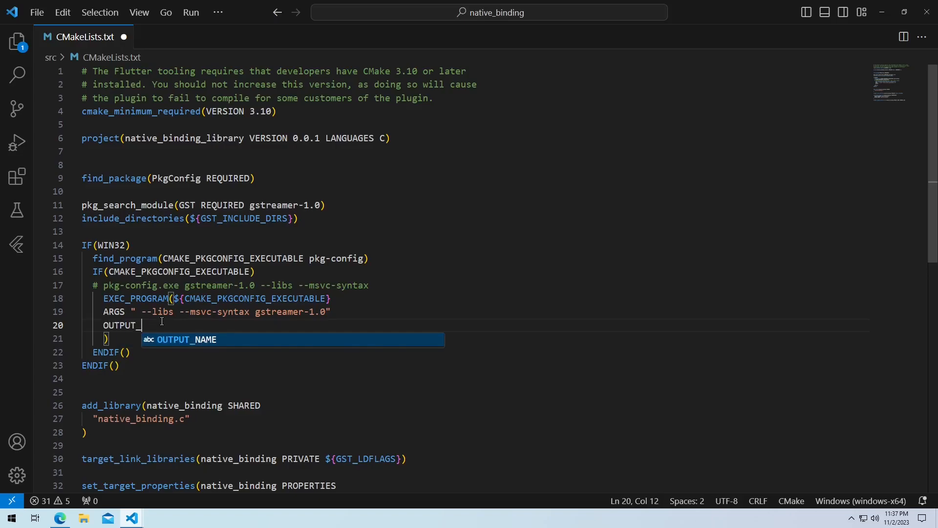
{"action": "type", "text": "VARIABLE"}
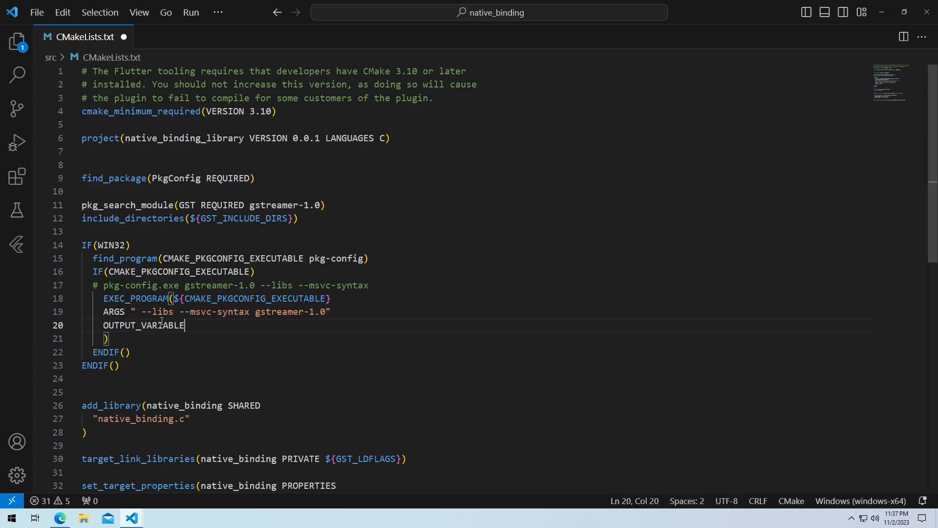
{"action": "type", "text": "GST_"}
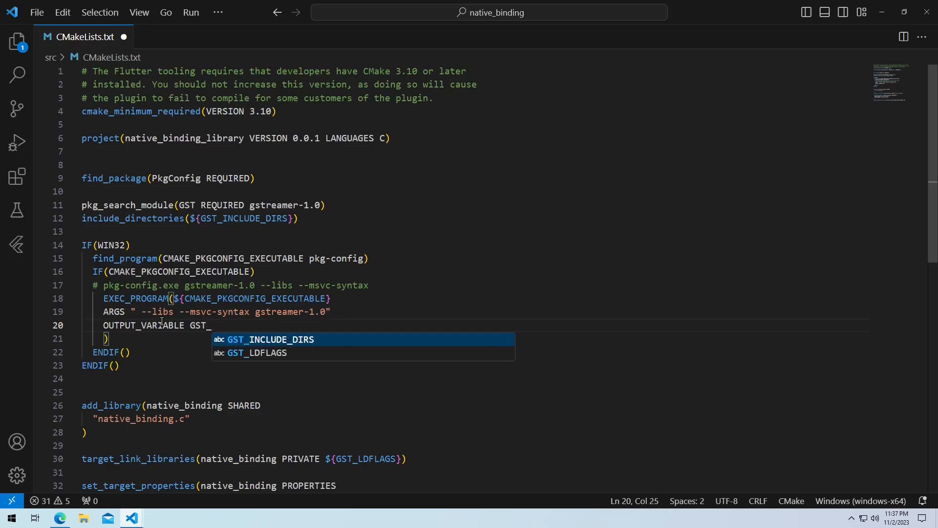
{"action": "type", "text": "LDFLAGS)"}
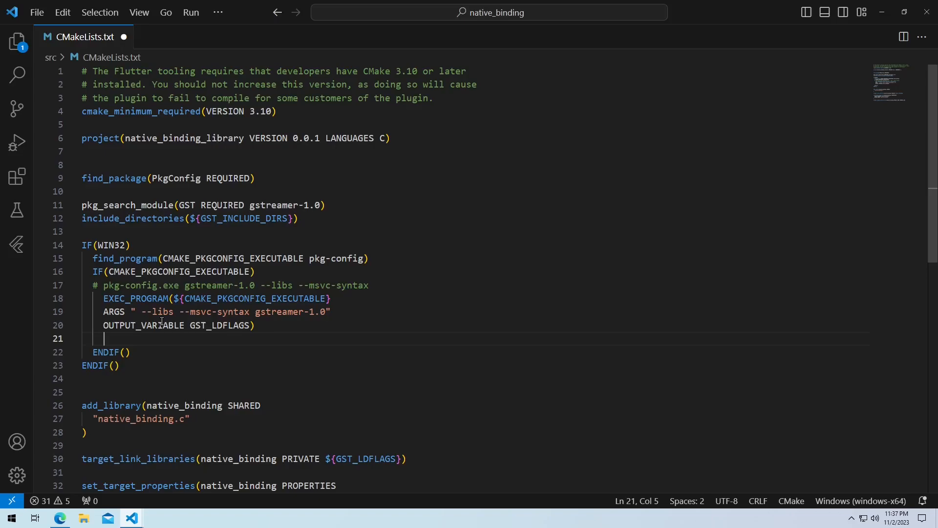
Step: Add message("GST_LDFLAGS: ${GST_LDFLAGS}") after the EXEC_PROGRAM call
{"action": "type", "text": "message(\"GST_"}
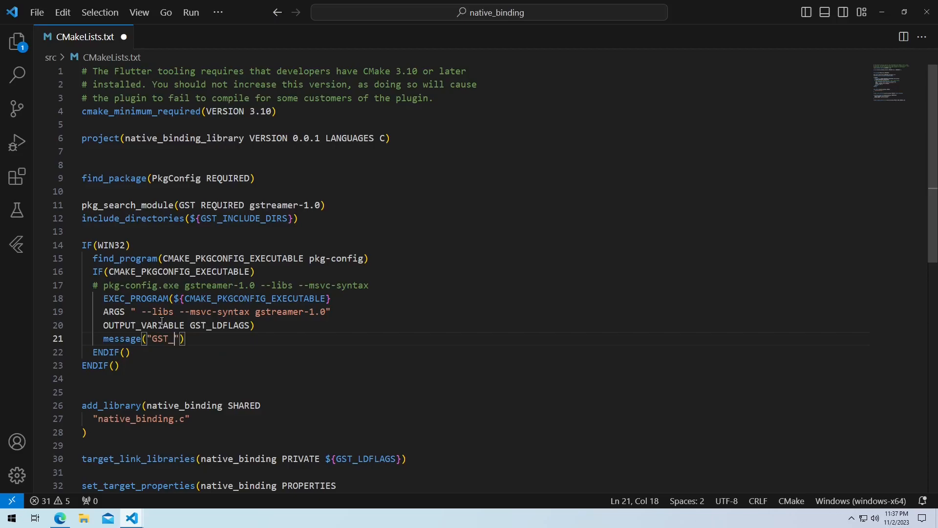
{"action": "type", "text": "LDFLAGS:"}
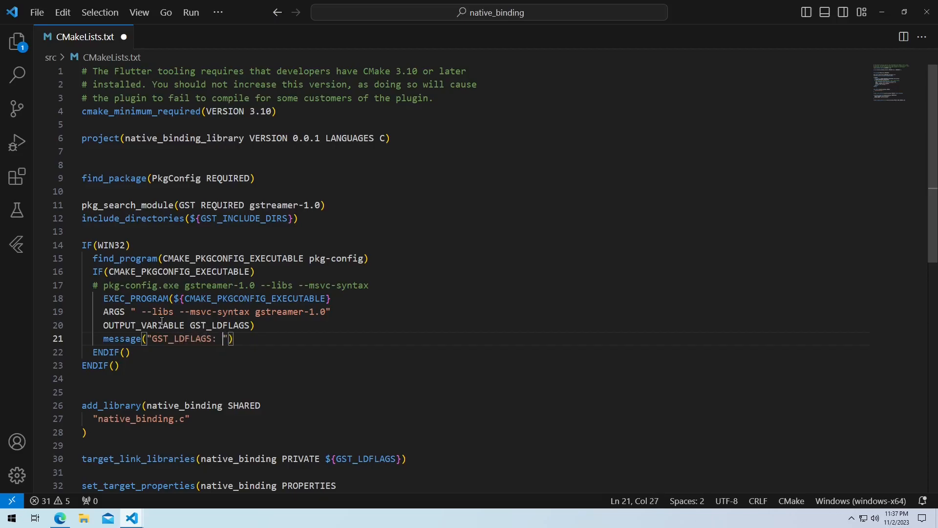
{"action": "type", "text": "${}"}
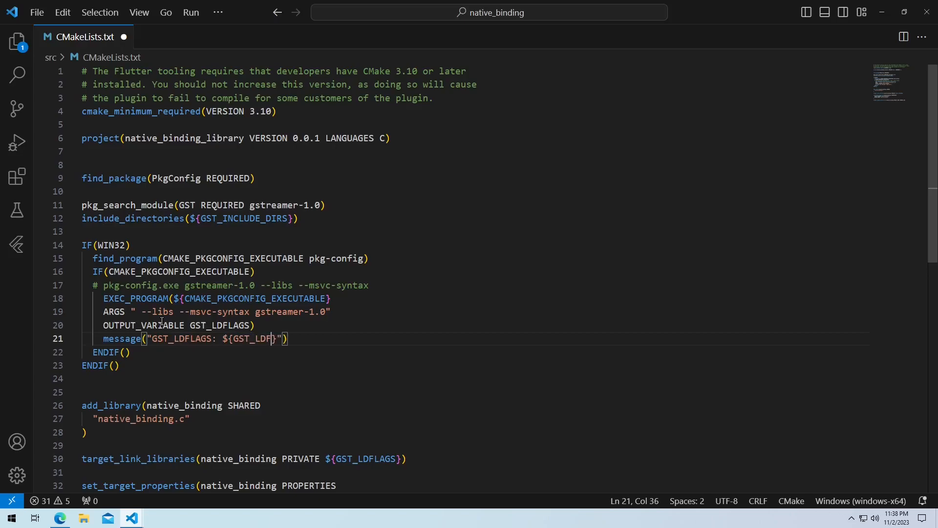
{"action": "type", "text": "LAGS"}
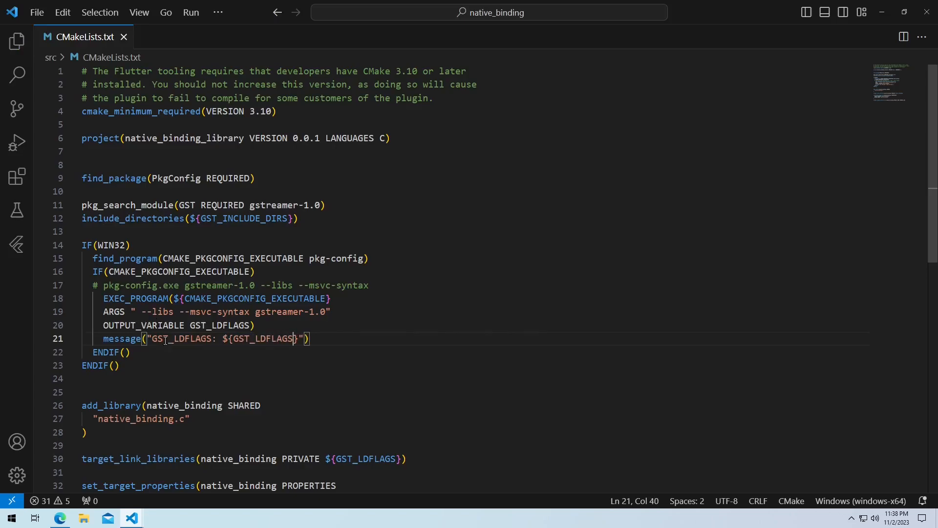
{"action": "scroll", "scroll_direction": "down", "scroll_amount": 3}
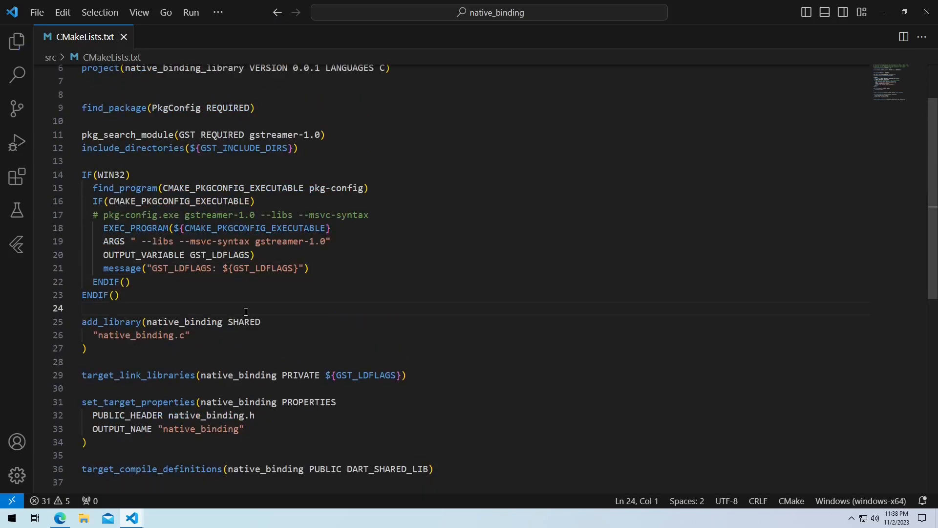
{"action": "mouse_move", "coordinate": [283, 267]}
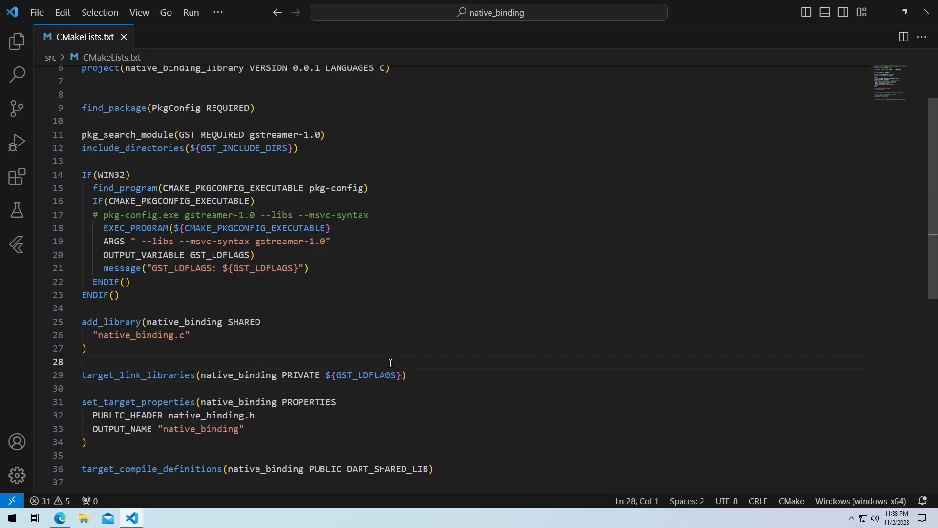
Step: Wrap linking in IF(WIN32)/ELSE()/ENDIF(), using target_link_options with GST_LDFLAGS on Windows and target_link_libraries otherwise
{"action": "type", "text": "I"}
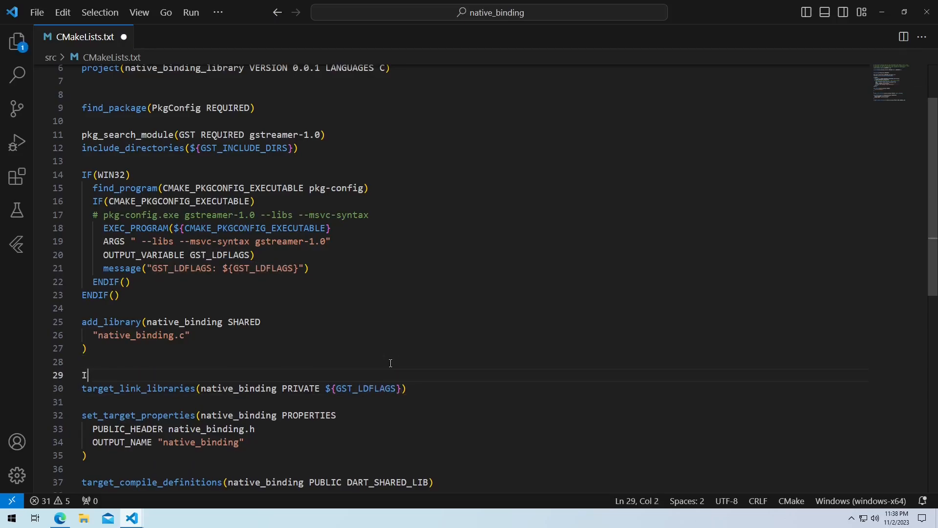
{"action": "type", "text": "F"}
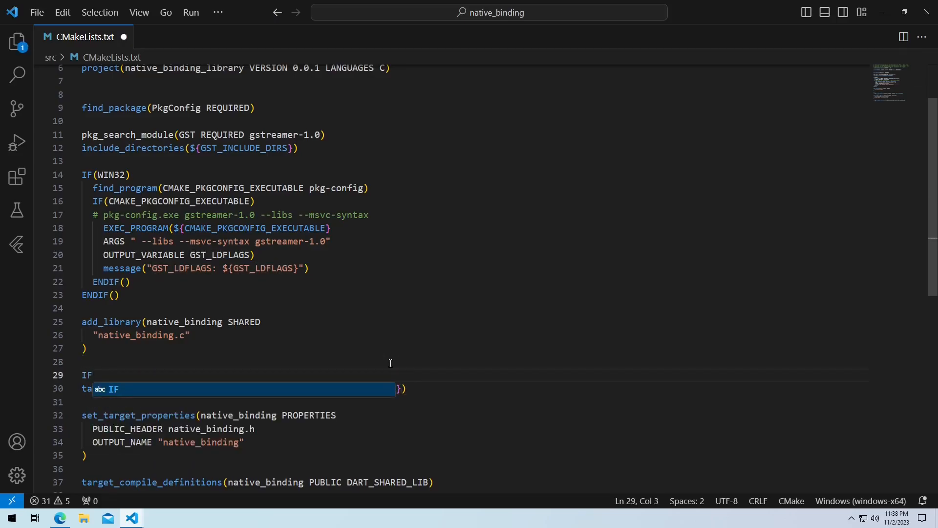
{"action": "type", "text": "(WIN32"}
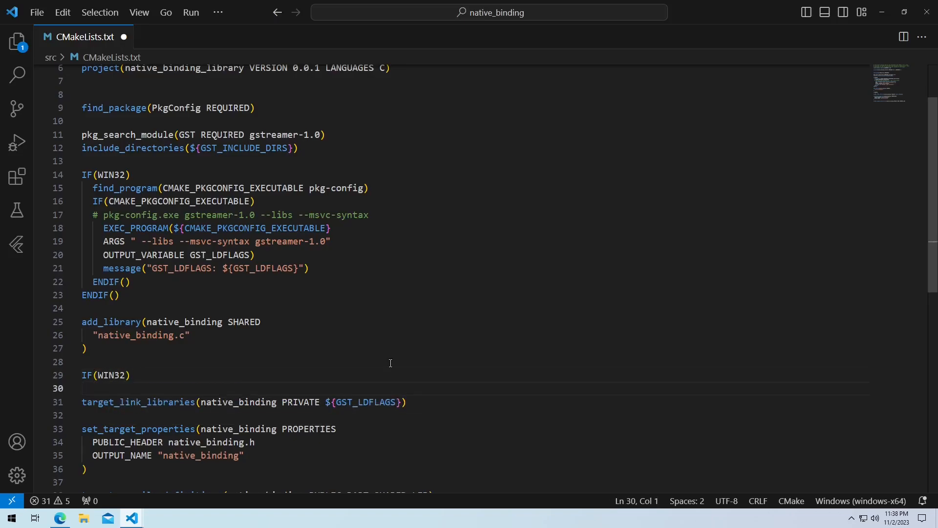
{"action": "type", "text": "ELSE()"}
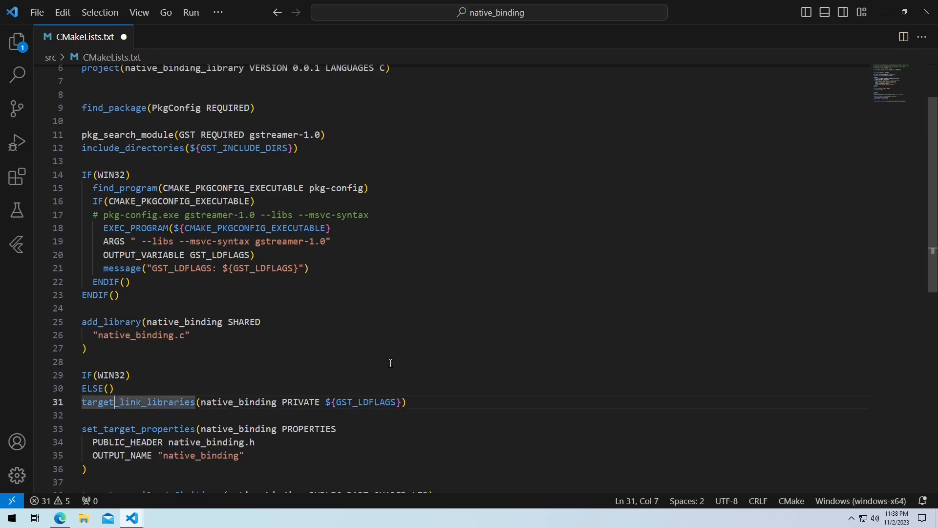
{"action": "type", "text": "ENDIF()"}
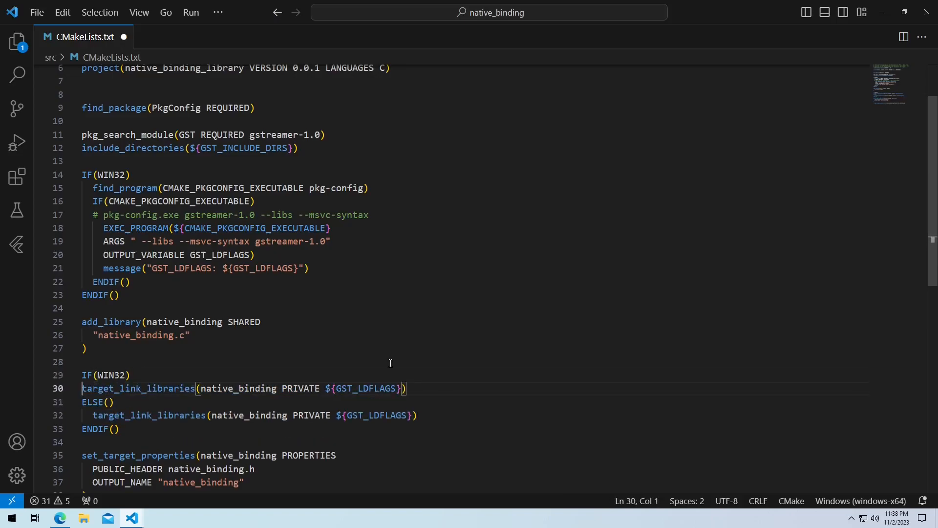
{"action": "key", "text": "Tab"}
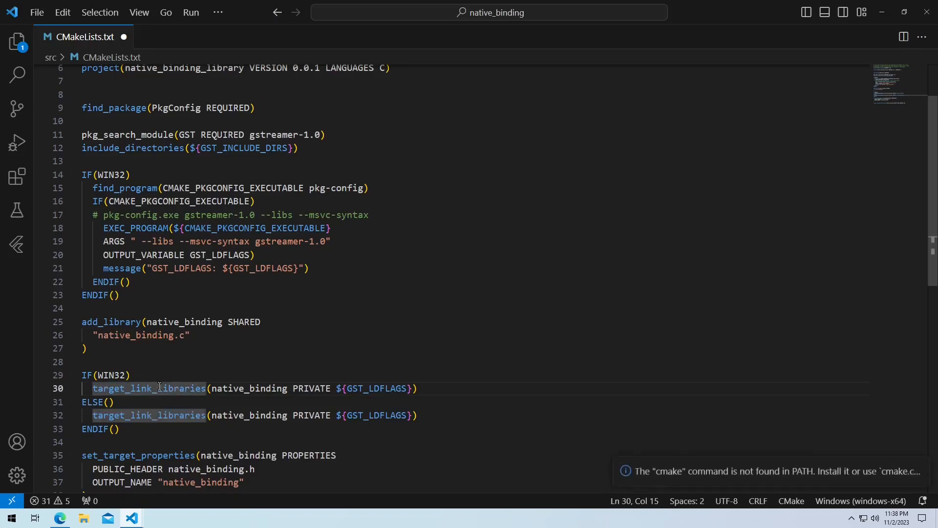
{"action": "double_click", "coordinate": [149, 388]}
{"action": "type", "text": "option"}
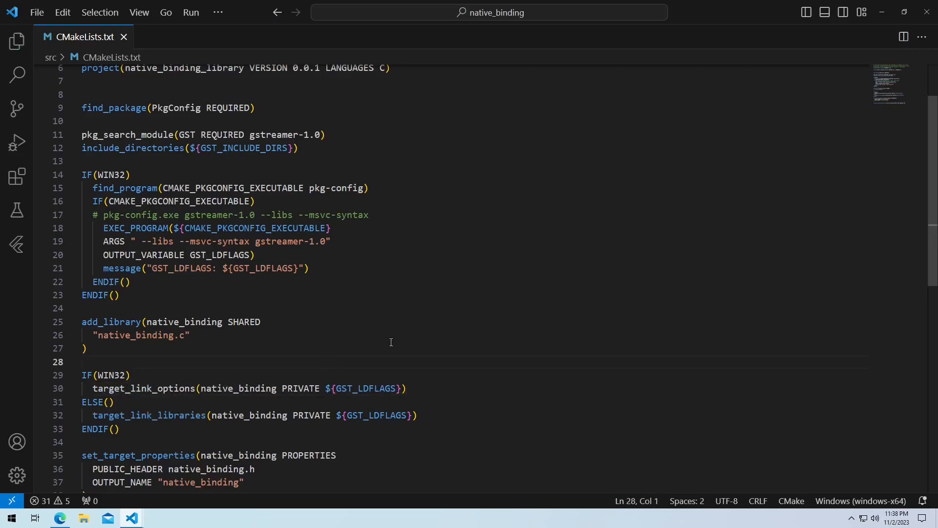
{"action": "mouse_move", "coordinate": [287, 308]}
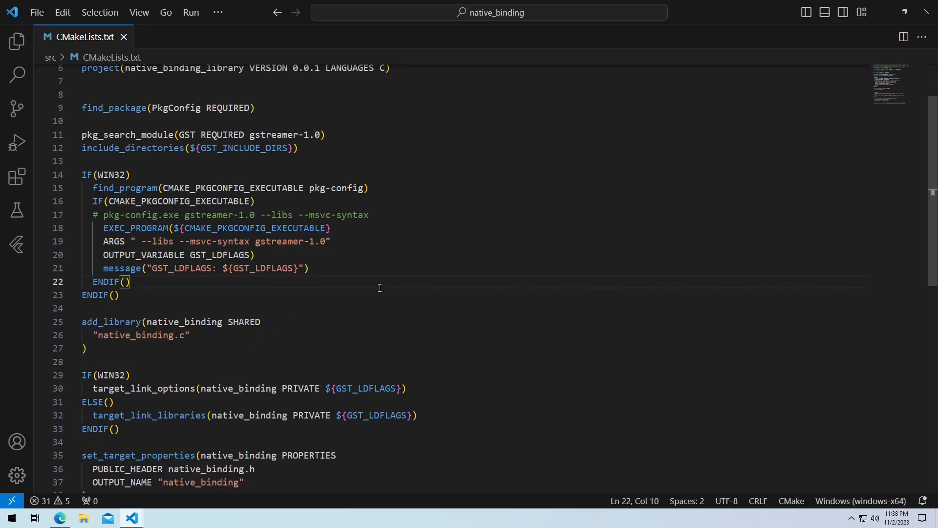
{"action": "left_click", "coordinate": [244, 36]}
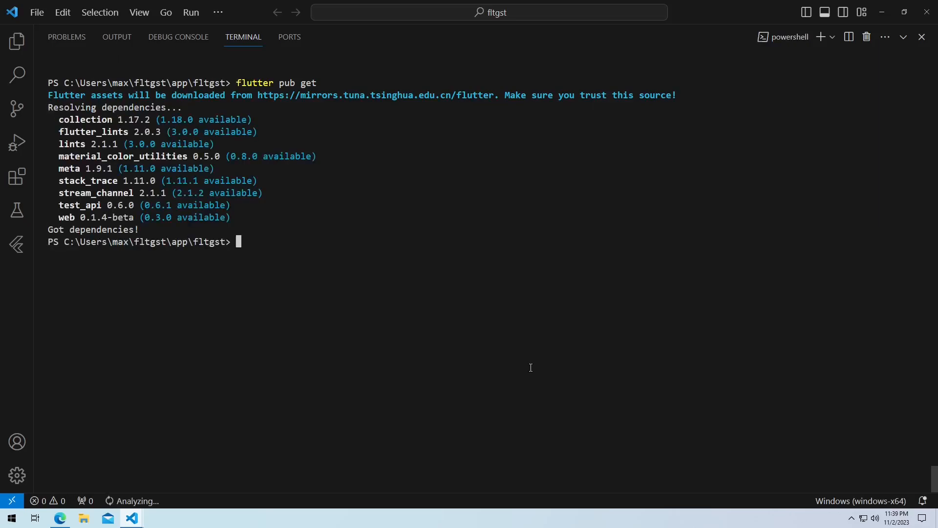
Step: Run flutter build windows in the terminal and review the output printing GST_LDFLAGS
{"action": "type", "text": "flutter build"}
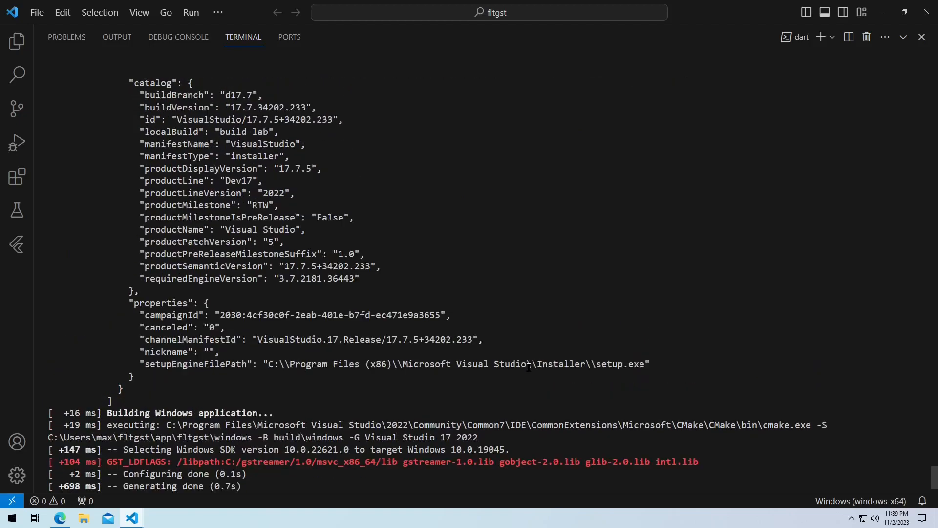
{"action": "scroll", "scroll_direction": "down", "scroll_amount": 3}
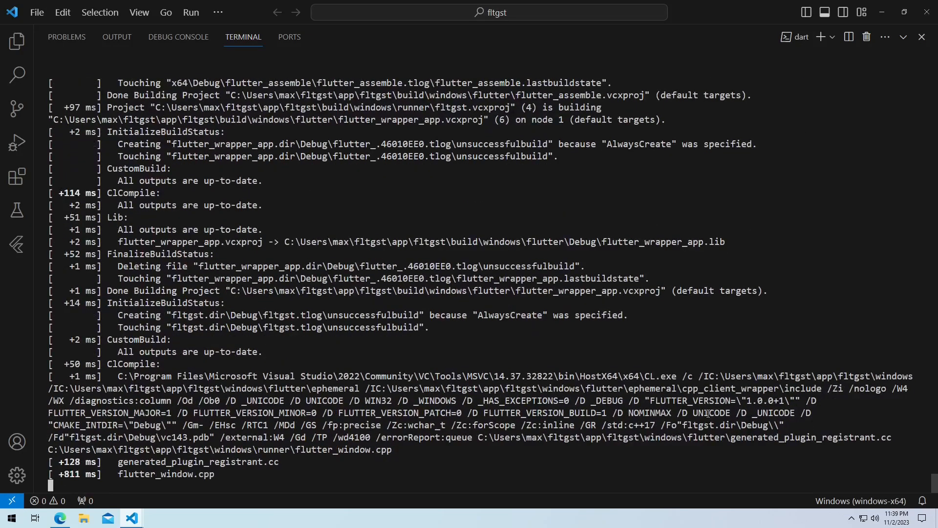
{"action": "scroll", "scroll_direction": "down", "scroll_amount": 3}
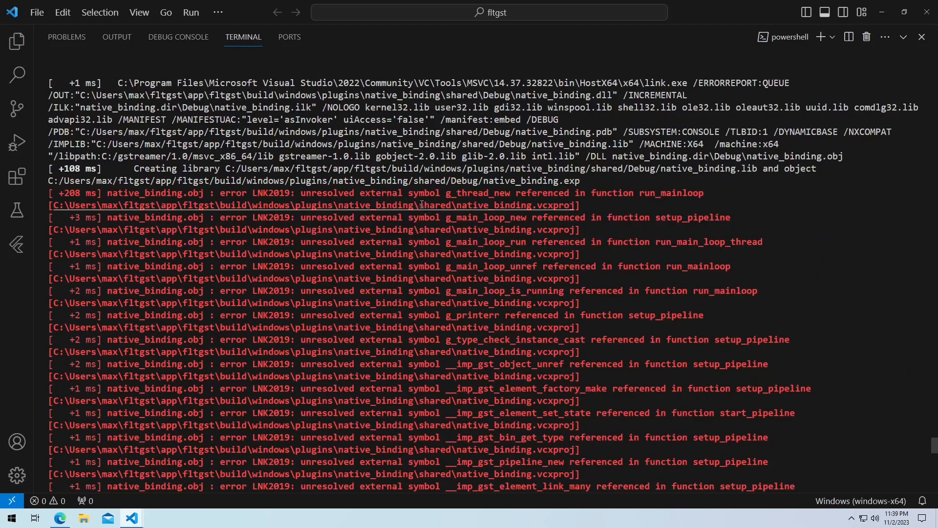
{"action": "mouse_move", "coordinate": [321, 192]}
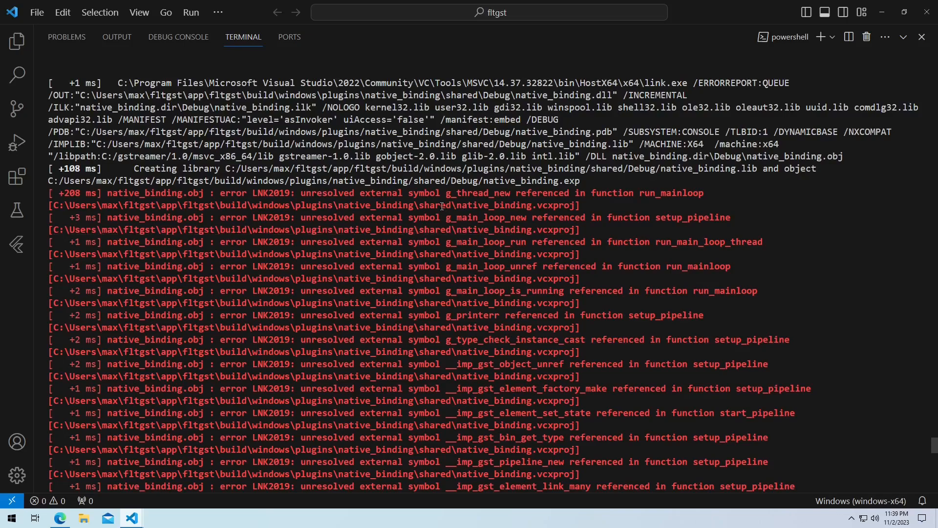
Step: Inspect the LNK2019 unresolved symbol errors for native_binding.obj in the build output
{"action": "double_click", "coordinate": [474, 192]}
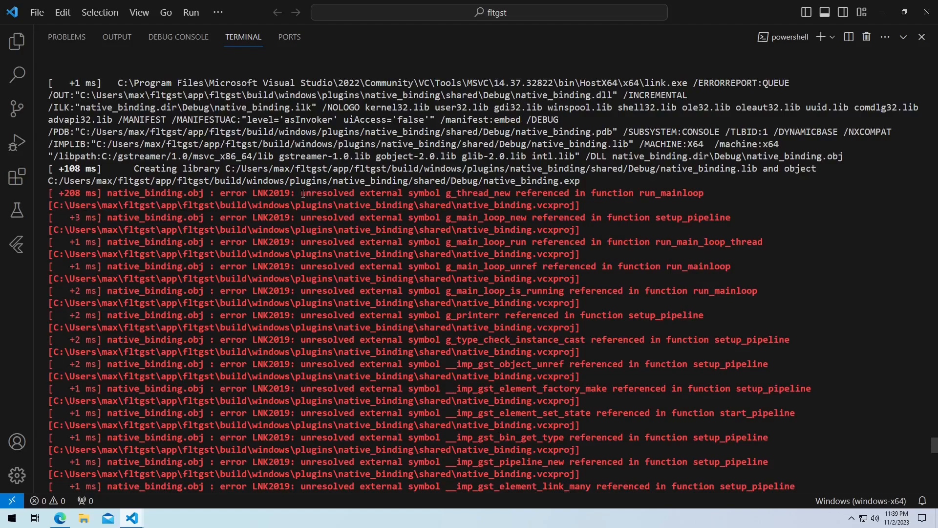
{"action": "mouse_move", "coordinate": [603, 298]}
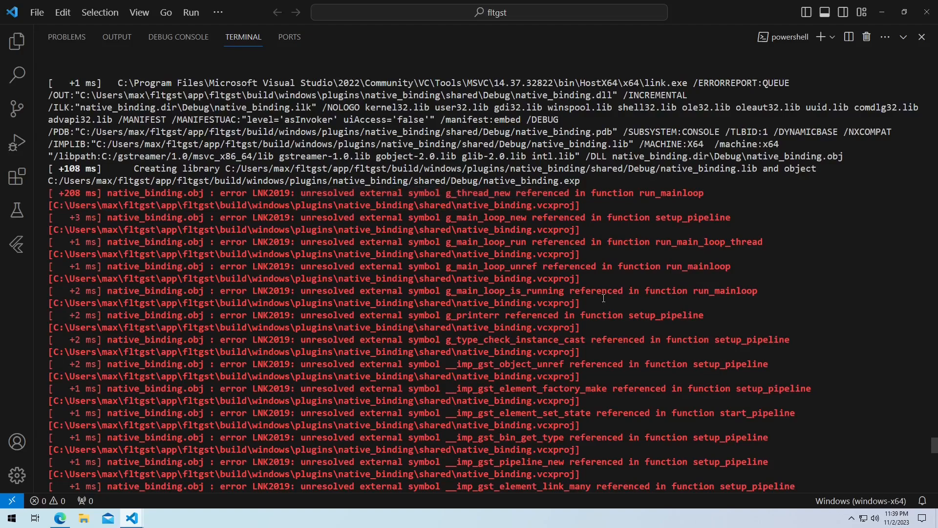
{"action": "scroll", "scroll_direction": "down", "scroll_amount": 3}
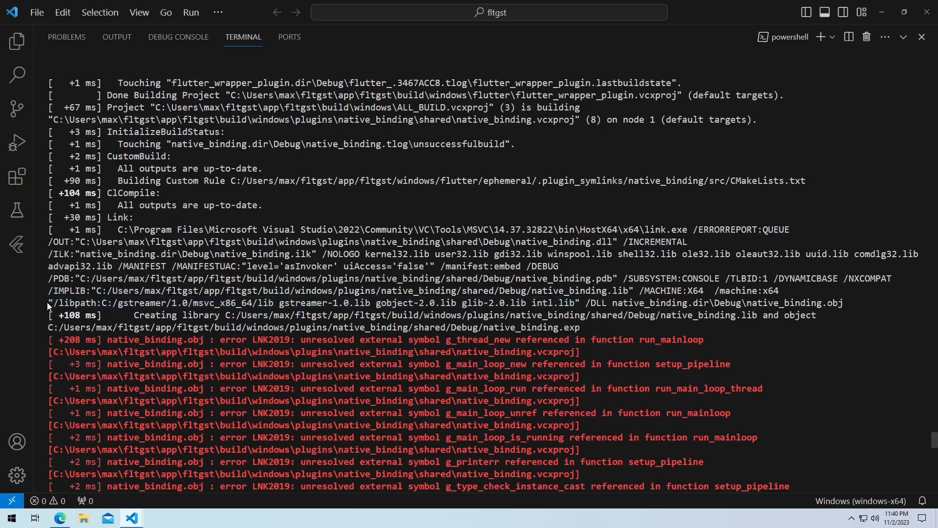
{"action": "left_click_drag", "start_coordinate": [49, 303], "coordinate": [577, 303]}
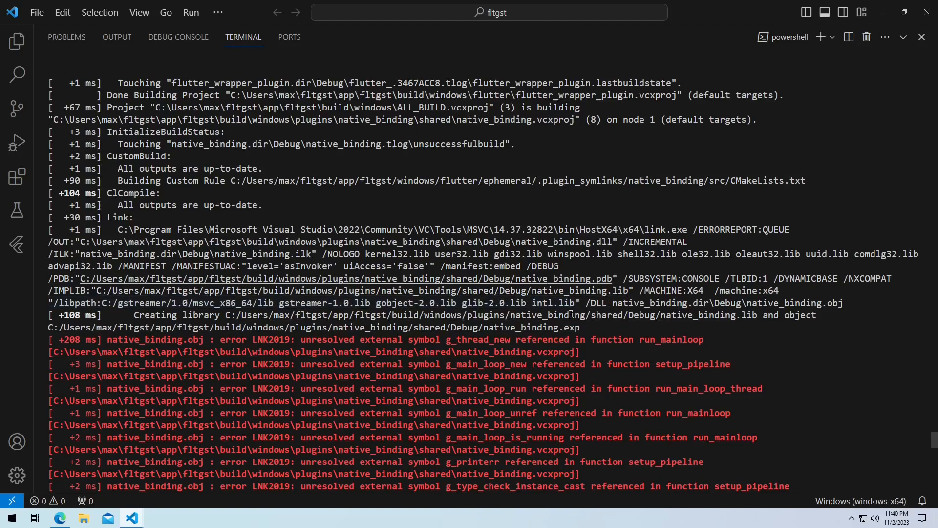
{"action": "mouse_move", "coordinate": [388, 425]}
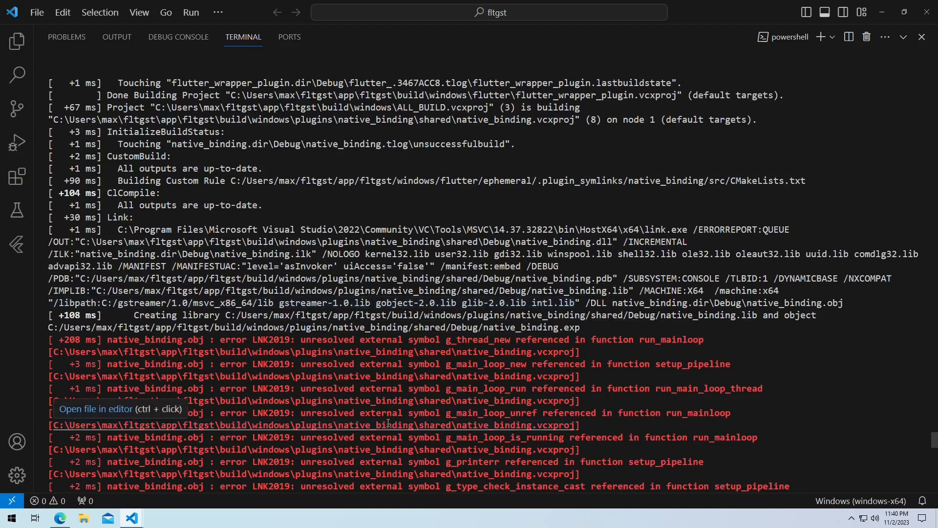
{"action": "mouse_move", "coordinate": [581, 301]}
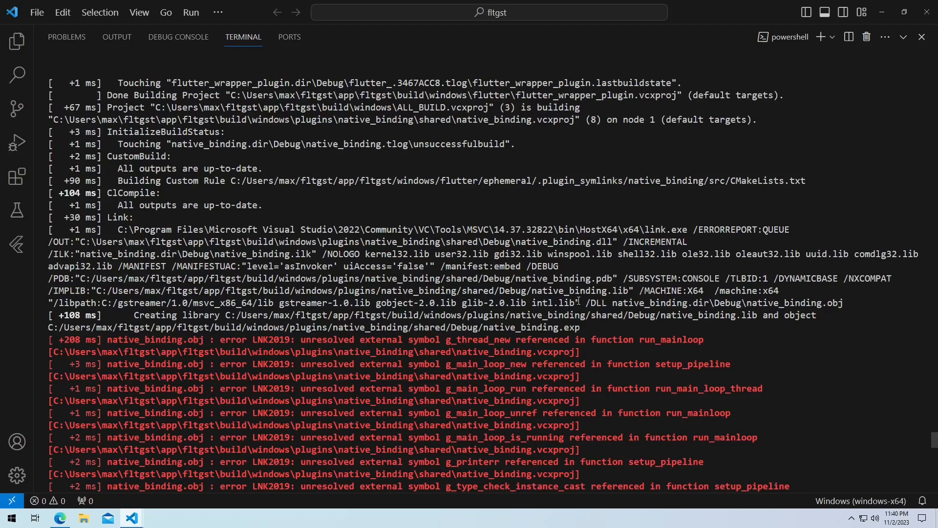
{"action": "left_click_drag", "start_coordinate": [49, 303], "coordinate": [578, 302]}
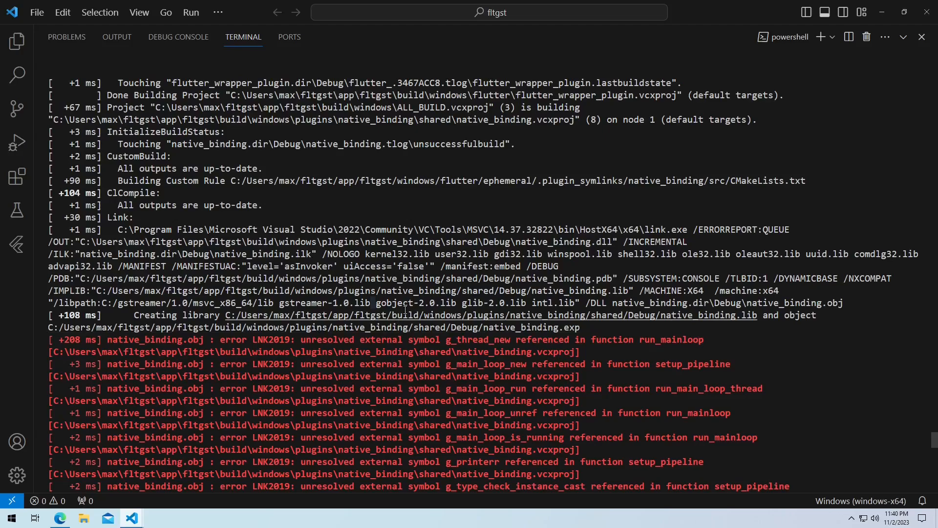
{"action": "mouse_move", "coordinate": [644, 231]}
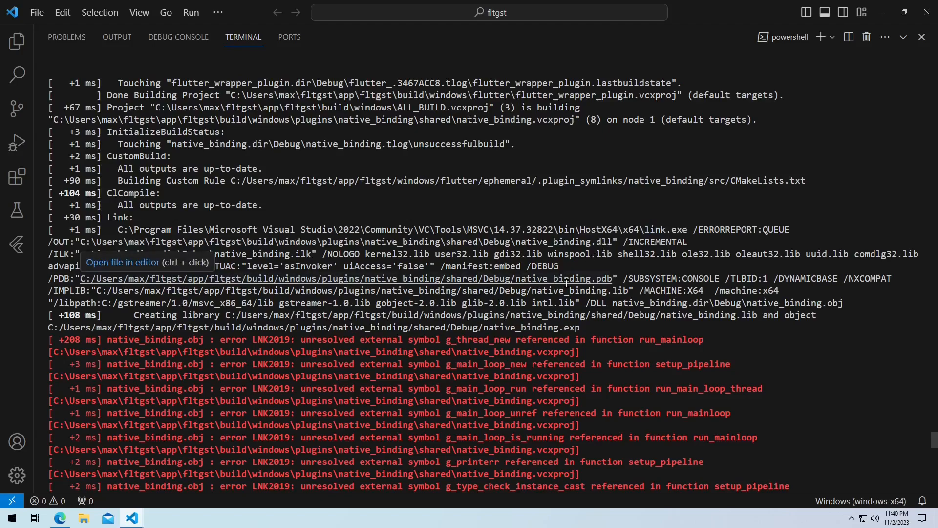
{"action": "mouse_move", "coordinate": [549, 315]}
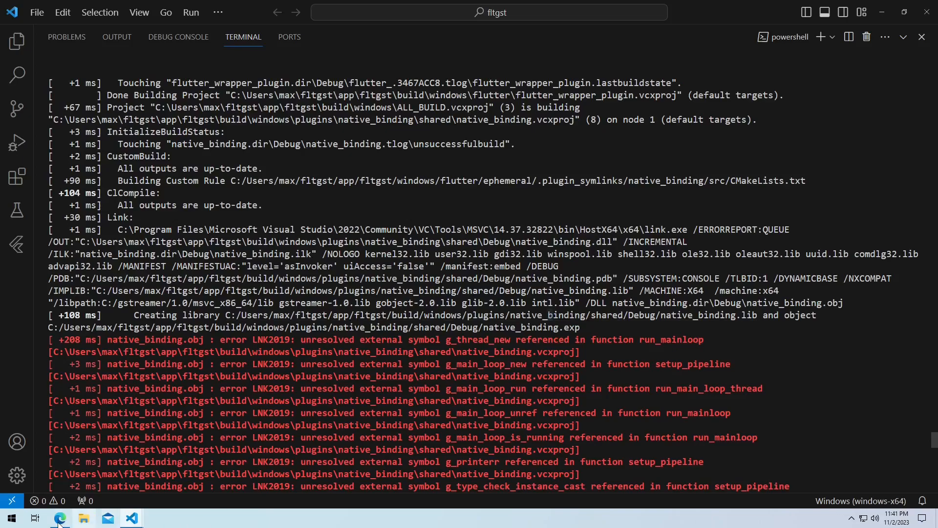
{"action": "left_click", "coordinate": [60, 518]}
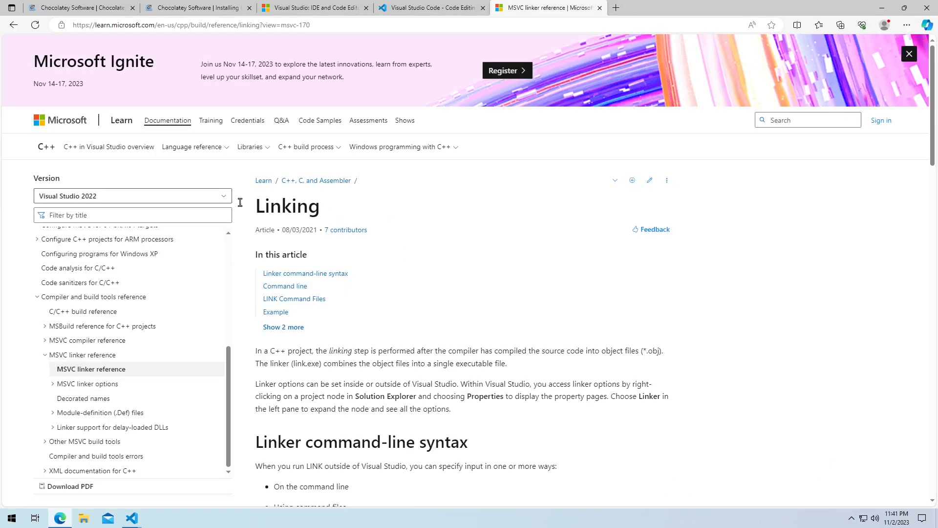
{"action": "scroll", "scroll_direction": "down", "scroll_amount": 3}
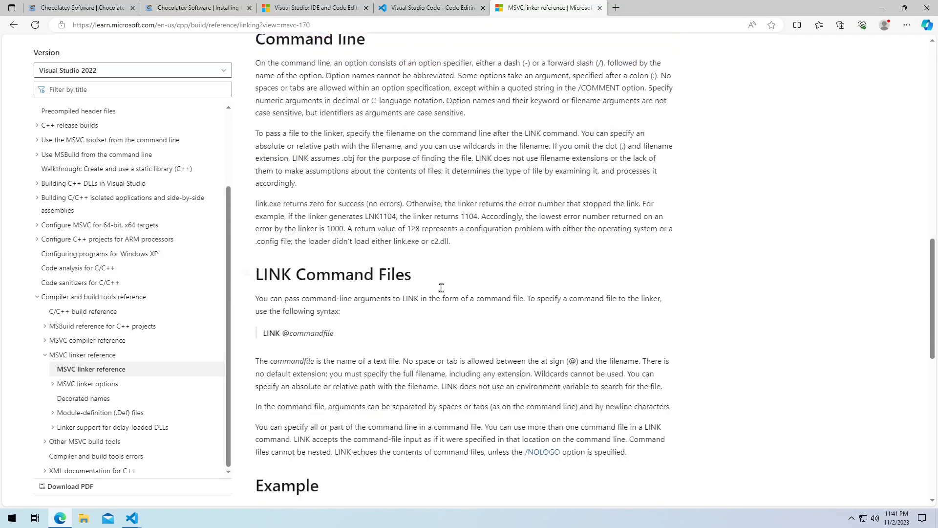
{"action": "scroll", "scroll_direction": "down", "scroll_amount": 3}
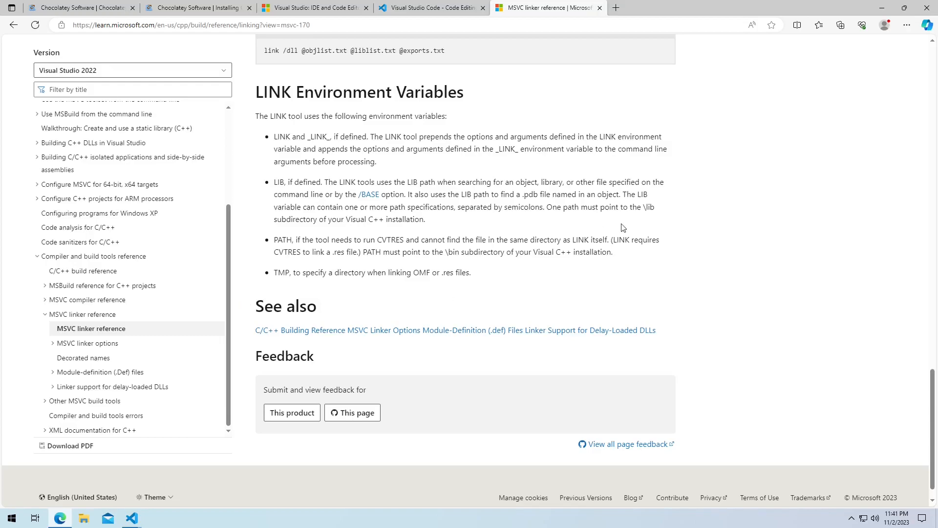
{"action": "left_click_drag", "start_coordinate": [623, 193], "coordinate": [425, 219]}
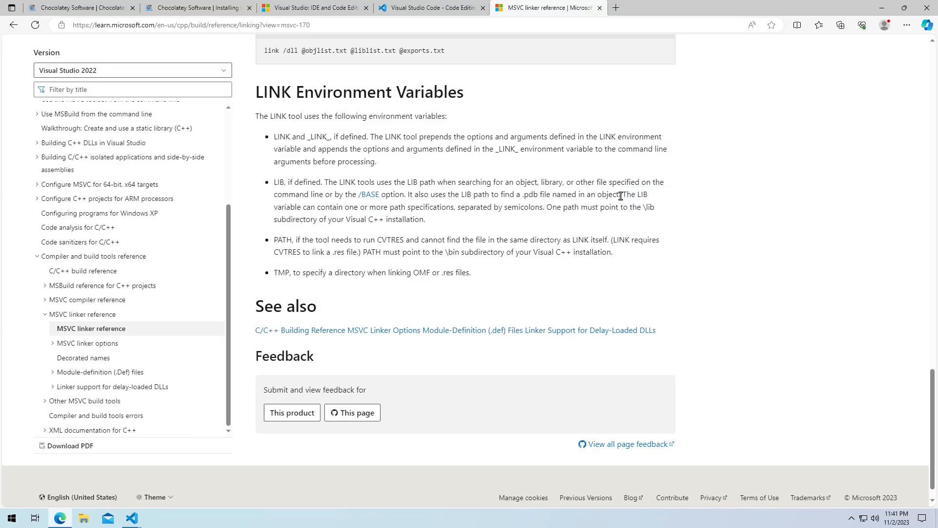
{"action": "left_click_drag", "start_coordinate": [623, 194], "coordinate": [424, 220]}
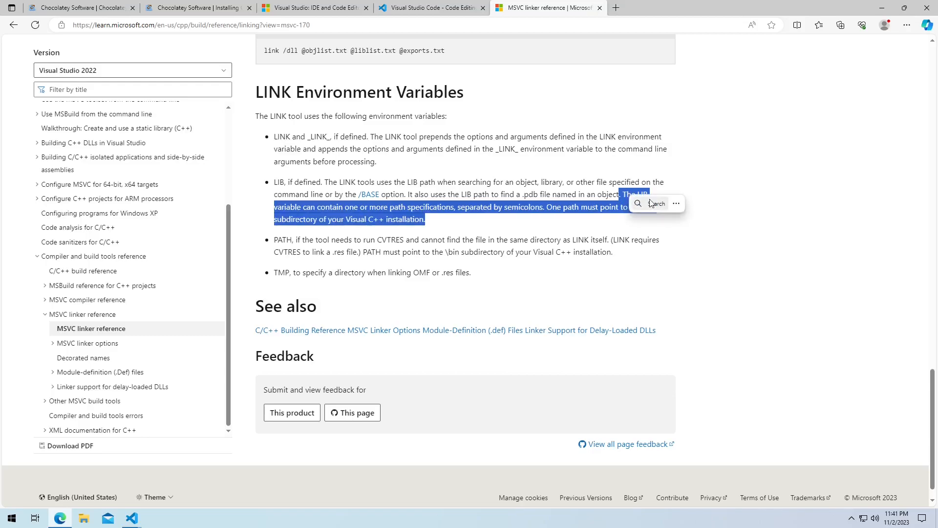
{"action": "mouse_move", "coordinate": [645, 116]}
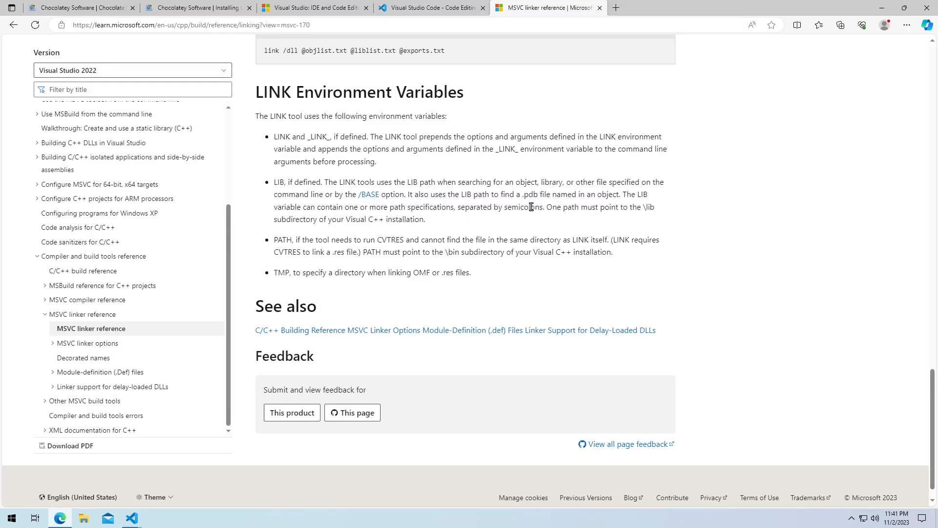
{"action": "double_click", "coordinate": [523, 208]}
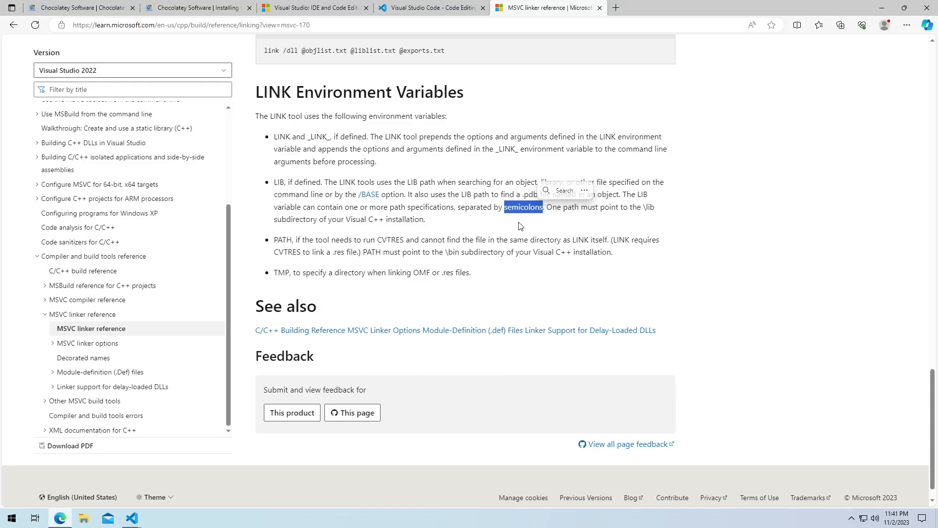
{"action": "left_click", "coordinate": [430, 6]}
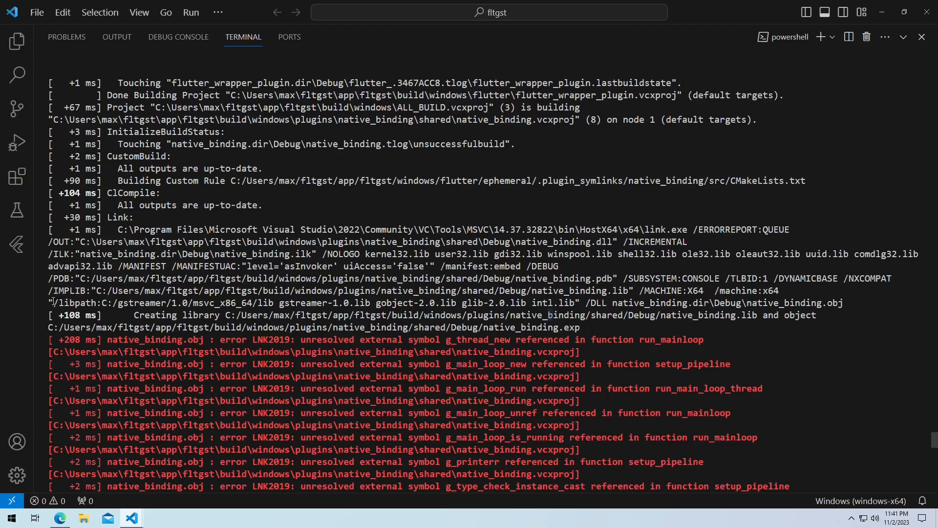
Step: Highlight the quoted gstreamer libpath and libs argument in native_binding's link command
{"action": "left_click_drag", "start_coordinate": [54, 303], "coordinate": [359, 303]}
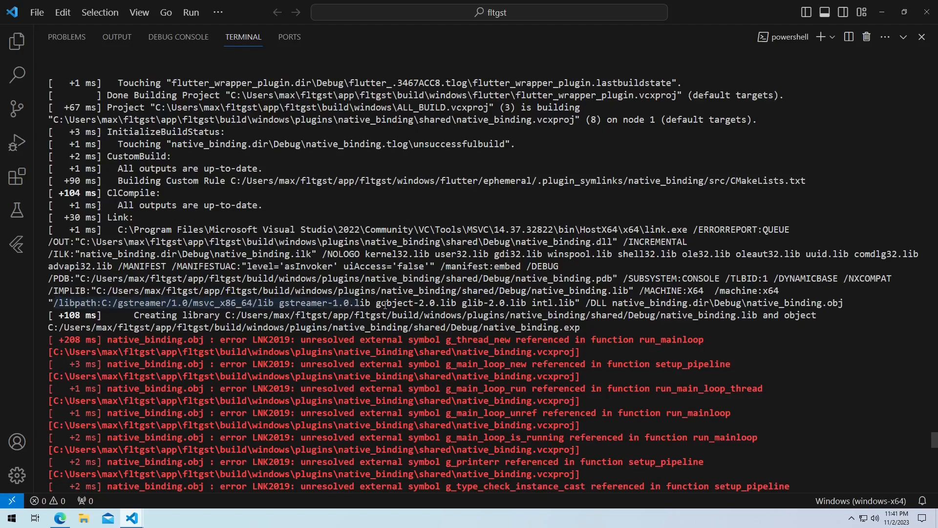
{"action": "left_click_drag", "start_coordinate": [359, 303], "coordinate": [577, 303]}
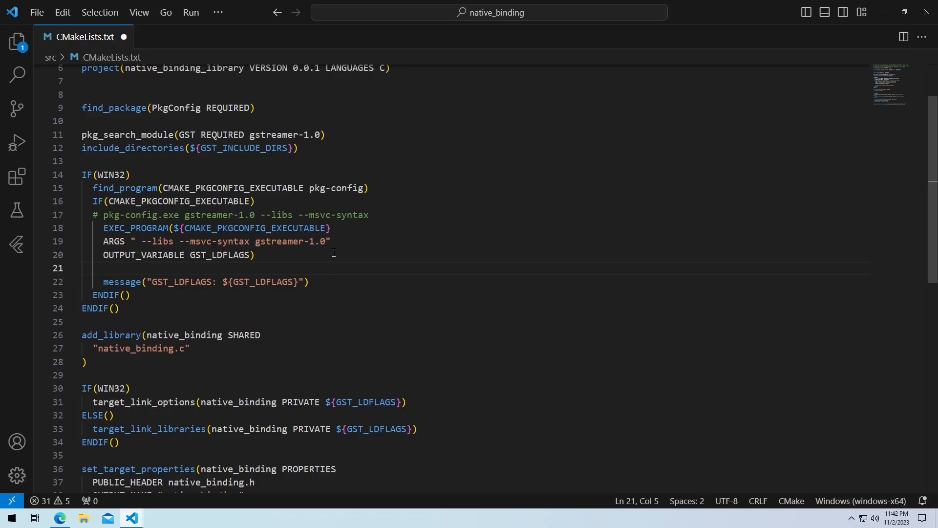
Step: Add string(REPLACE " " ";" GST_LDFLAGS ${GST_LDFLAGS}) after the OUTPUT_VARIABLE line
{"action": "type", "text": "string"}
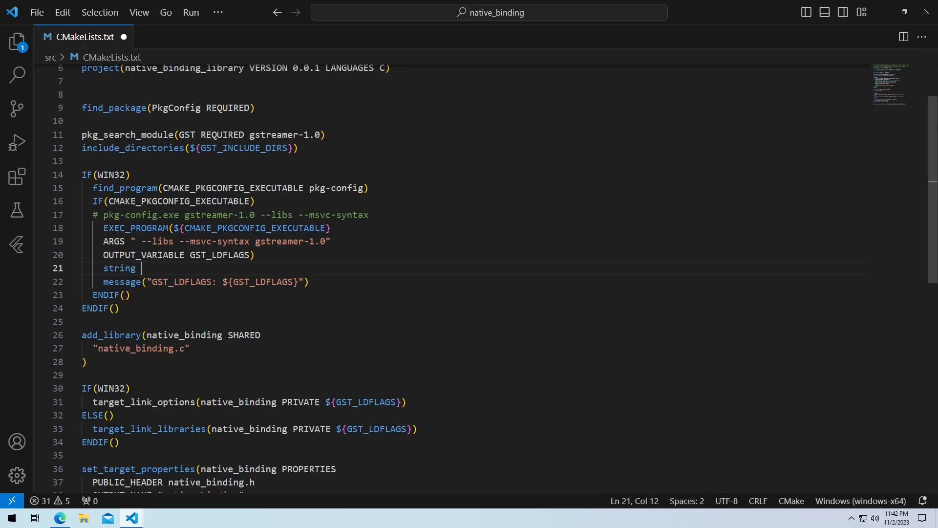
{"action": "mouse_move", "coordinate": [152, 270]}
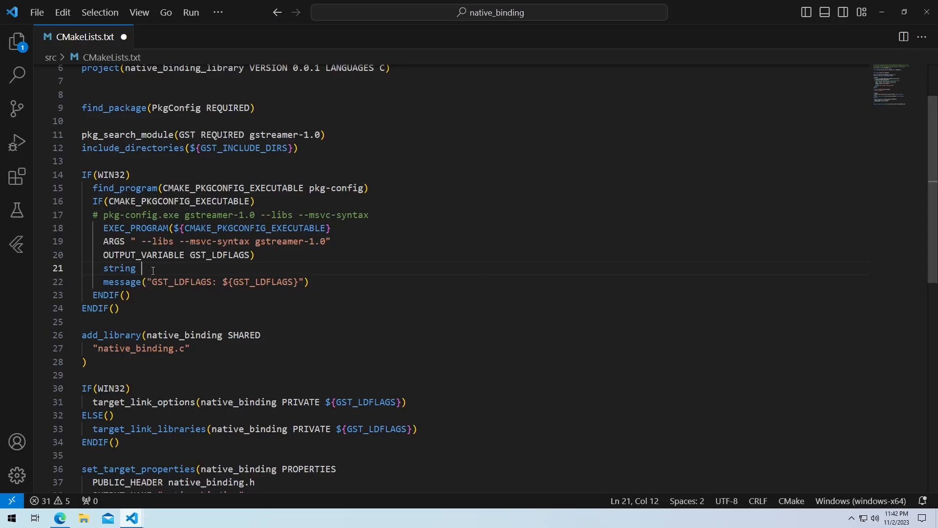
{"action": "type", "text": "()"}
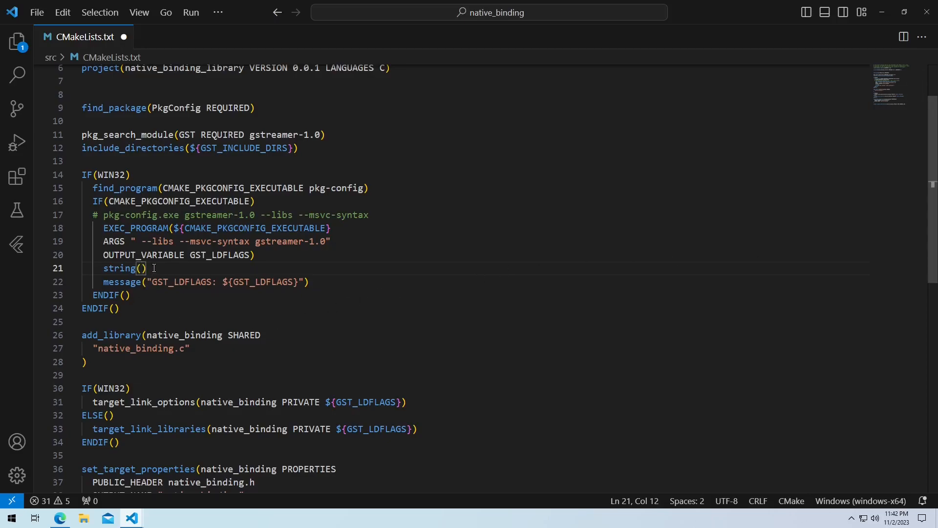
{"action": "type", "text": "REPLACE"}
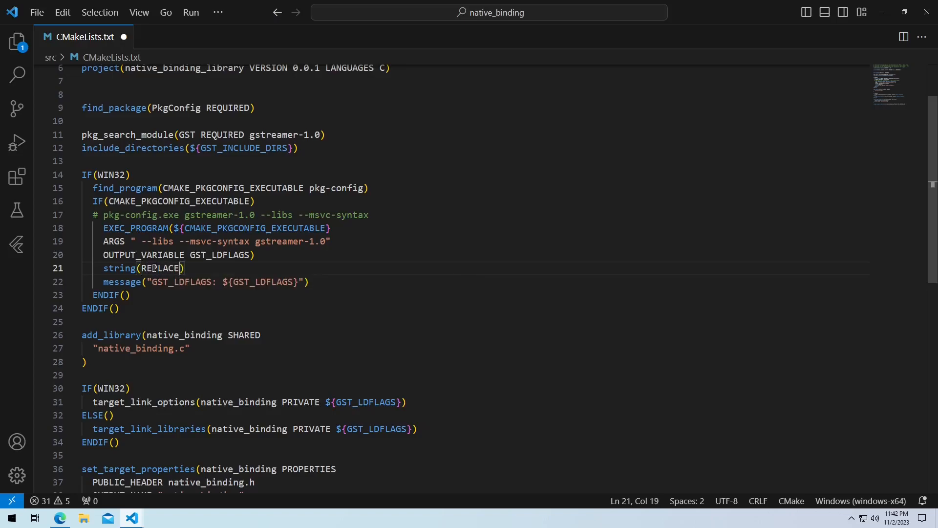
{"action": "type", "text": "\" \" \";"}
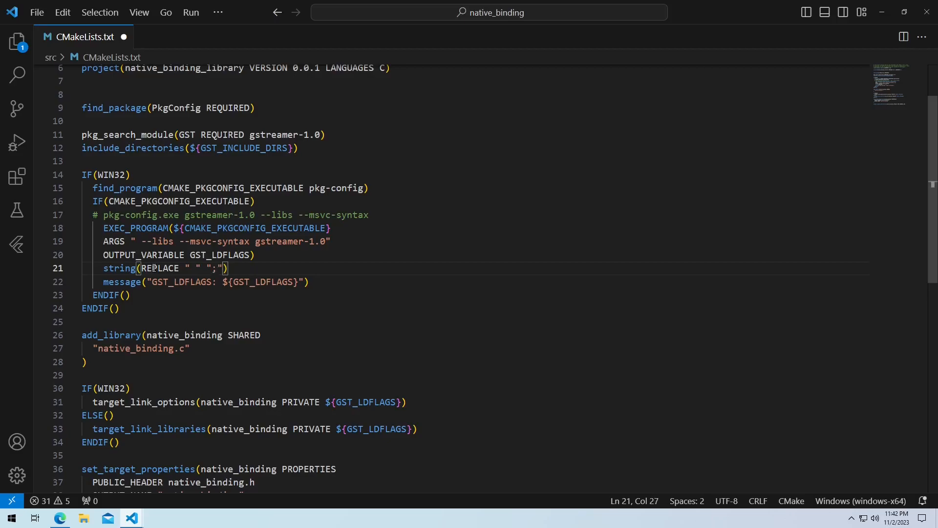
{"action": "type", "text": "GST_LDFLAGS"}
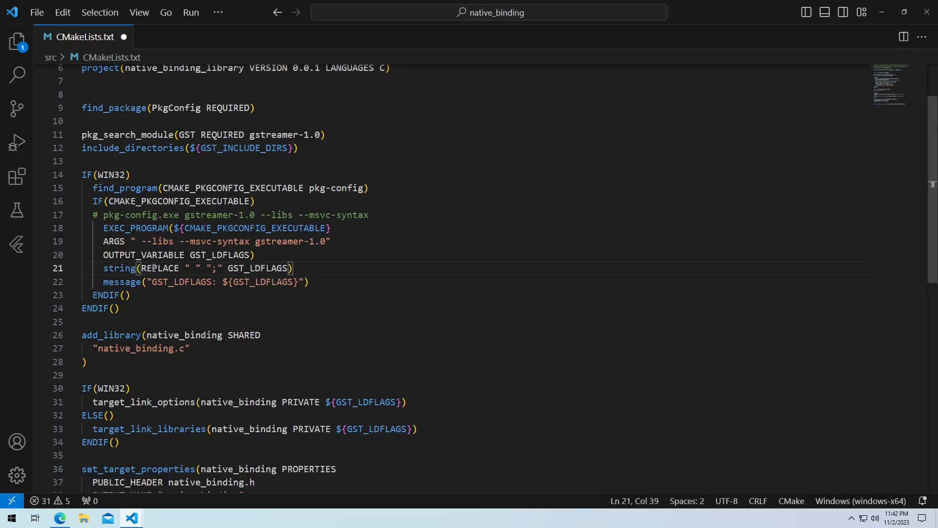
{"action": "type", "text": "${GST_"}
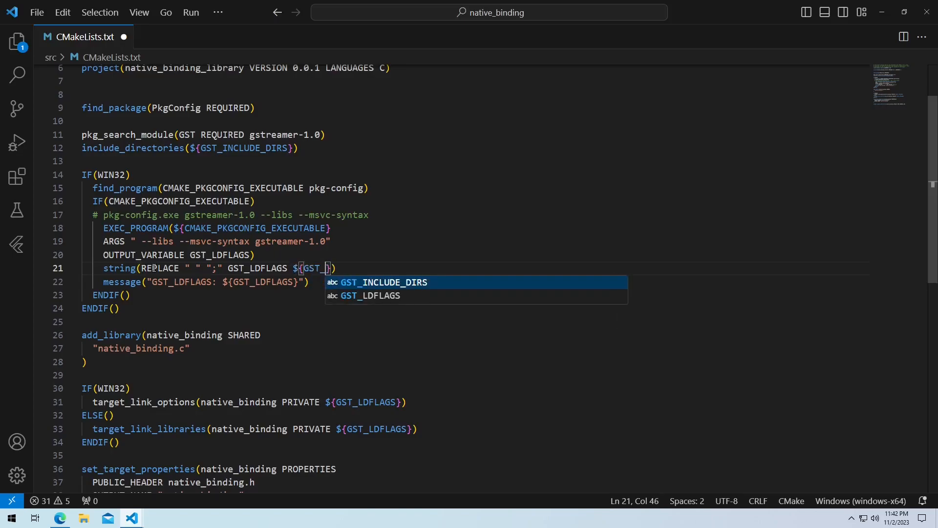
{"action": "key", "text": "Tab"}
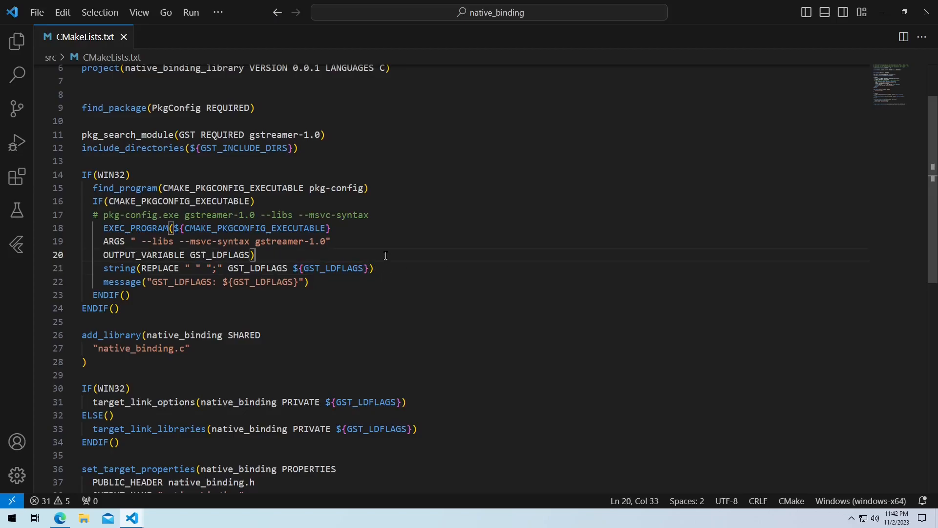
Step: Start a '# replace spaces with semicolons' comment above the string(REPLACE) line
{"action": "type", "text": "#"}
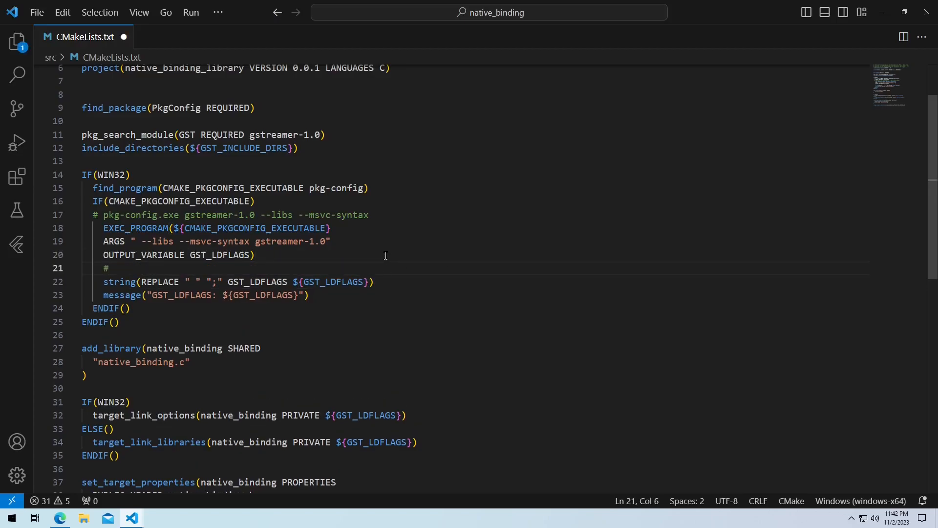
{"action": "type", "text": "replace spaces"}
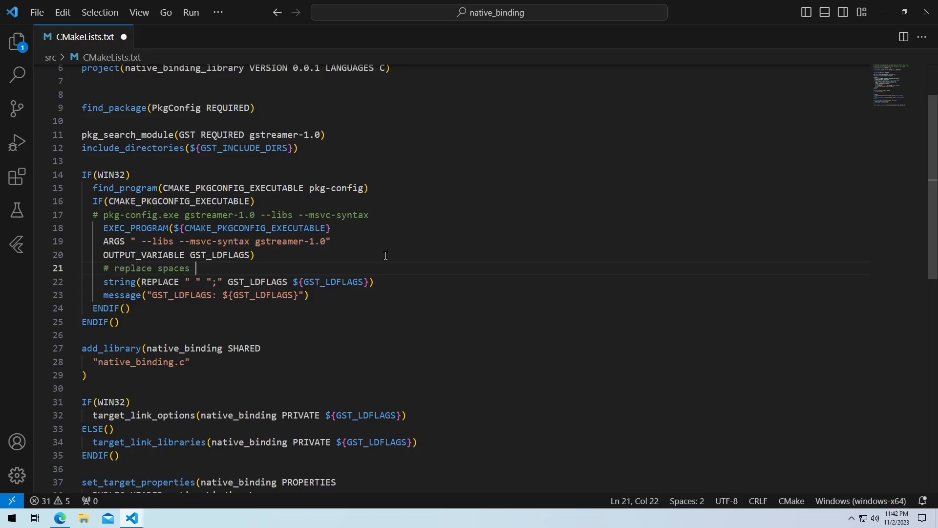
{"action": "type", "text": "with semico"}
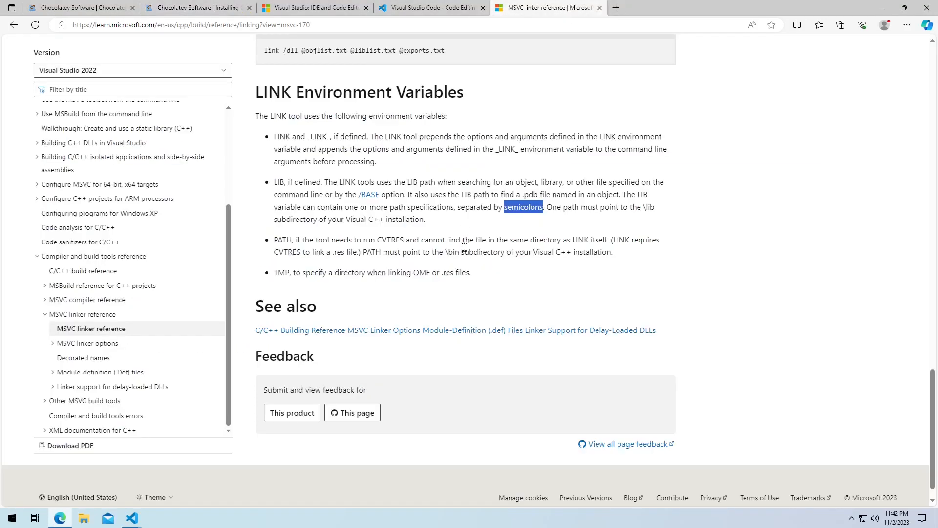
{"action": "left_click", "coordinate": [197, 7]}
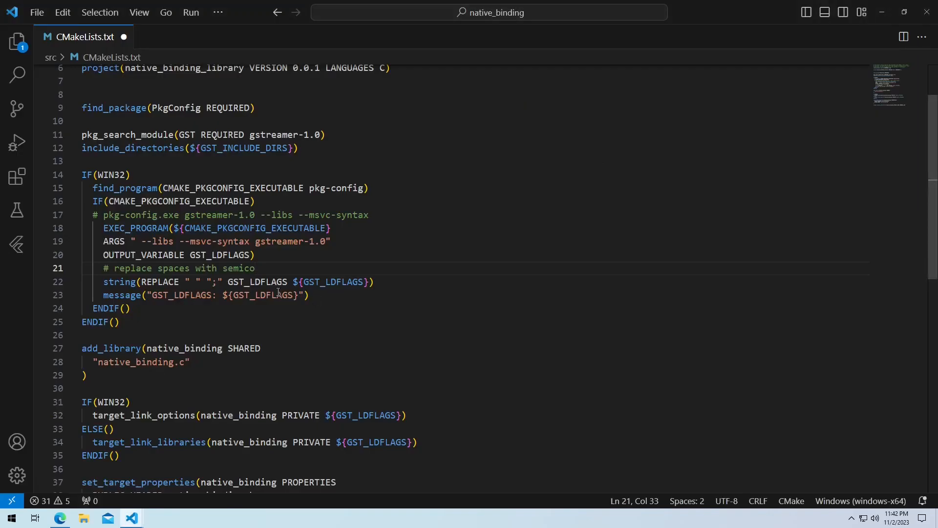
Step: Finish the comment: semicolons so that we don't have quotation marks in command line options, then switch to the terminal
{"action": "type", "text": "lons"}
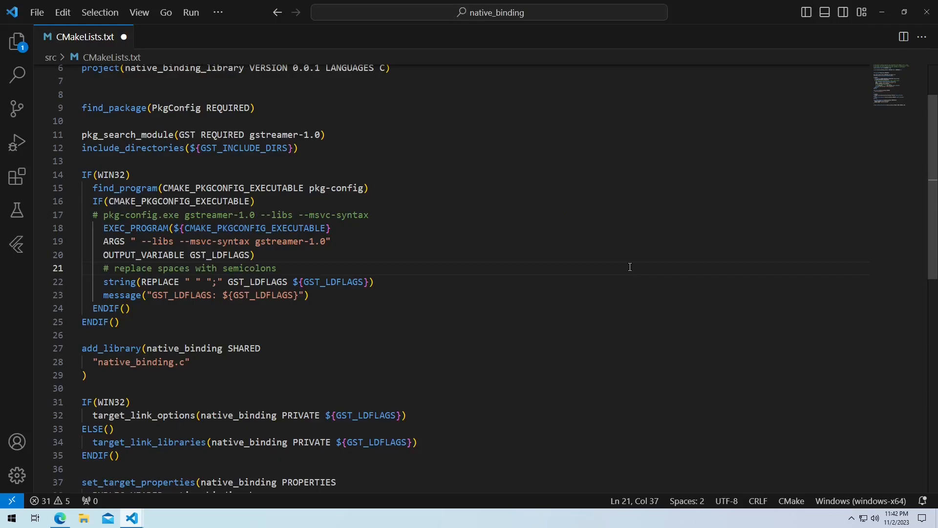
{"action": "type", "text": "so"}
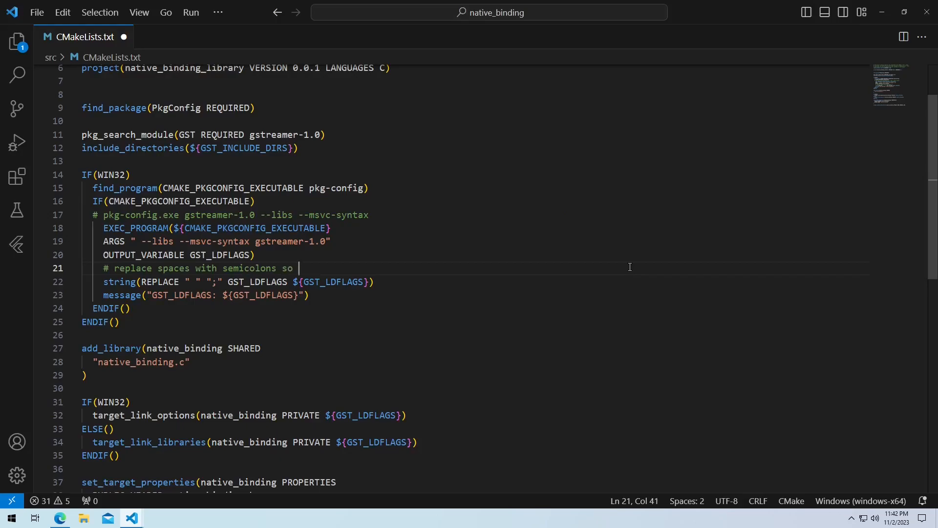
{"action": "type", "text": "that we don"}
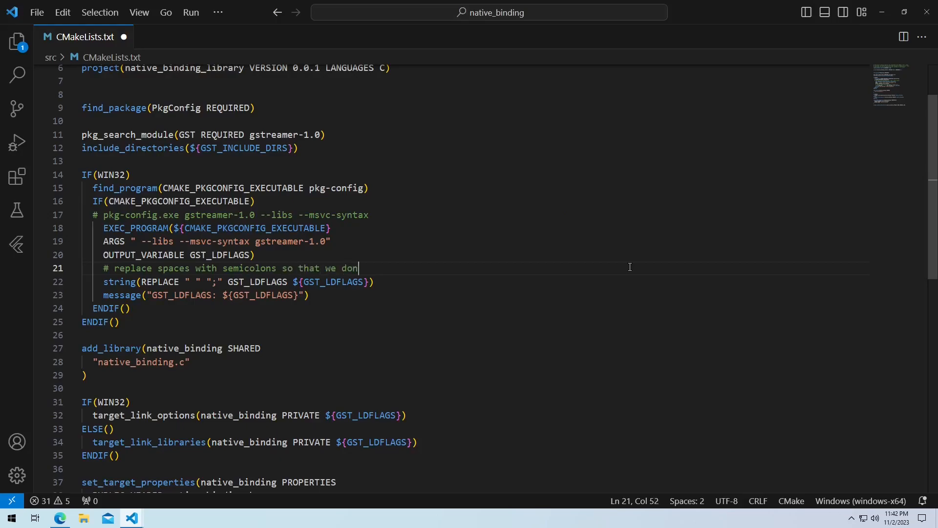
{"action": "type", "text": "'t have quo"}
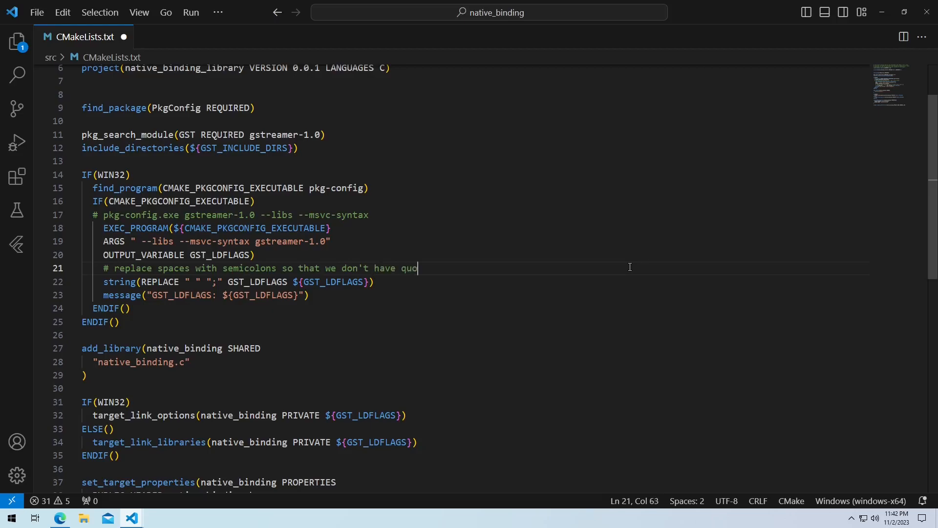
{"action": "type", "text": "tation marks"}
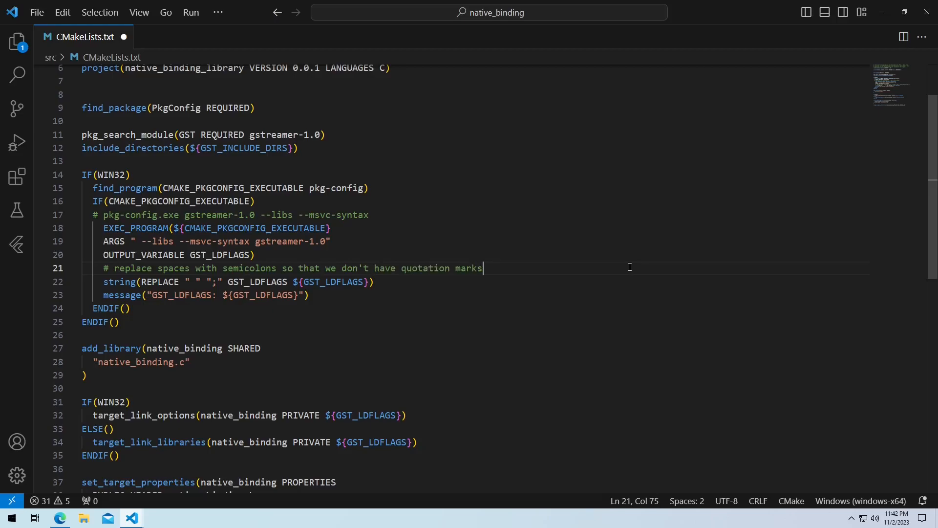
{"action": "type", "text": "int"}
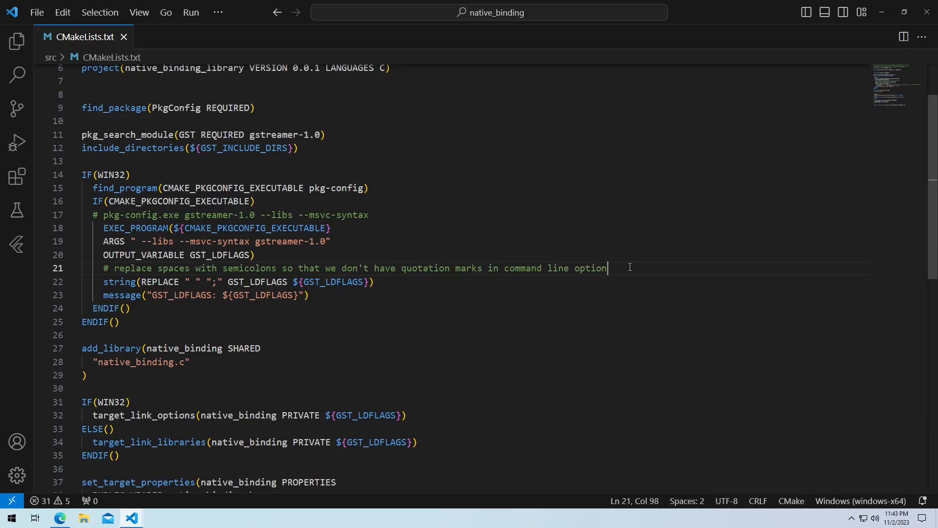
{"action": "key", "text": "alt+tab"}
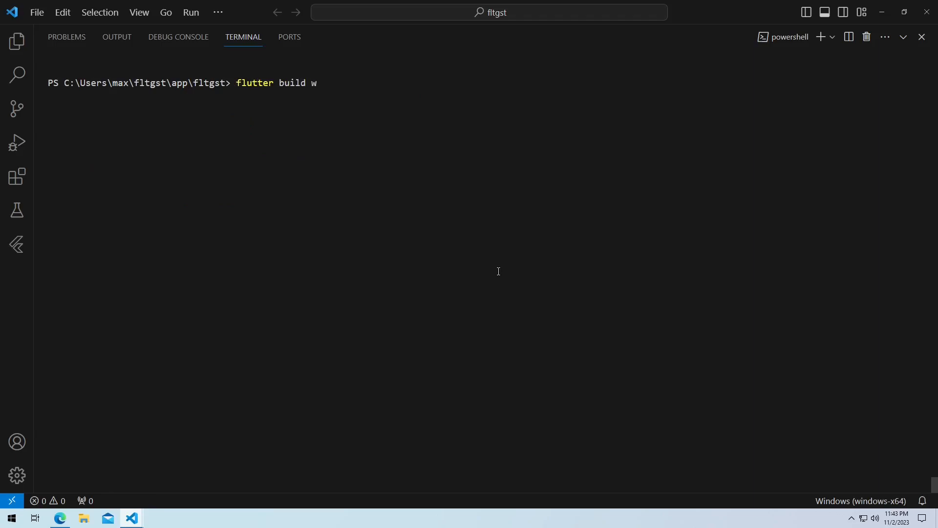
Step: Run flutter build windows -vv --debug and confirm fltgst.exe builds with 0 errors
{"action": "type", "text": "indows --"}
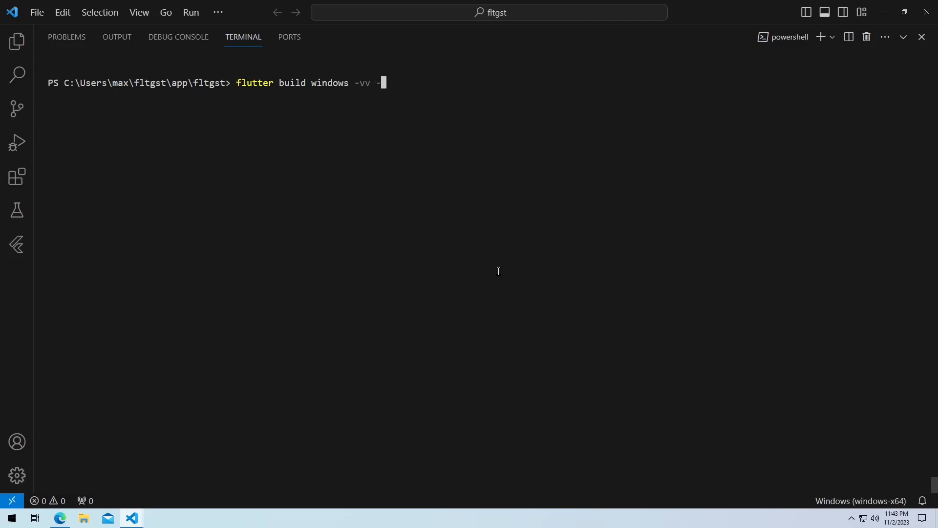
{"action": "type", "text": "-debug"}
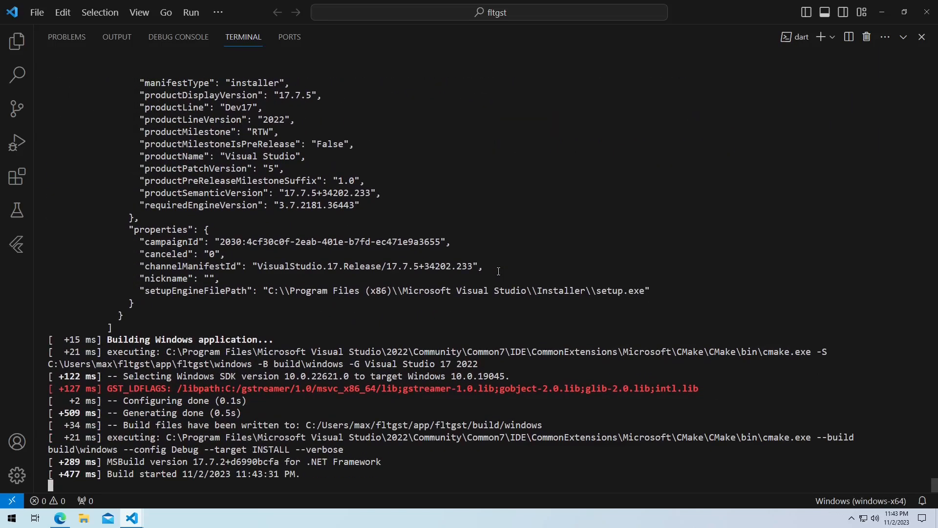
{"action": "scroll", "scroll_direction": "down", "scroll_amount": 3}
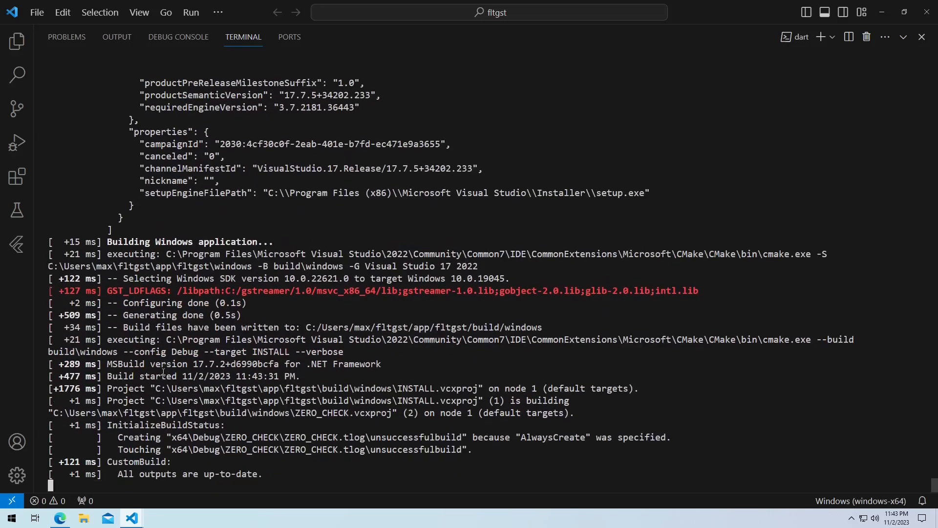
{"action": "scroll", "scroll_direction": "down", "scroll_amount": 3}
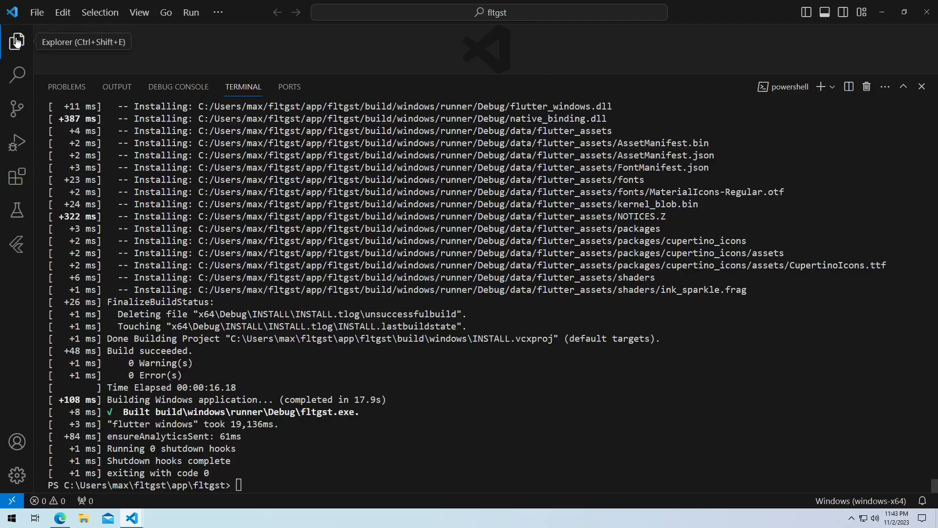
Step: Launch fltgst under the debugger from Run and Debug, then stop the session
{"action": "left_click", "coordinate": [17, 143]}
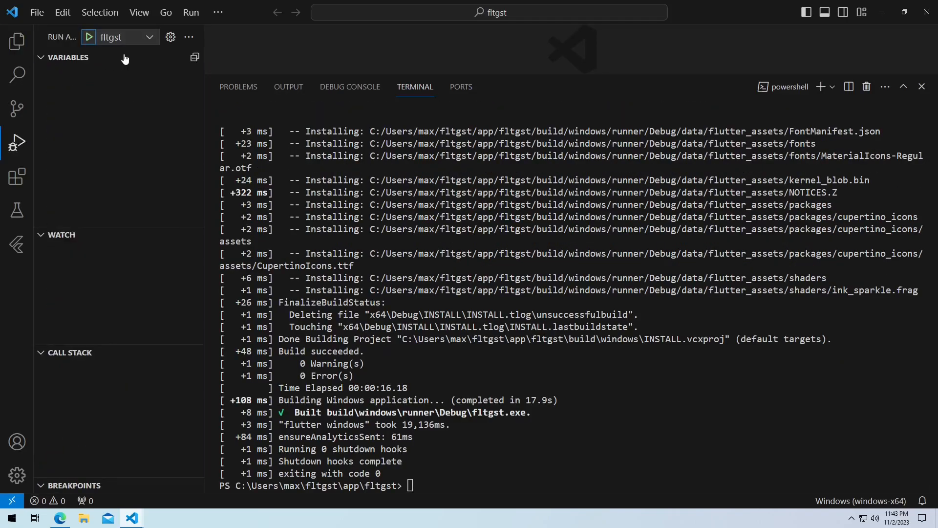
{"action": "mouse_move", "coordinate": [533, 278]}
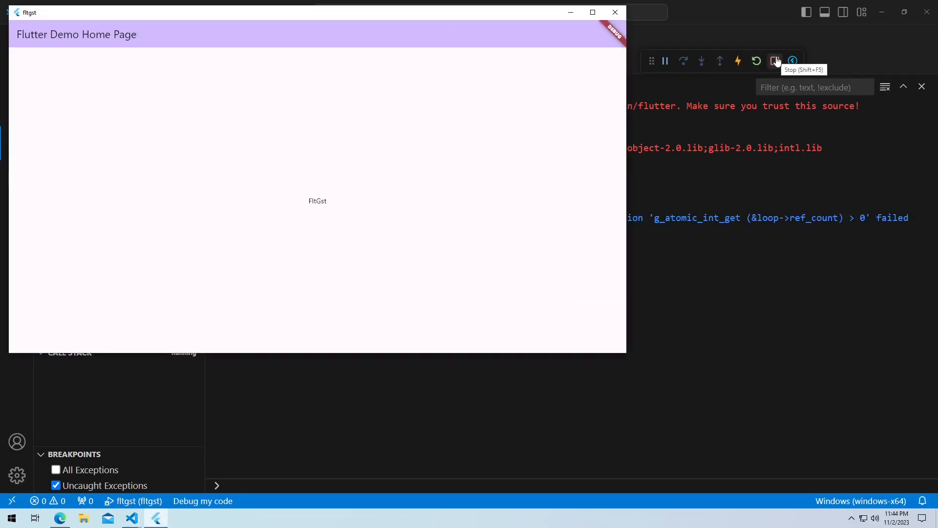
{"action": "left_click", "coordinate": [775, 60]}
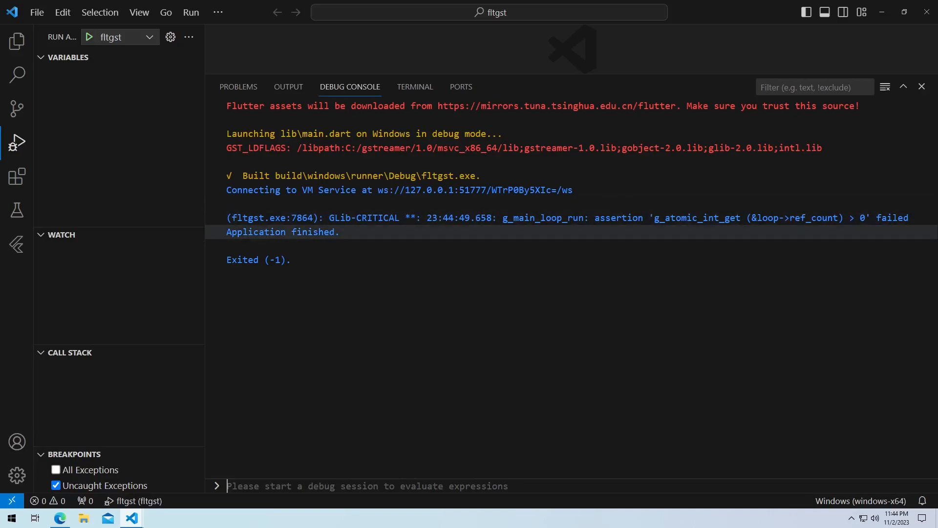
{"action": "mouse_move", "coordinate": [16, 41]}
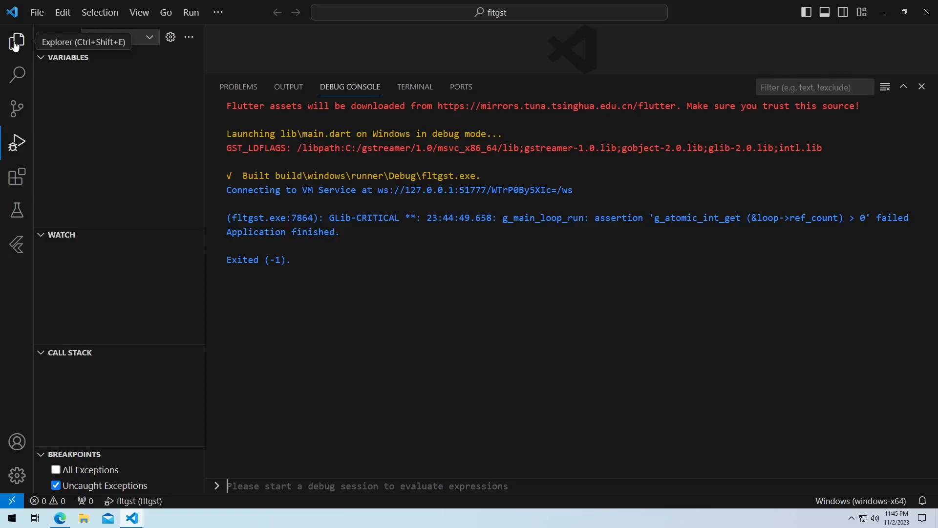
Step: In launch.json, name the existing configuration 'Linux Native' and select its body to reuse
{"action": "left_click", "coordinate": [16, 41]}
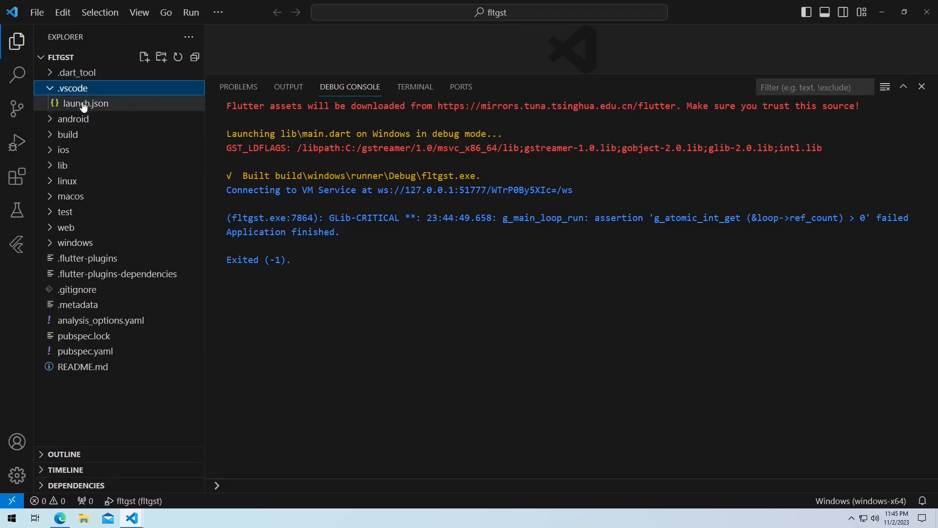
{"action": "double_click", "coordinate": [84, 103]}
{"action": "type", "text": "\""}
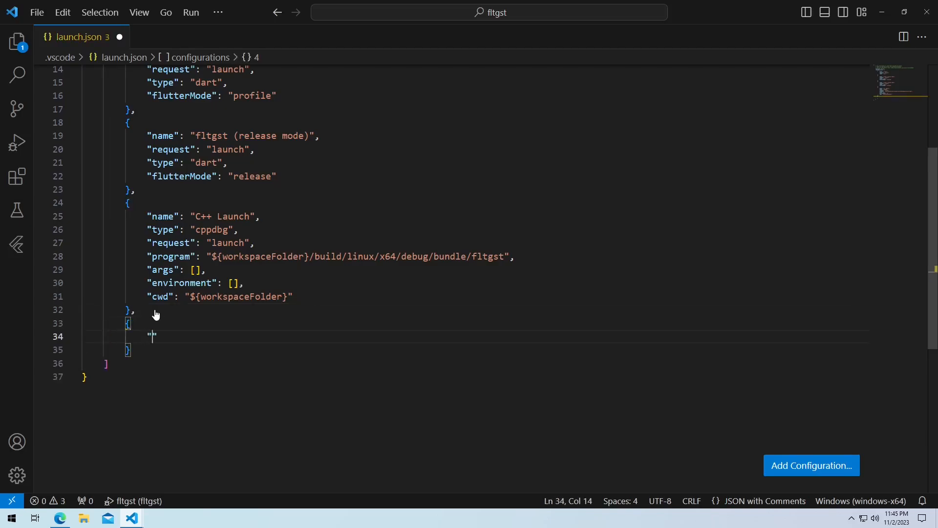
{"action": "type", "text": "name\""}
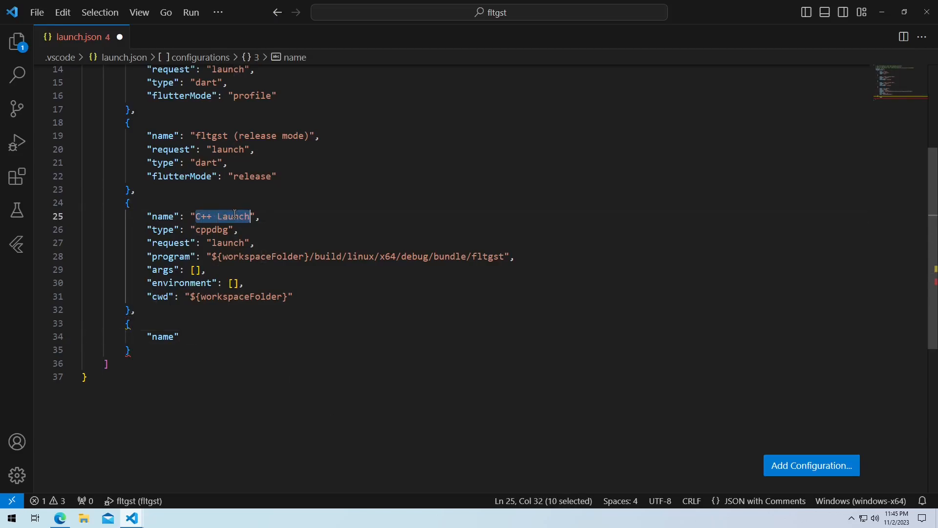
{"action": "type", "text": "Linu"}
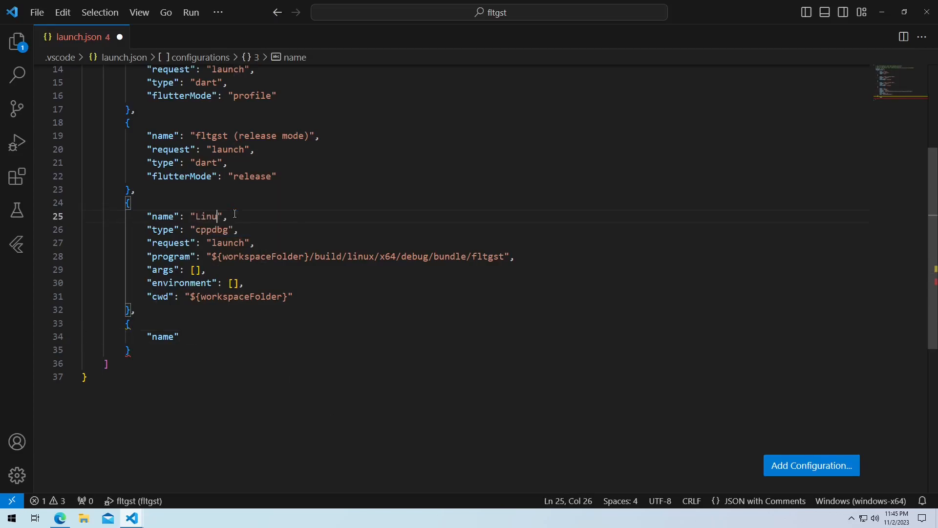
{"action": "type", "text": "Native"}
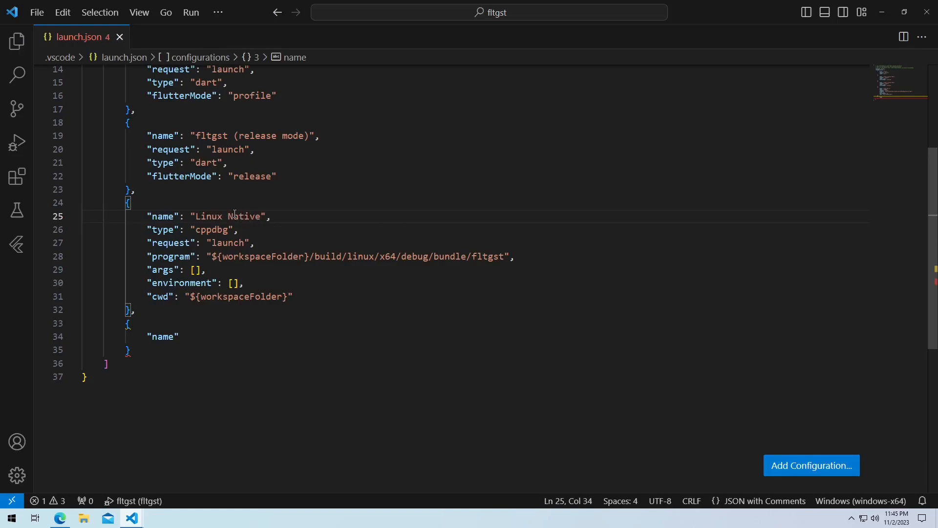
{"action": "left_click_drag", "start_coordinate": [148, 229], "coordinate": [292, 296]}
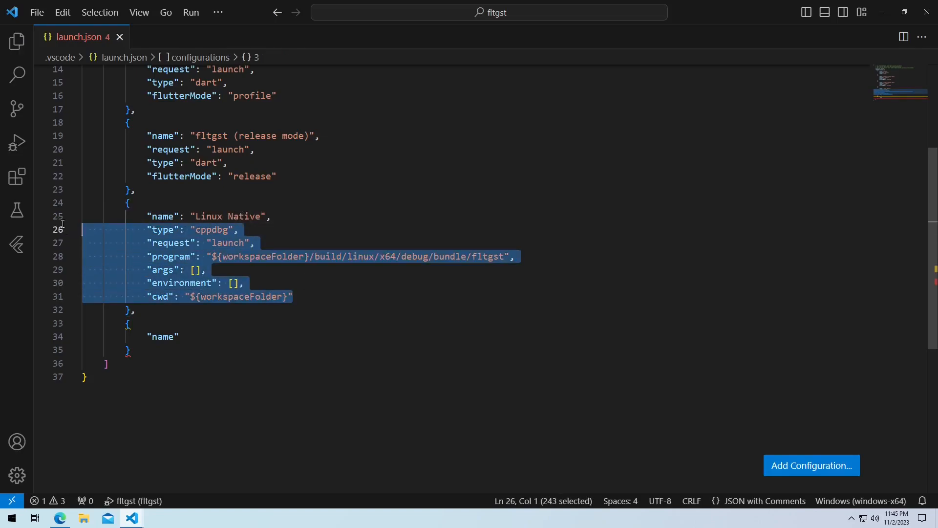
Step: Add a 'Windows native' configuration with type cppvsdbg and request launch
{"action": "type", "text": ":\""}
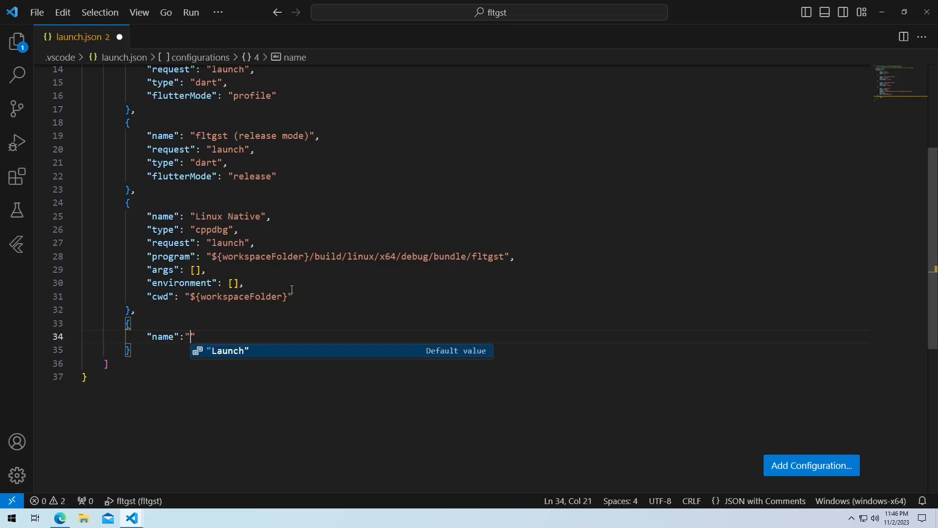
{"action": "type", "text": "Windows na"}
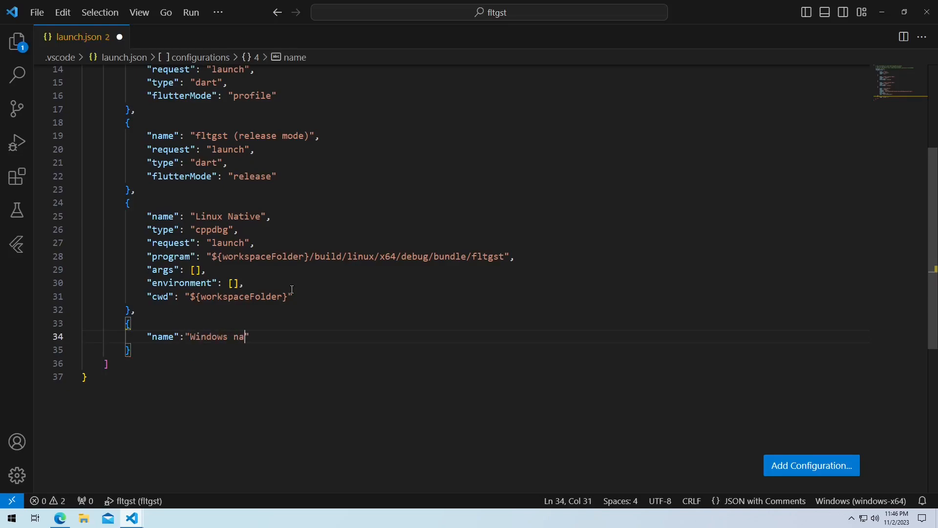
{"action": "type", "text": "tive\","}
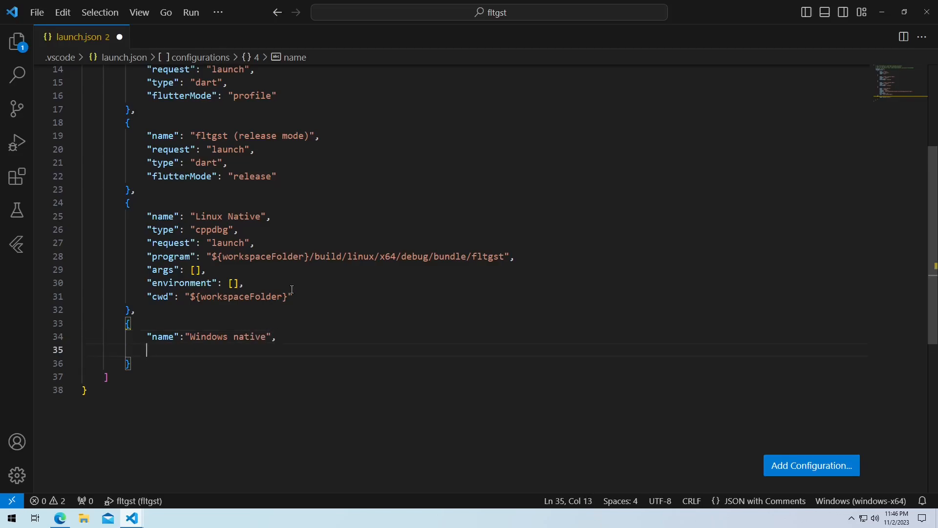
{"action": "type", "text": "\"type\":"}
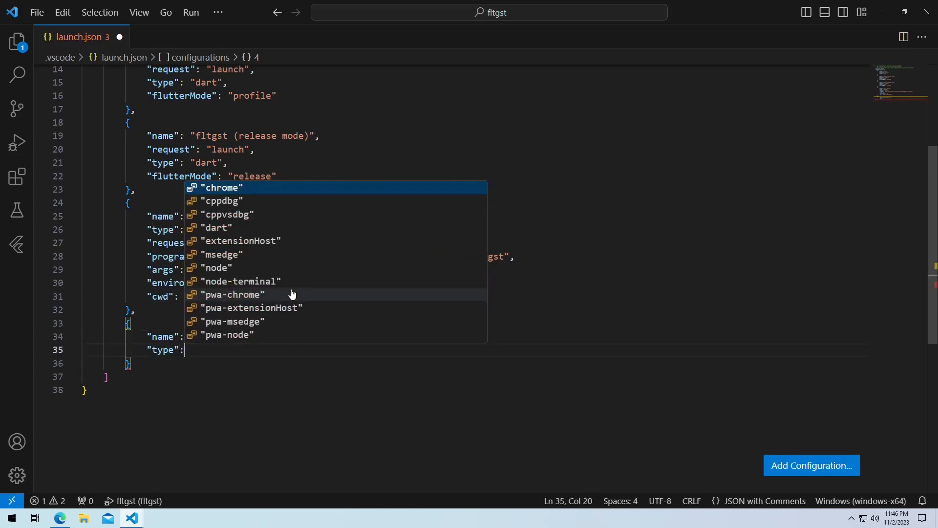
{"action": "key", "text": "Down"}
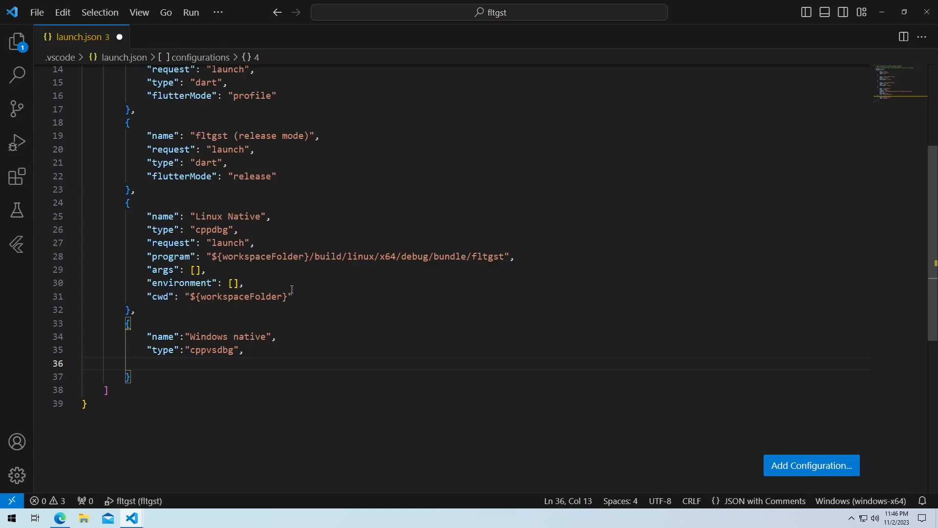
{"action": "type", "text": "\"request\": \"launch\","}
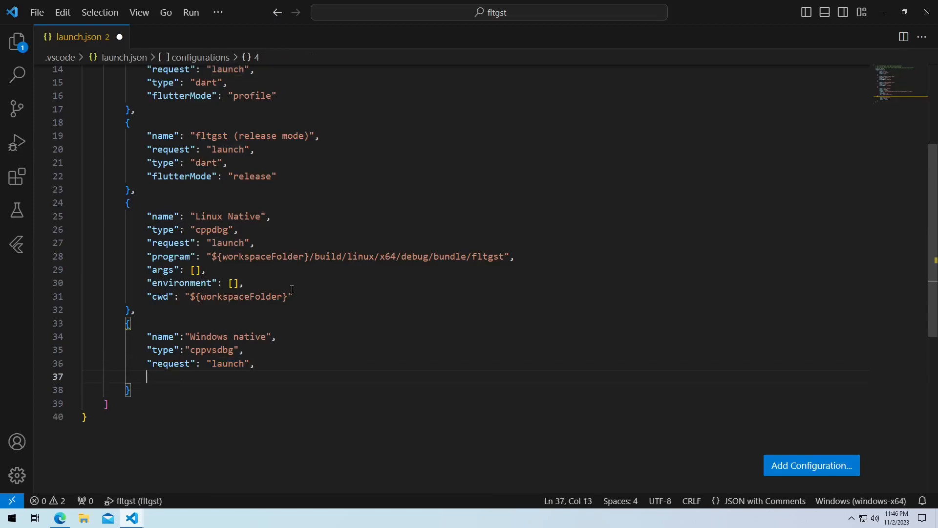
Step: Give it program ${workspaceRoot}/program.exe and cwd ${fileDirname}
{"action": "type", "text": "\"program\": \"${workspaceRoot}/program.exe\","}
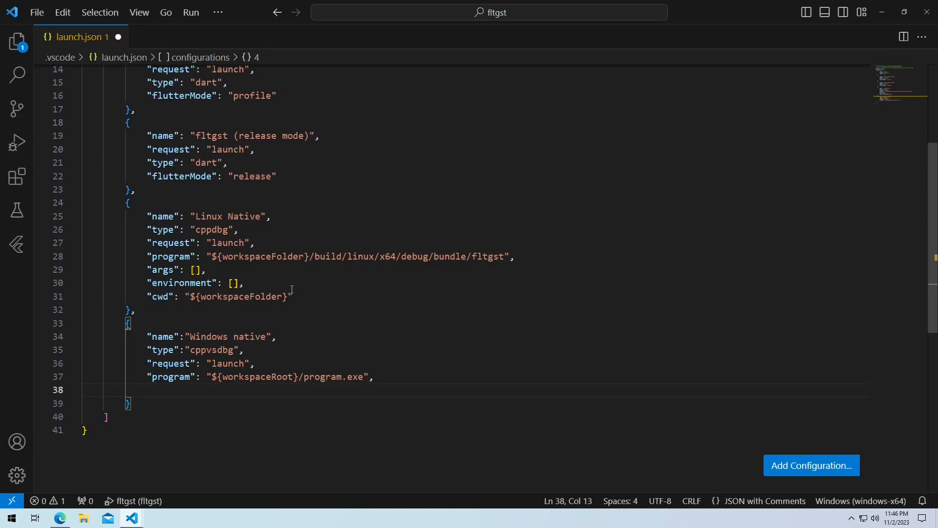
{"action": "type", "text": "\"cwd\": \"${fileDirname}\""}
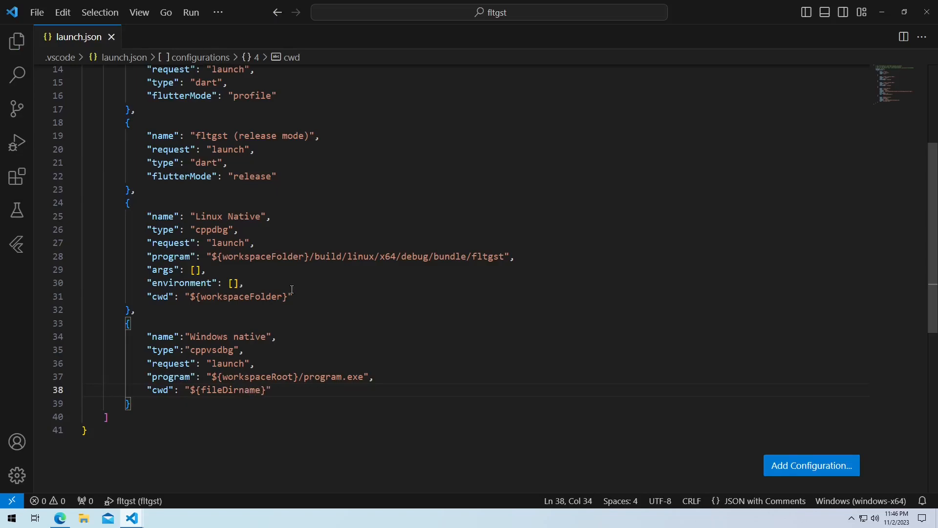
{"action": "type", "text": ","}
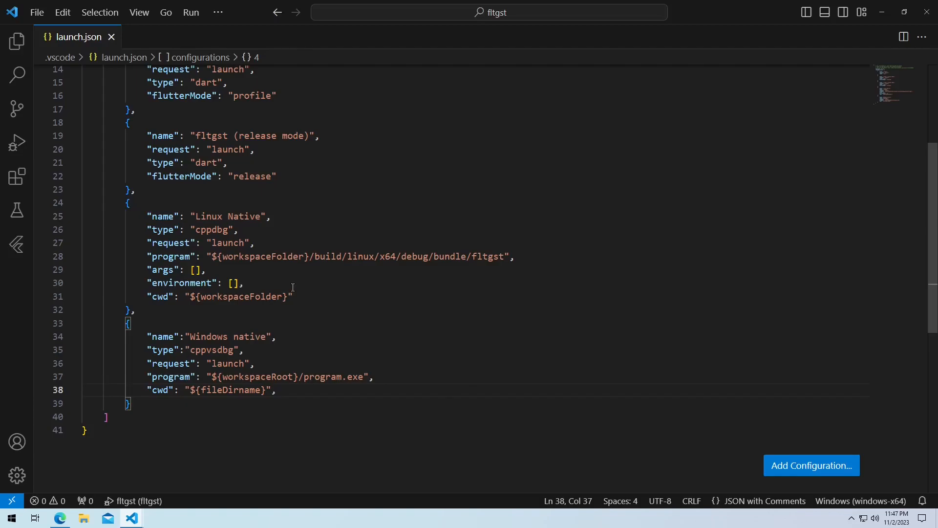
Step: Start debugging 'Windows native' and cancel the 'program does not exist' error
{"action": "left_click", "coordinate": [16, 143]}
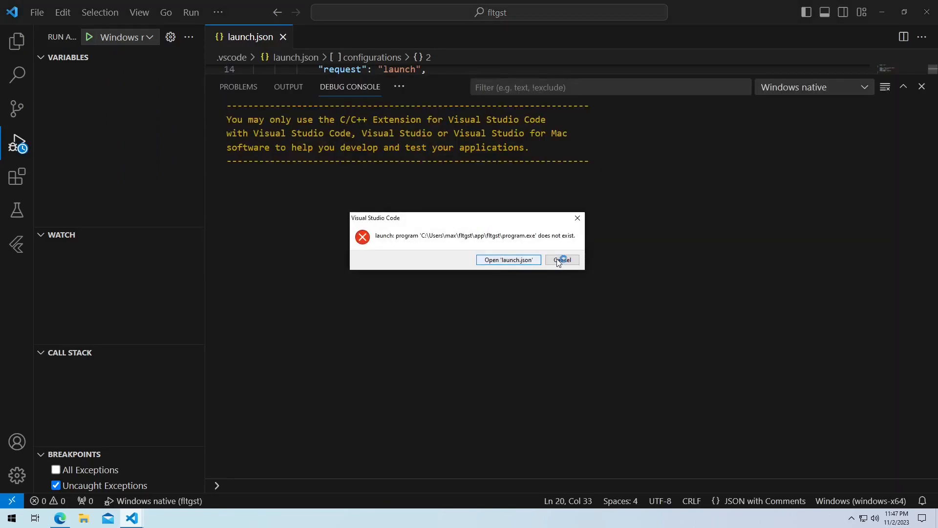
{"action": "left_click", "coordinate": [561, 260]}
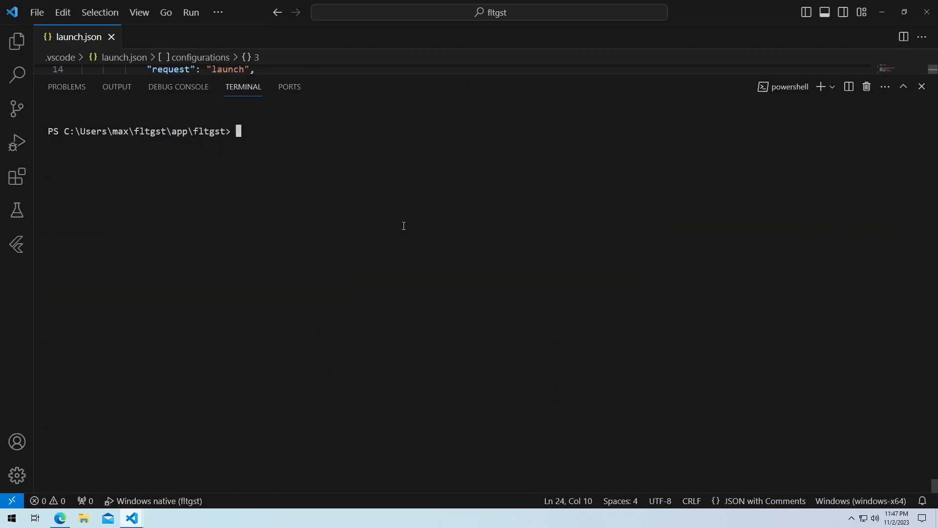
Step: In the PowerShell terminal, cd into build\windows\runner, list it, cd into Debug and run pwd
{"action": "type", "text": "cd buil"}
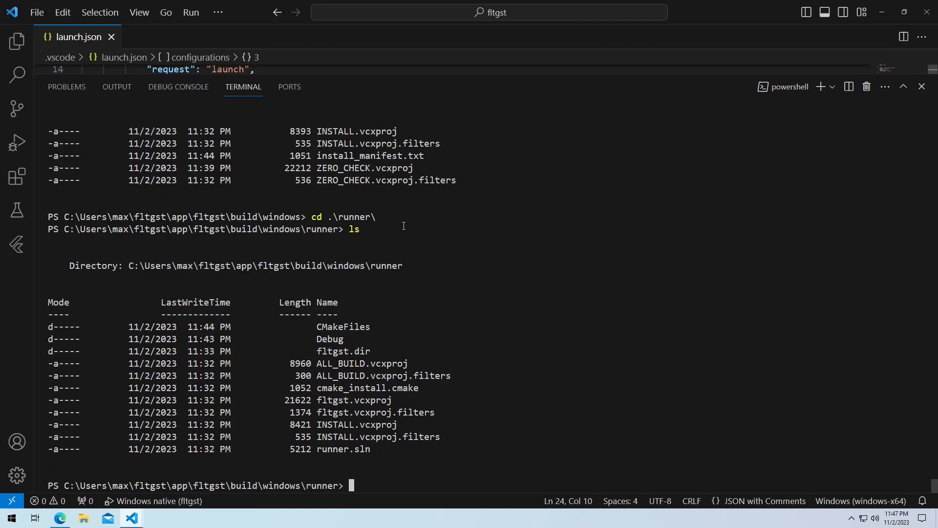
{"action": "type", "text": "cd .\\Debug\\"}
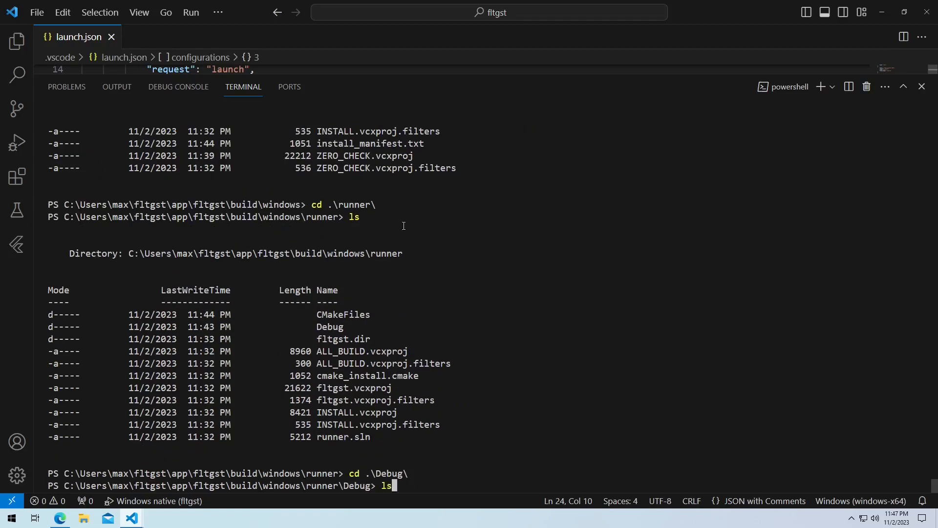
{"action": "type", "text": "pw"}
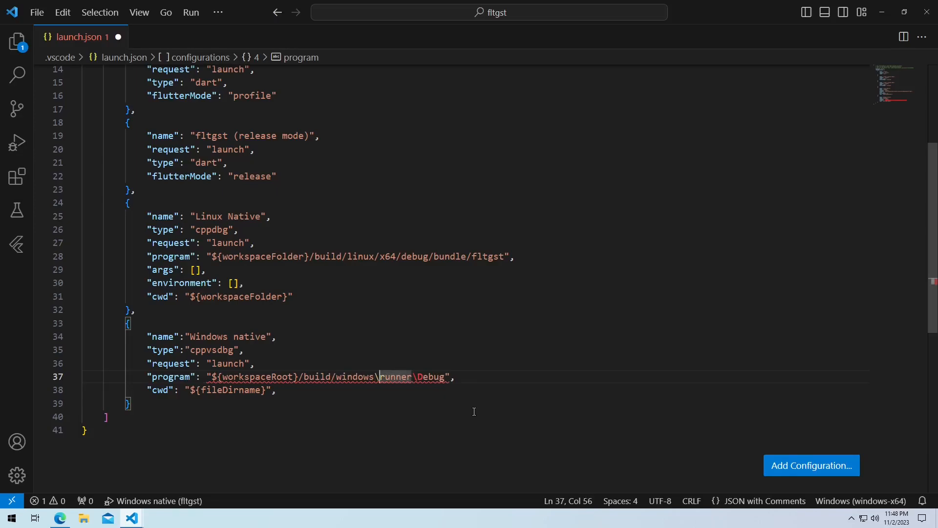
Step: Point program to ${workspaceRoot}/build/windows/runner/Debug/fltgst.exe, launch it, then close the fltgst window
{"action": "type", "text": "/"}
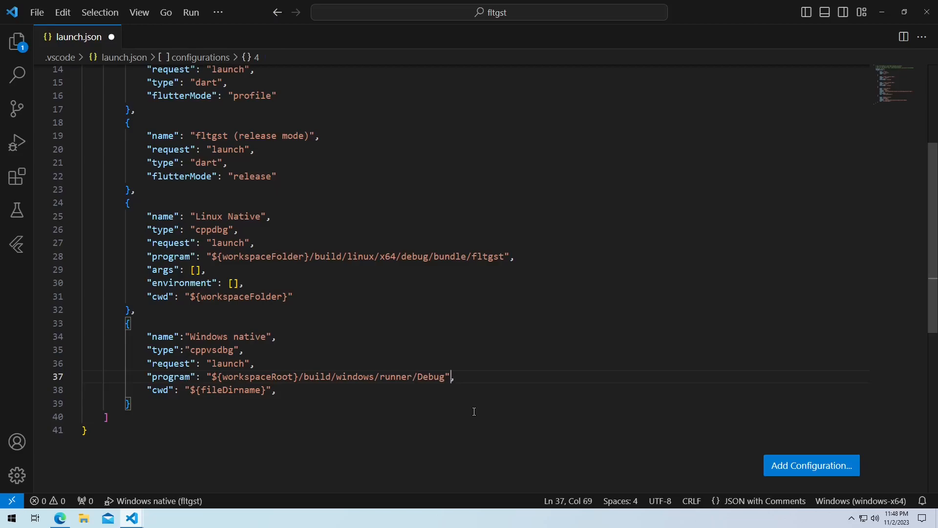
{"action": "type", "text": "/"}
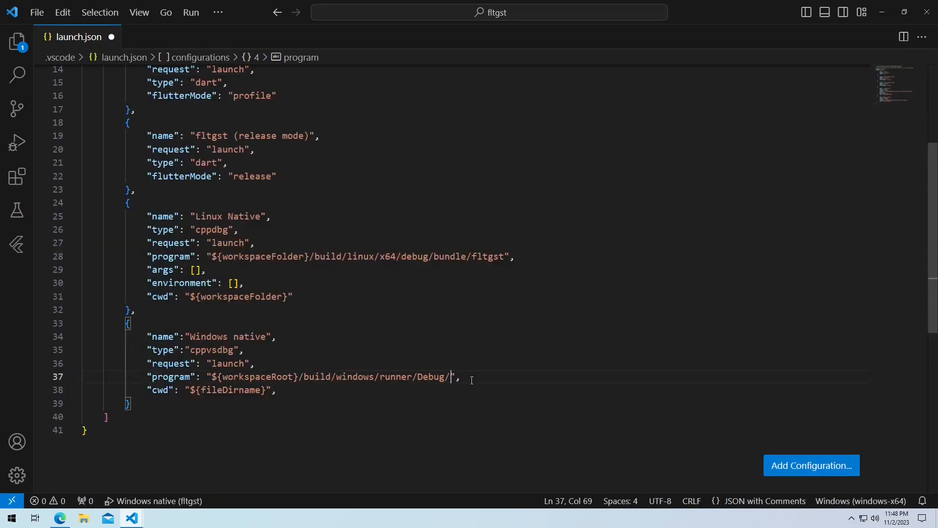
{"action": "type", "text": "fltgst.e"}
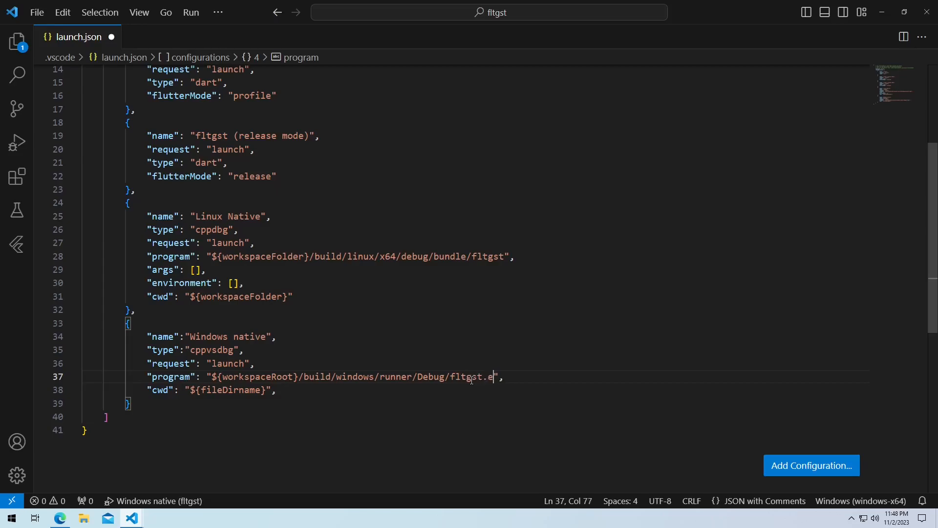
{"action": "type", "text": "xe"}
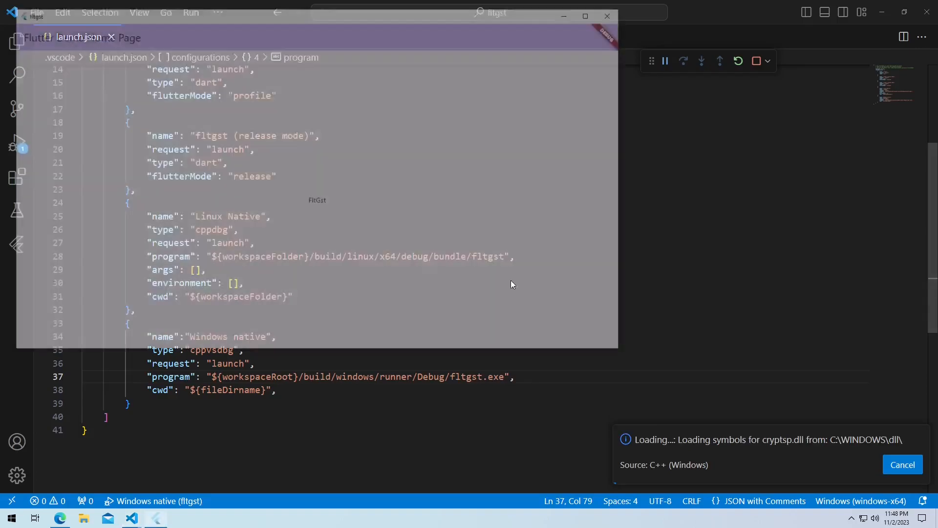
{"action": "left_click", "coordinate": [756, 60]}
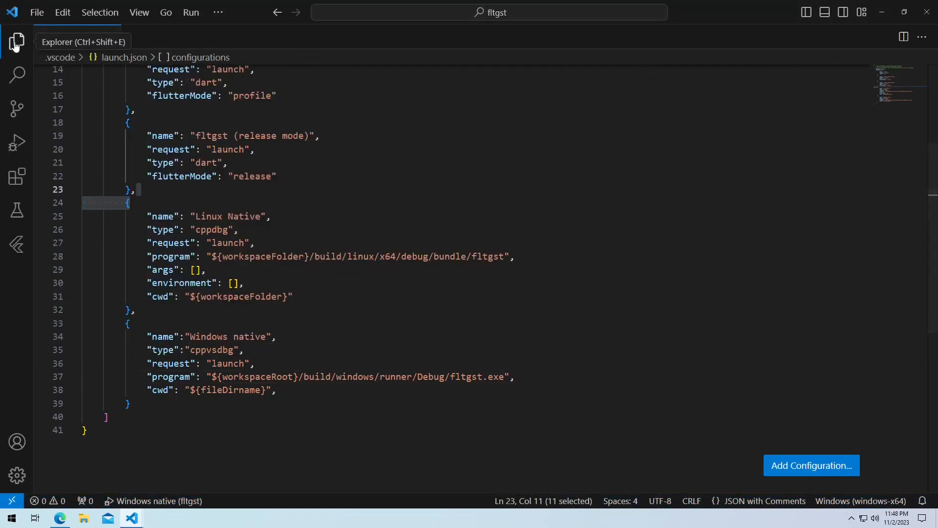
Step: In Dependencies > native_binding > src, open native_binding.c and set a breakpoint on line 26
{"action": "left_click", "coordinate": [16, 41]}
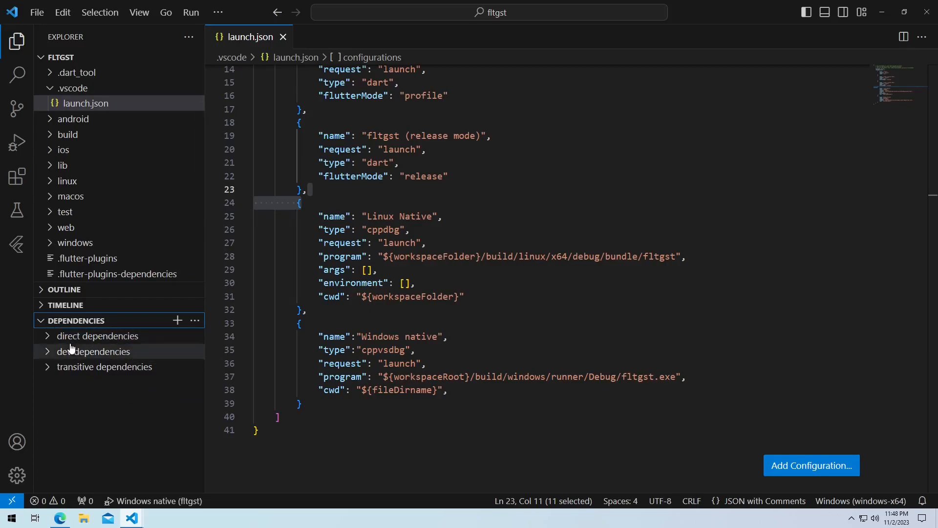
{"action": "left_click", "coordinate": [96, 335]}
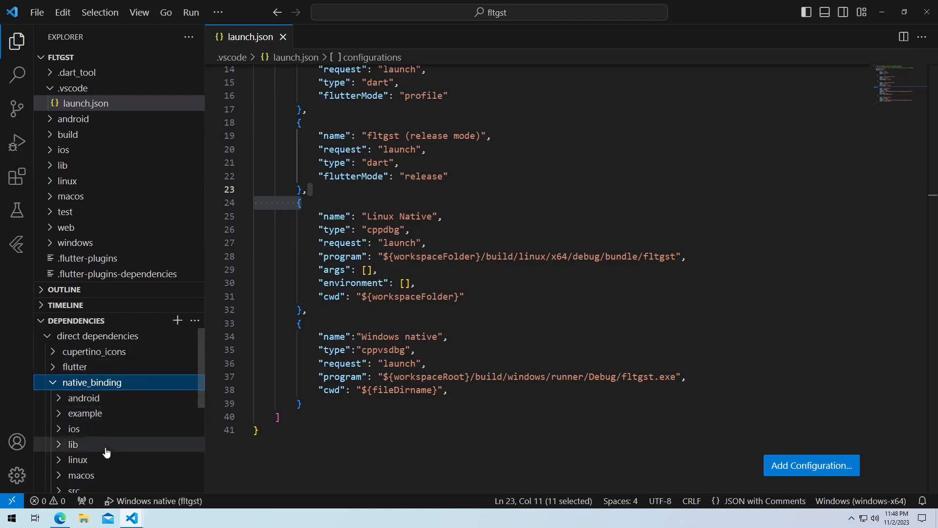
{"action": "left_click", "coordinate": [92, 383]}
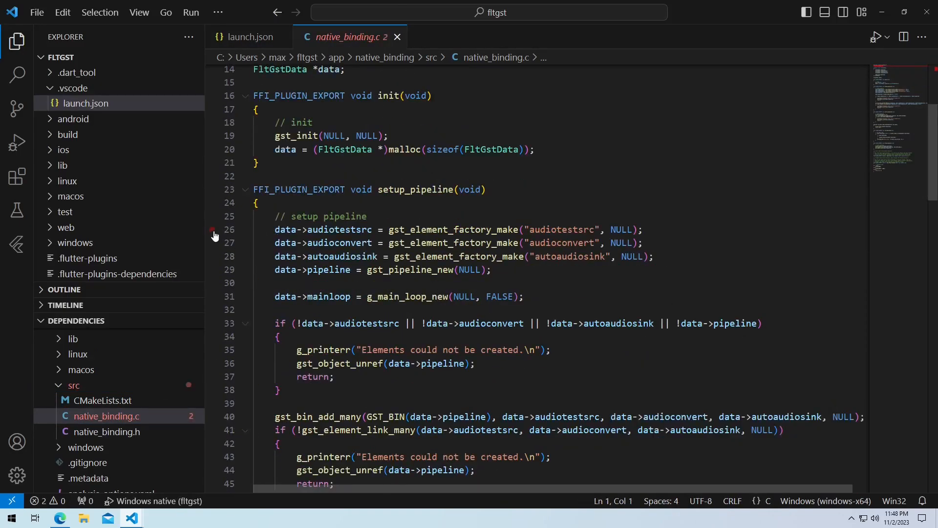
{"action": "left_click", "coordinate": [212, 229]}
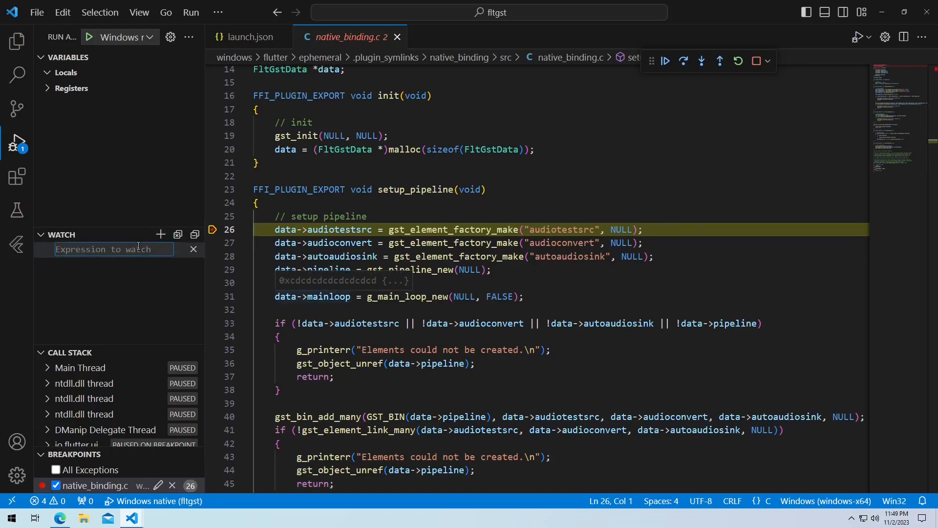
Step: Watch 'data', expand its fields, and step over to the next line
{"action": "type", "text": "data"}
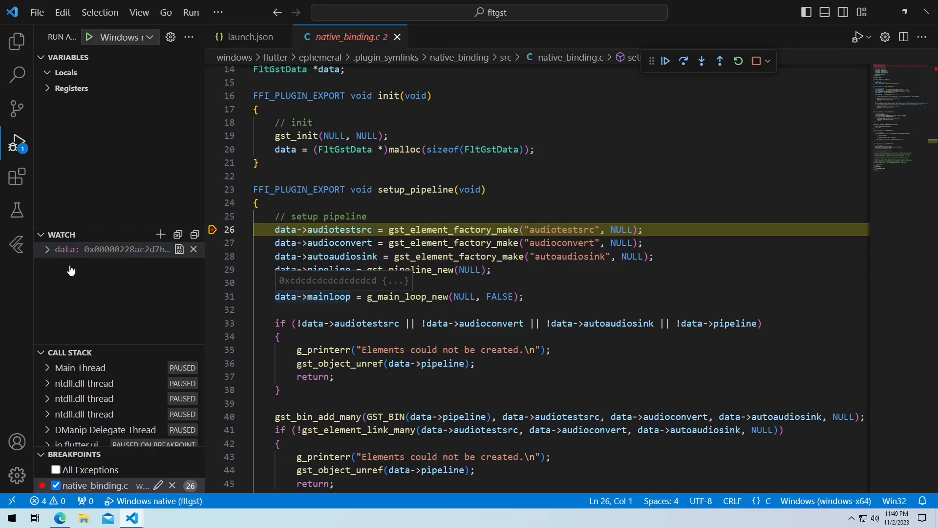
{"action": "left_click", "coordinate": [47, 250]}
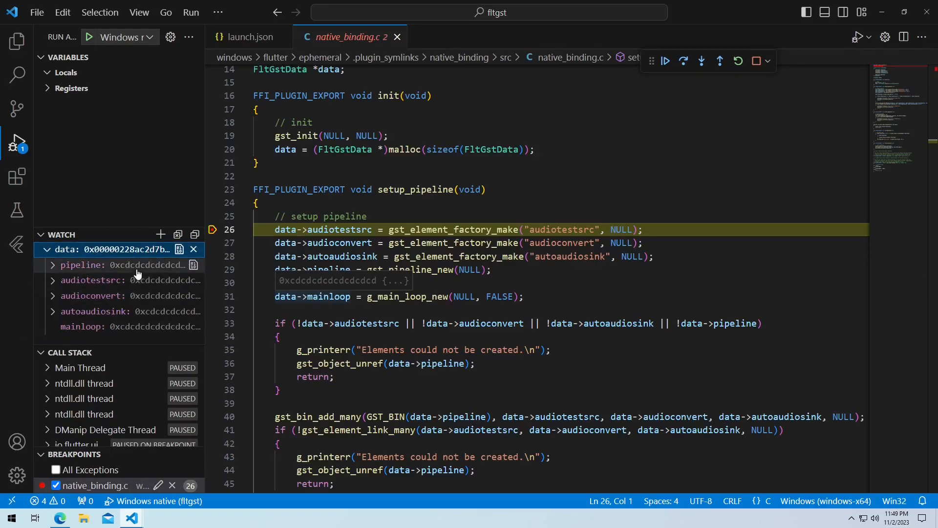
{"action": "mouse_move", "coordinate": [138, 265]}
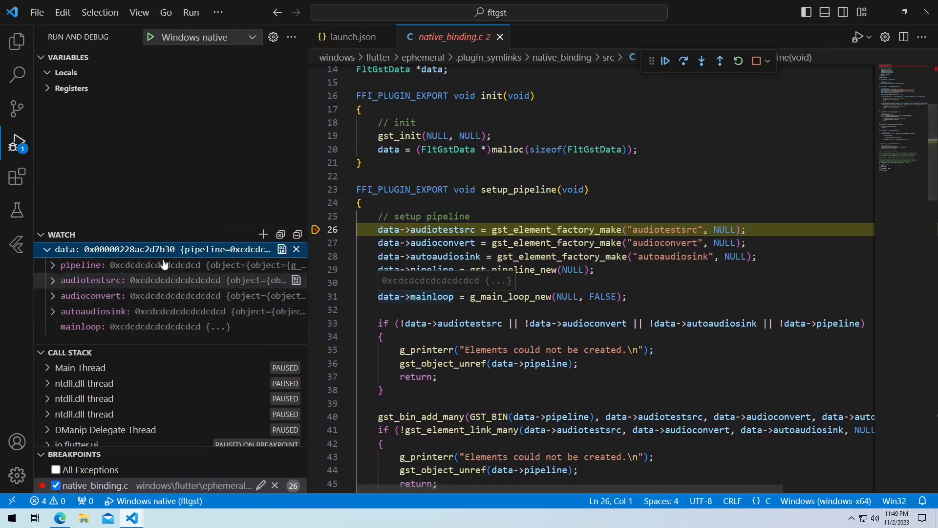
{"action": "mouse_move", "coordinate": [138, 265]}
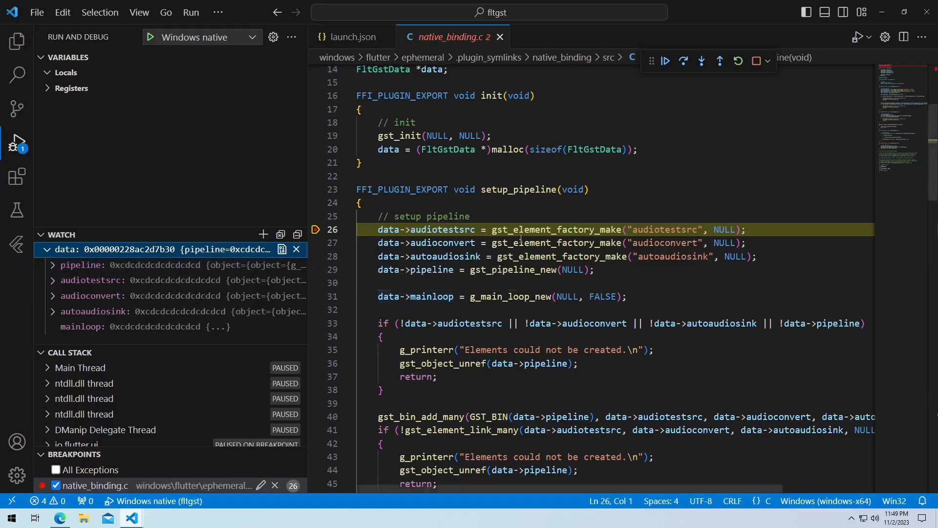
{"action": "left_click", "coordinate": [575, 216]}
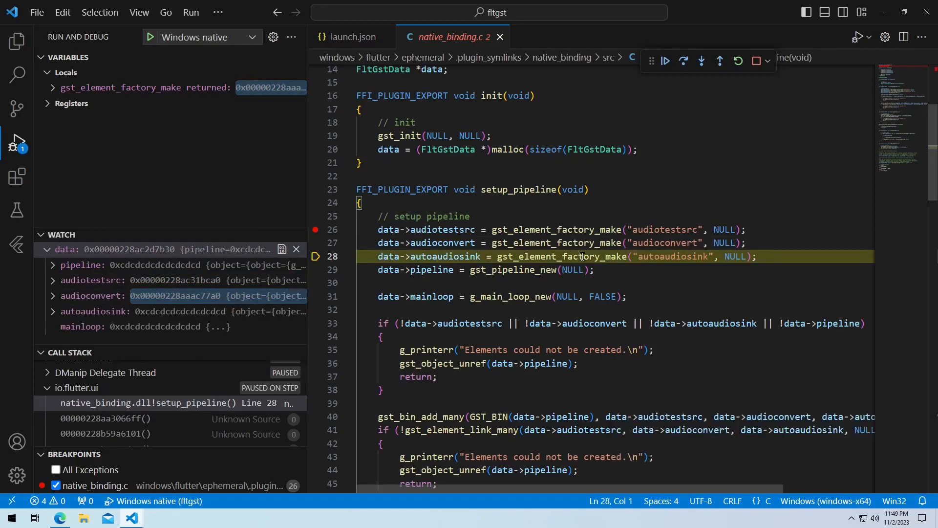
Step: Step over through pipeline creation to the element check, remove the line 26 breakpoint and continue
{"action": "left_click", "coordinate": [683, 61]}
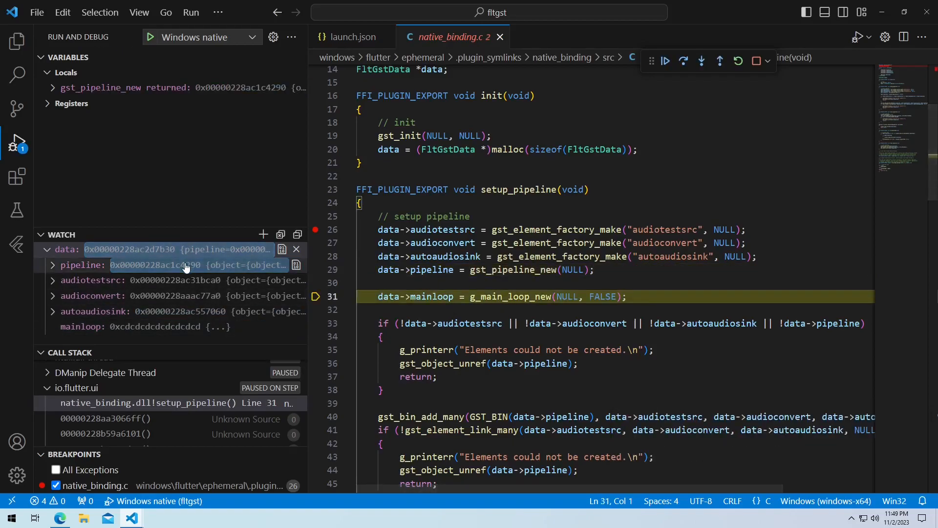
{"action": "left_click", "coordinate": [684, 60]}
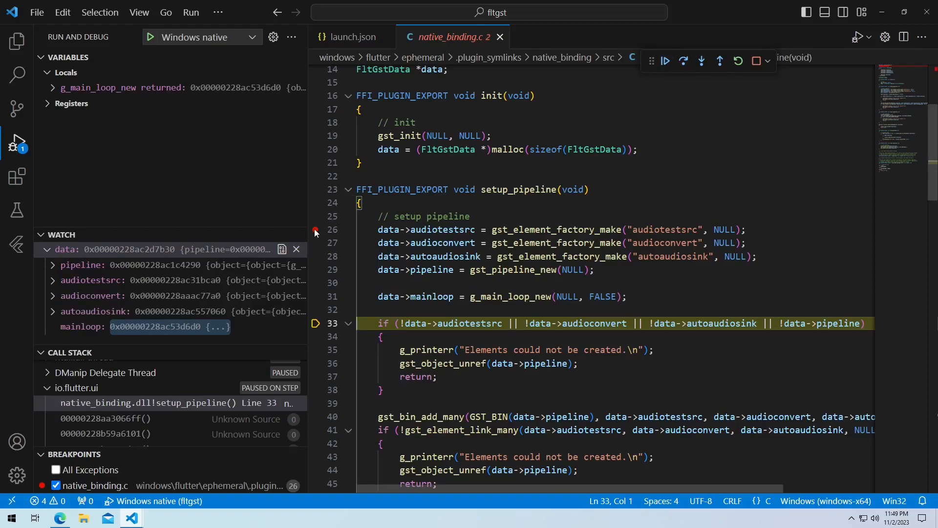
{"action": "left_click", "coordinate": [665, 61]}
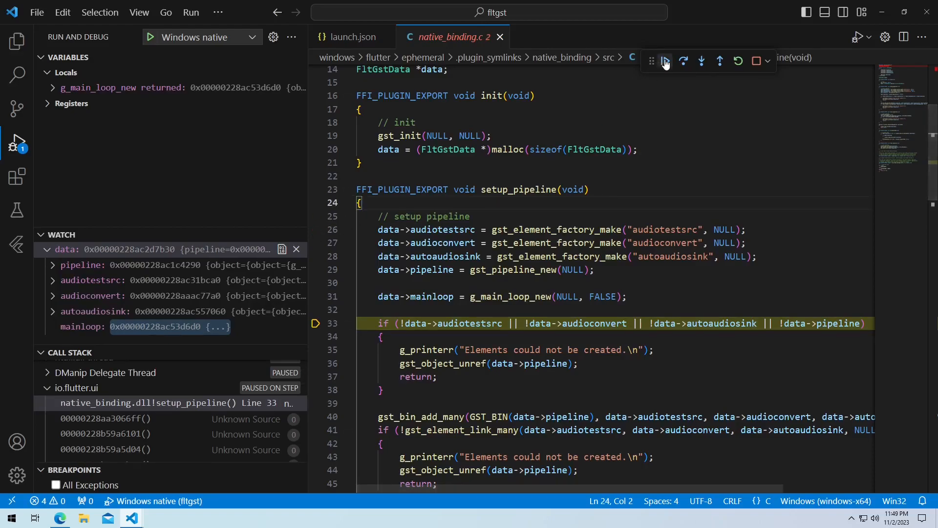
{"action": "left_click", "coordinate": [664, 60]}
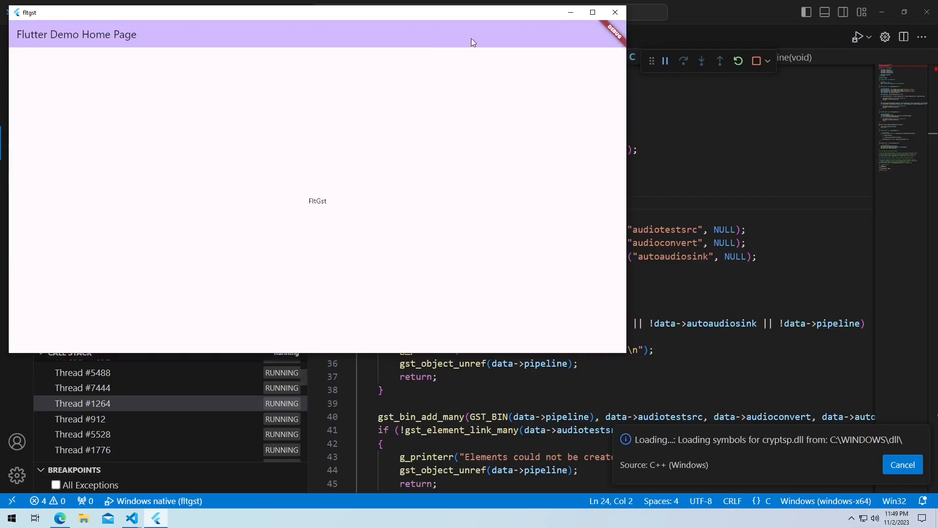